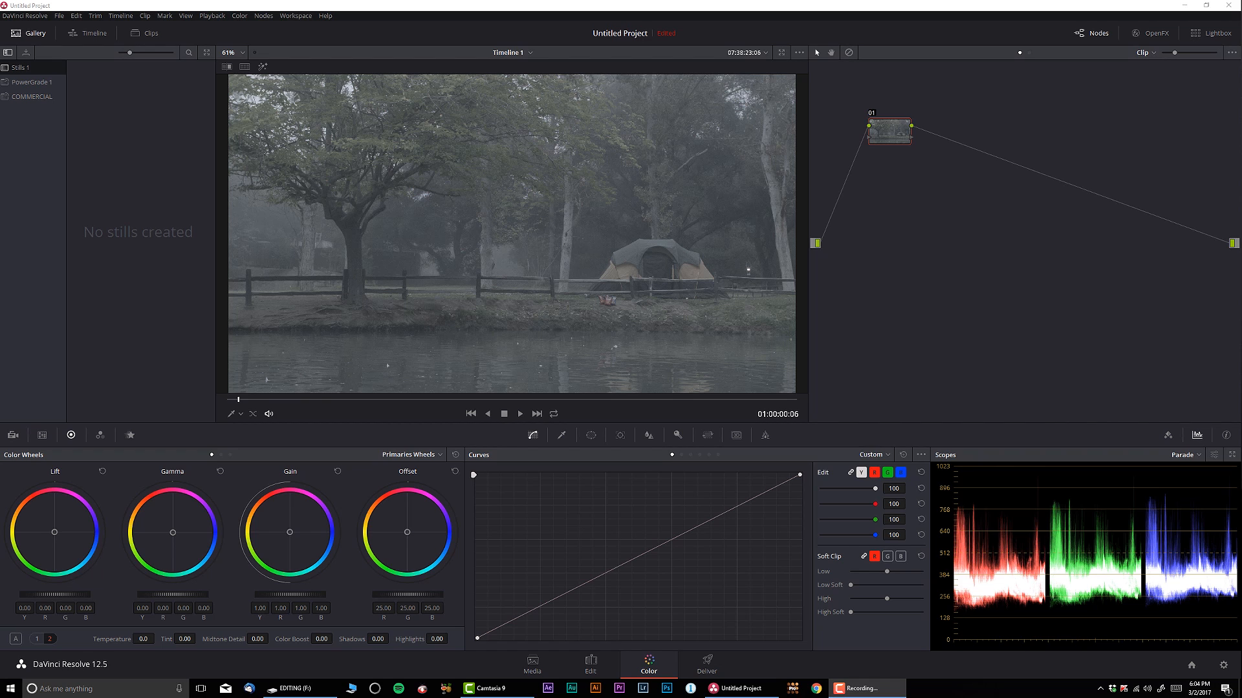
- Decode the raw campsite clip with its own Clip settings instead of Project
left_click(13, 434)
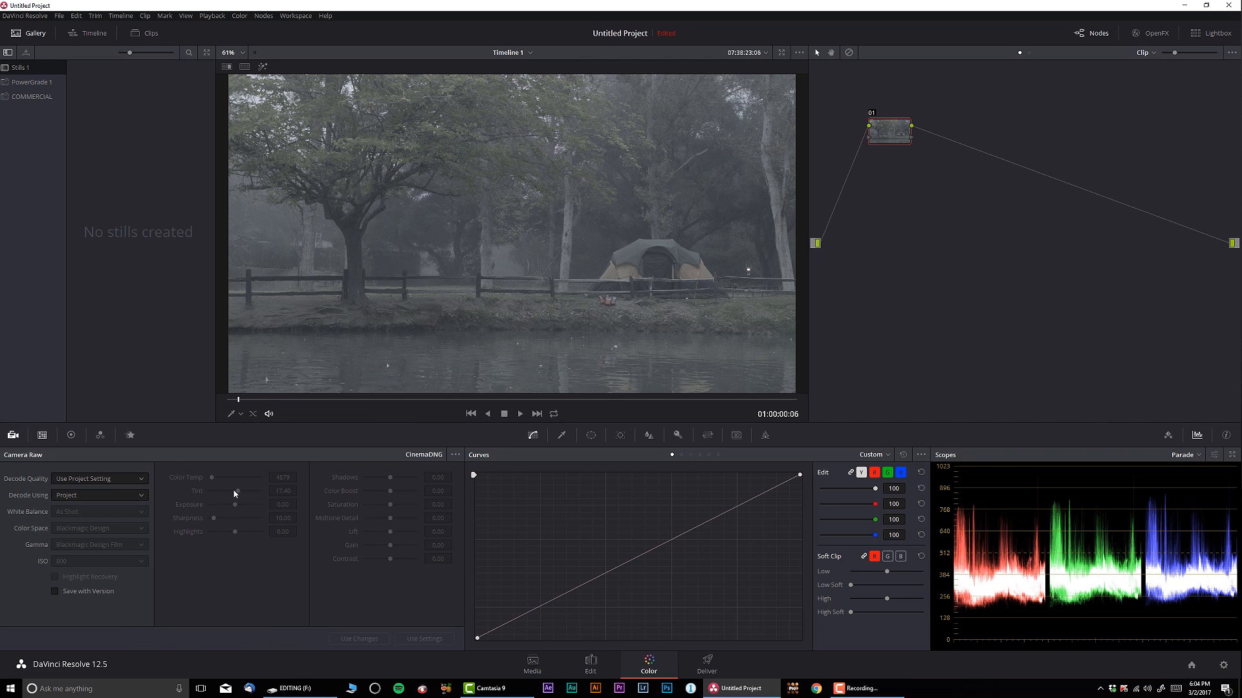
left_click(100, 495)
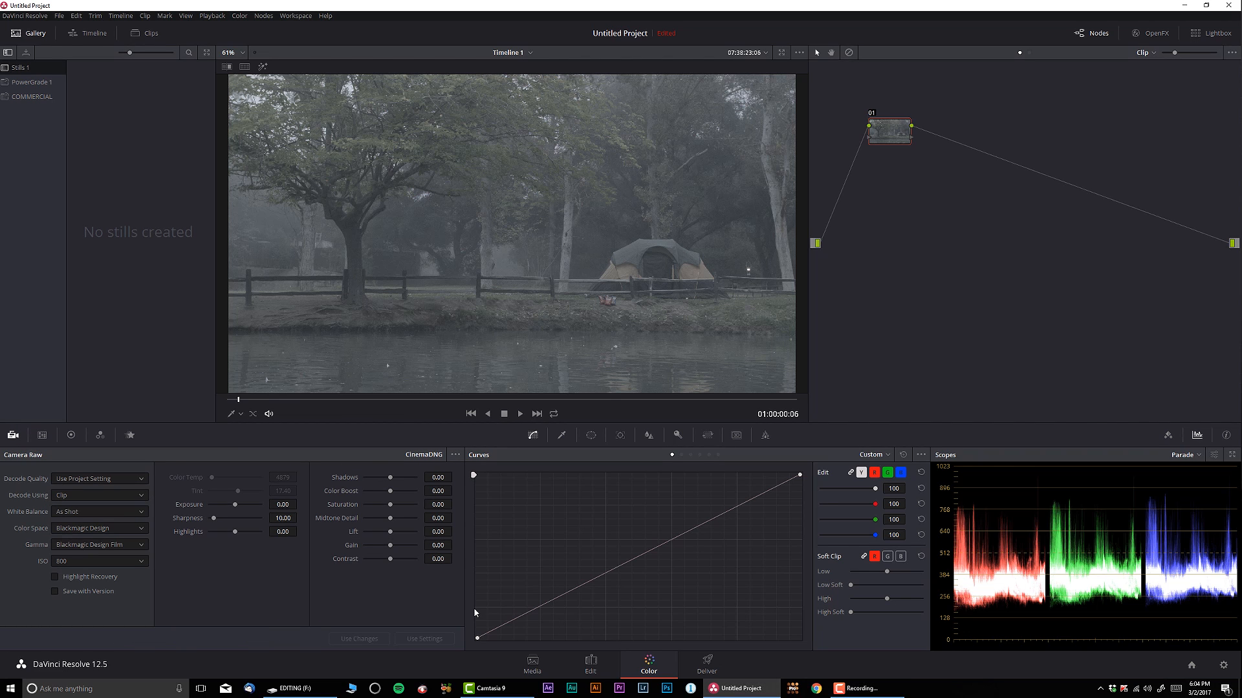
mouse_move(463, 609)
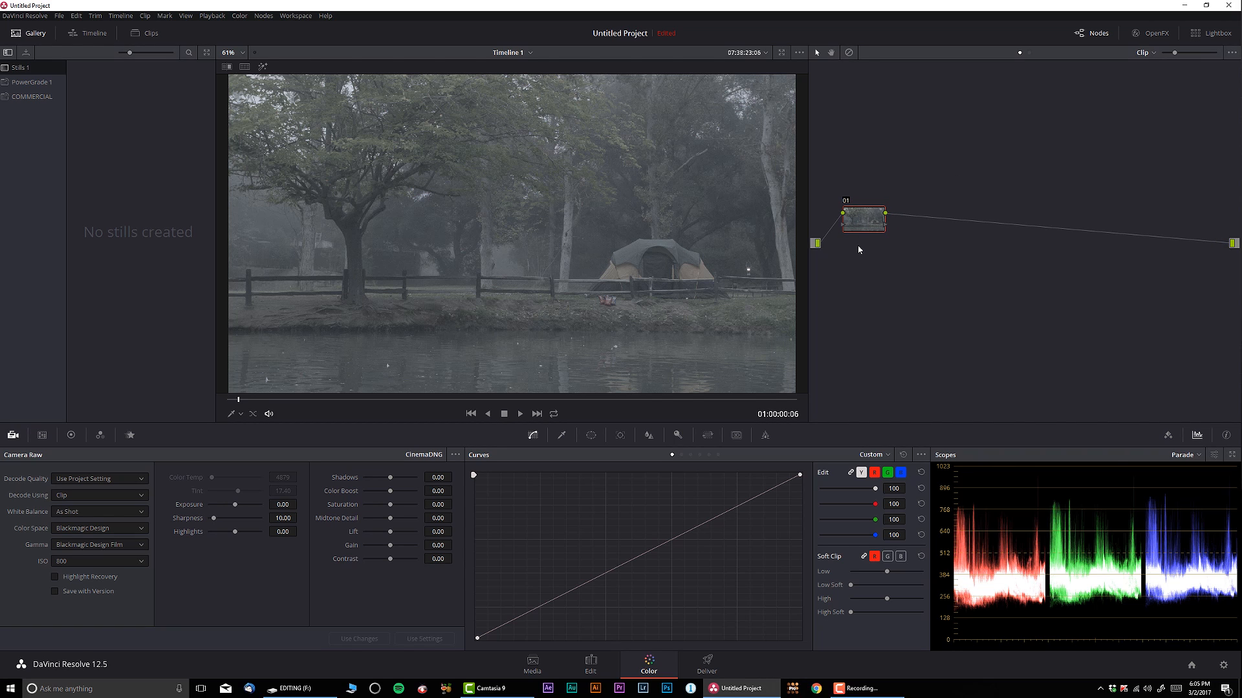
mouse_move(828, 305)
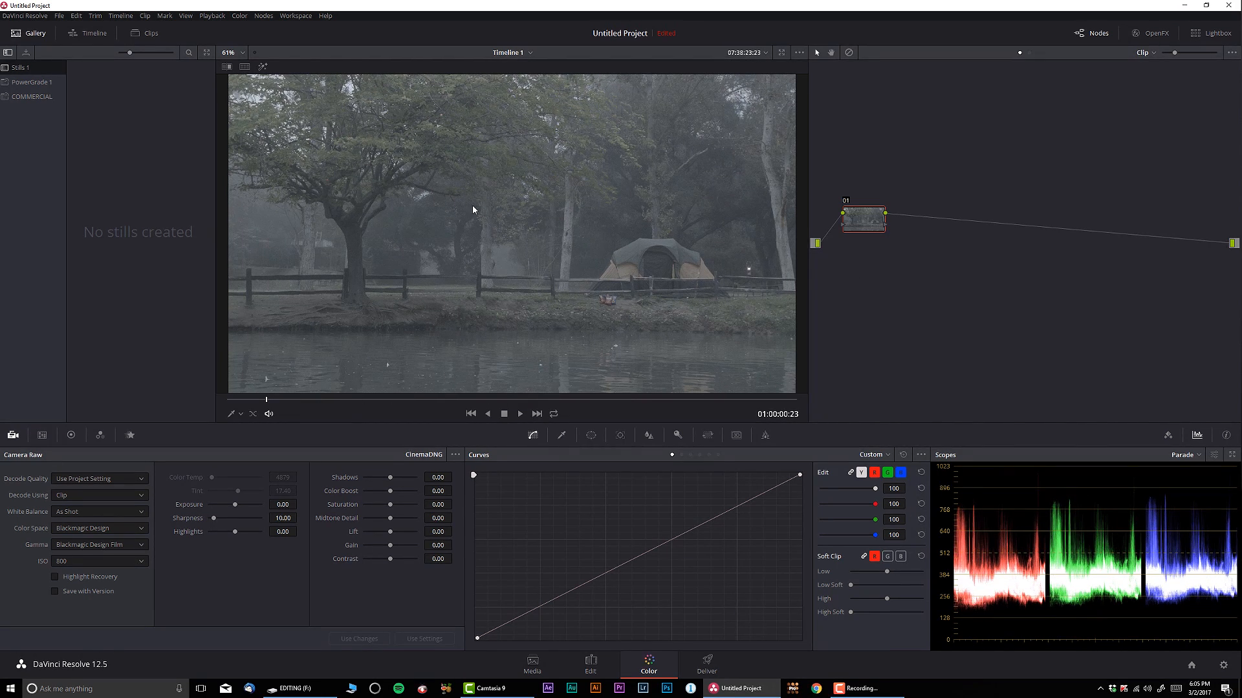
mouse_move(713, 322)
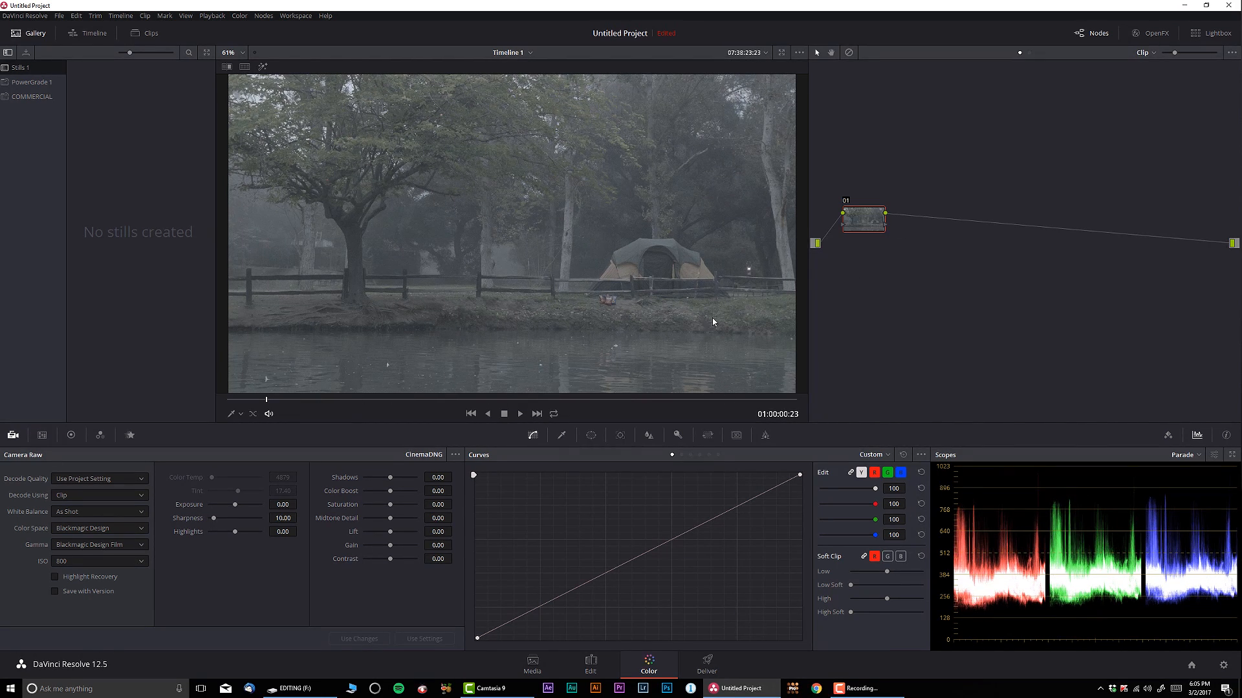
mouse_move(618, 373)
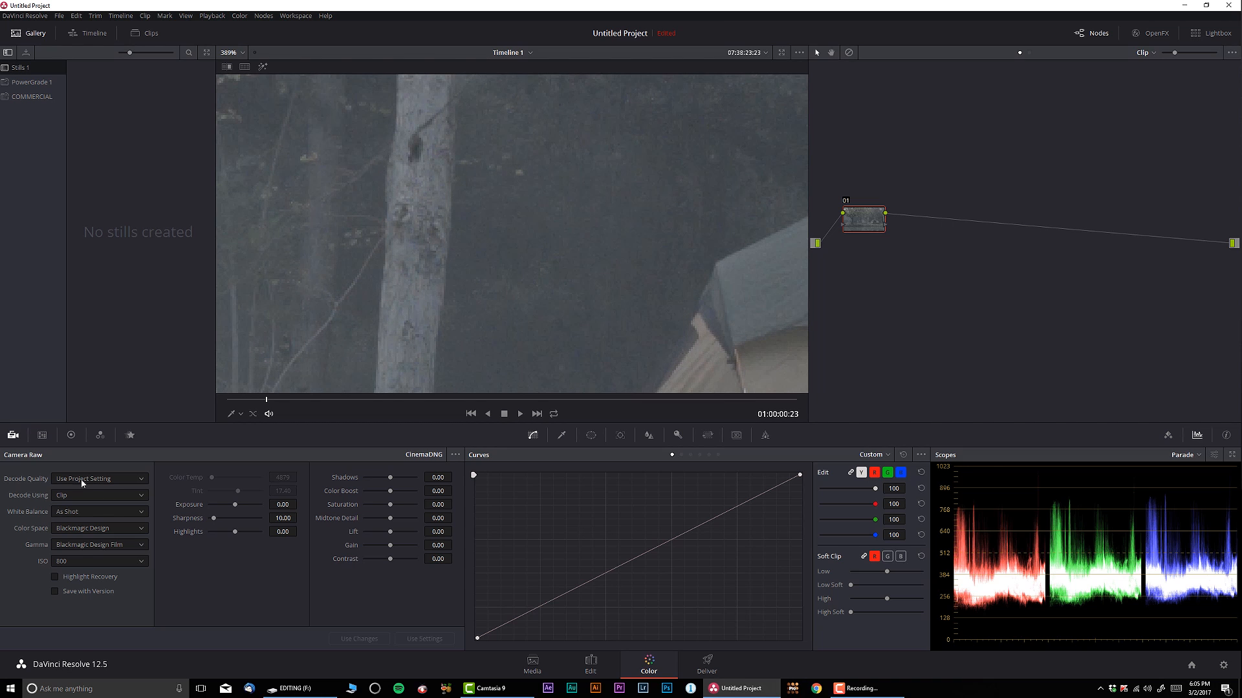
- Show the Motion Effects noise-reduction controls for the new serial node 02
left_click(129, 434)
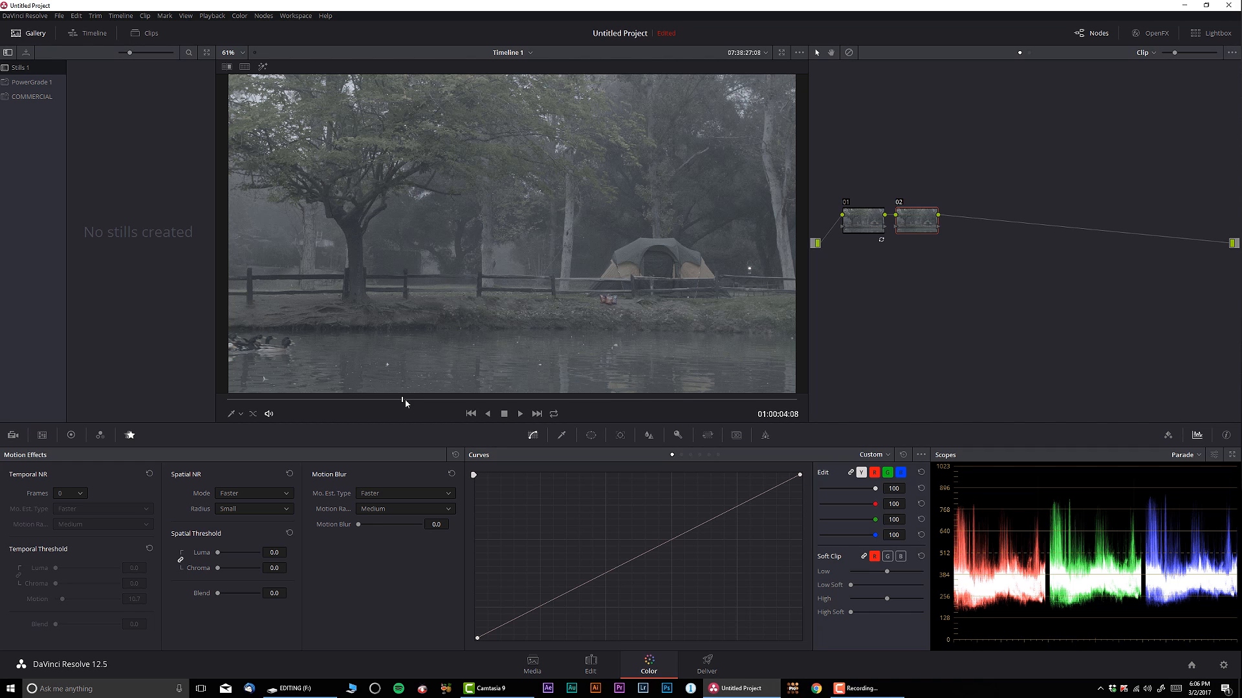
- Apply FilmConvert Pro 2.0 to node 02 with the Blackmagic camera profile, rendering on GPU (OpenCL)
left_click(1157, 34)
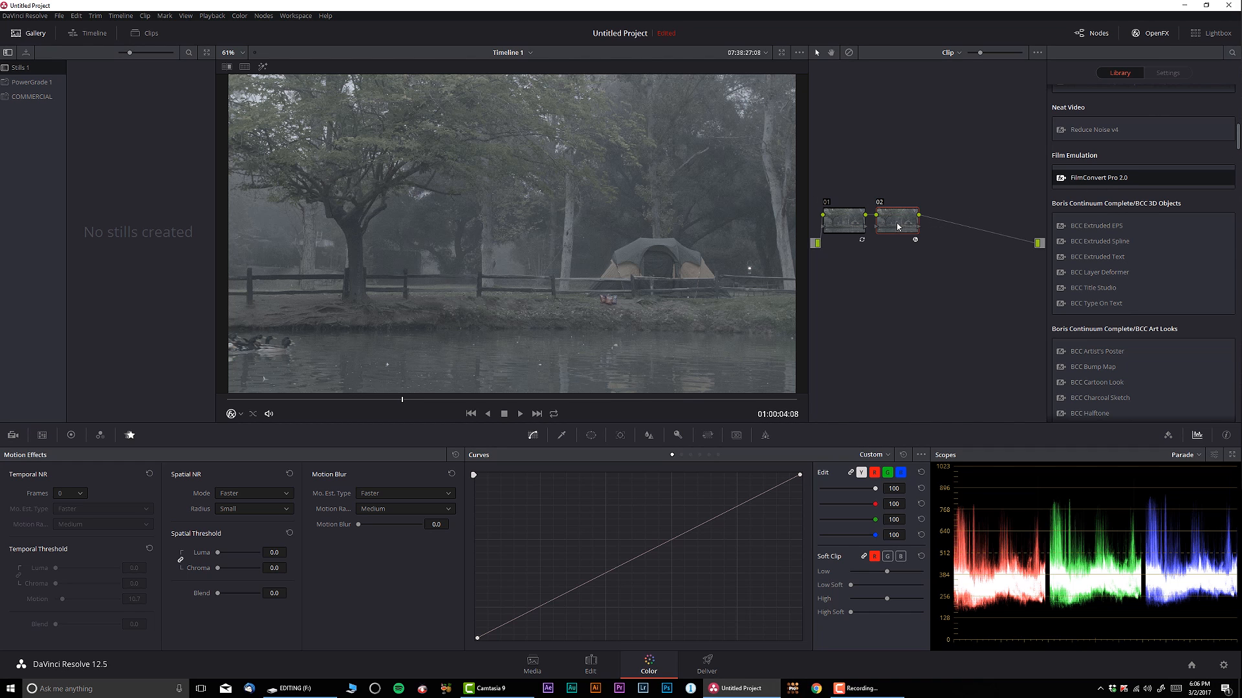
left_click(1167, 73)
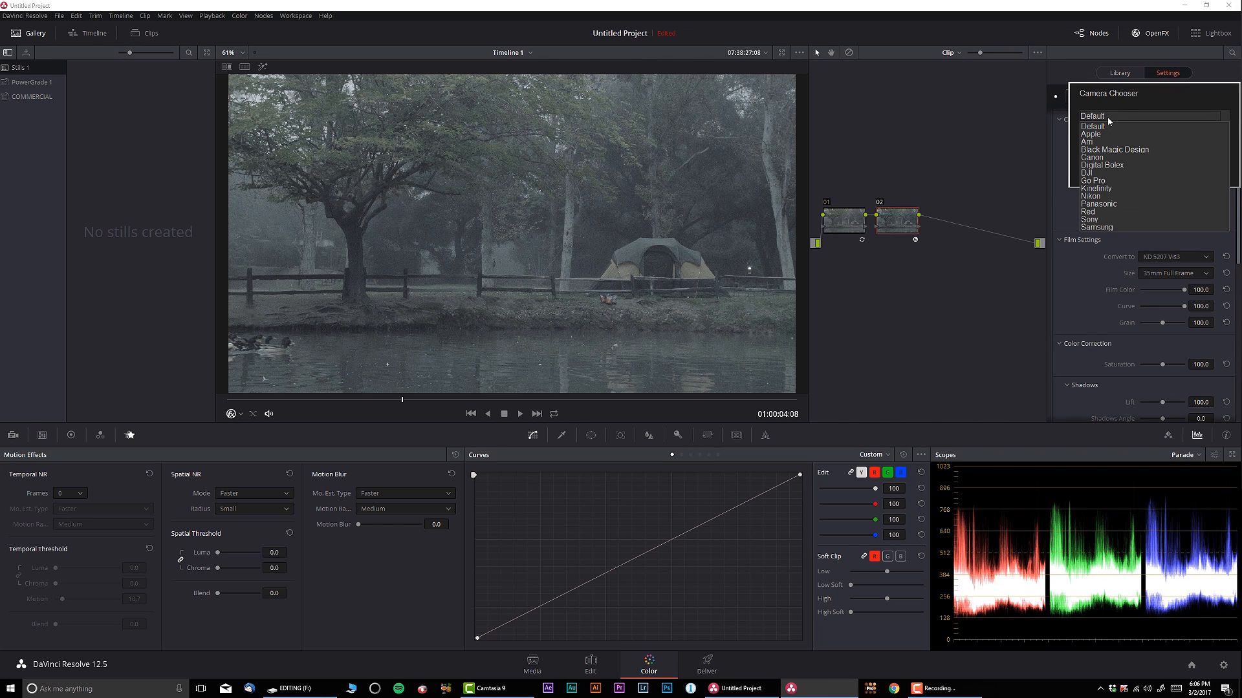
mouse_move(1121, 147)
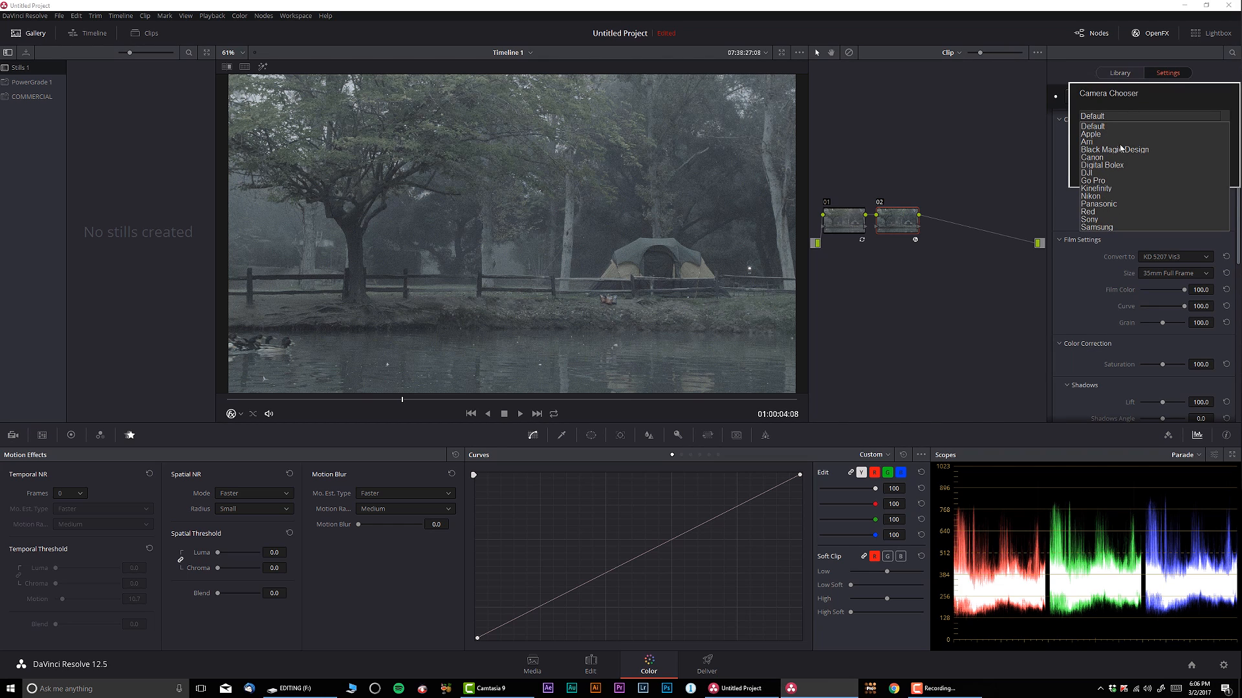
left_click(1114, 149)
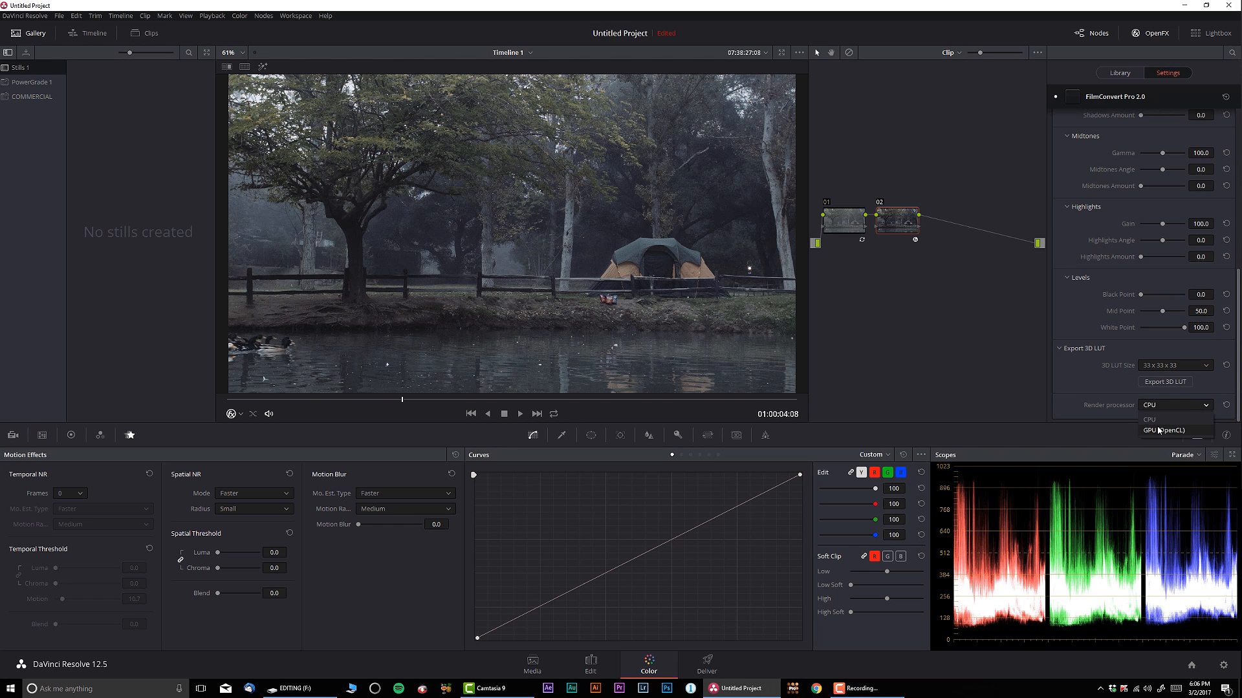
left_click(1164, 430)
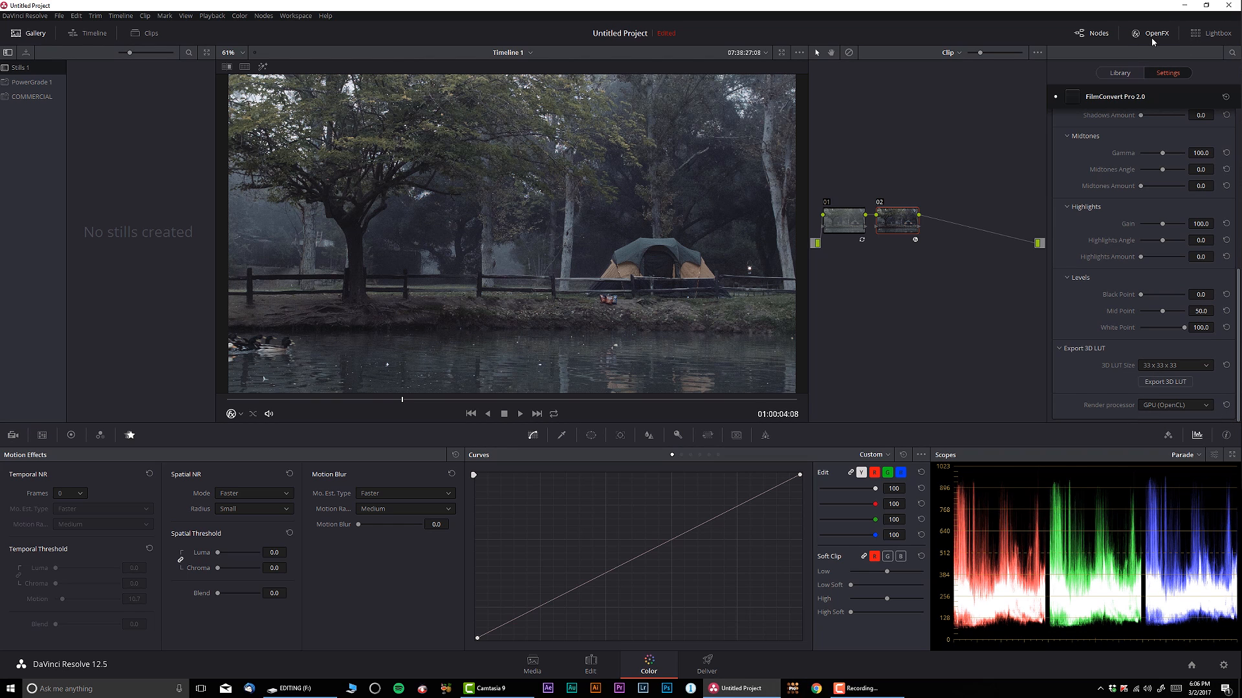
left_click(1153, 33)
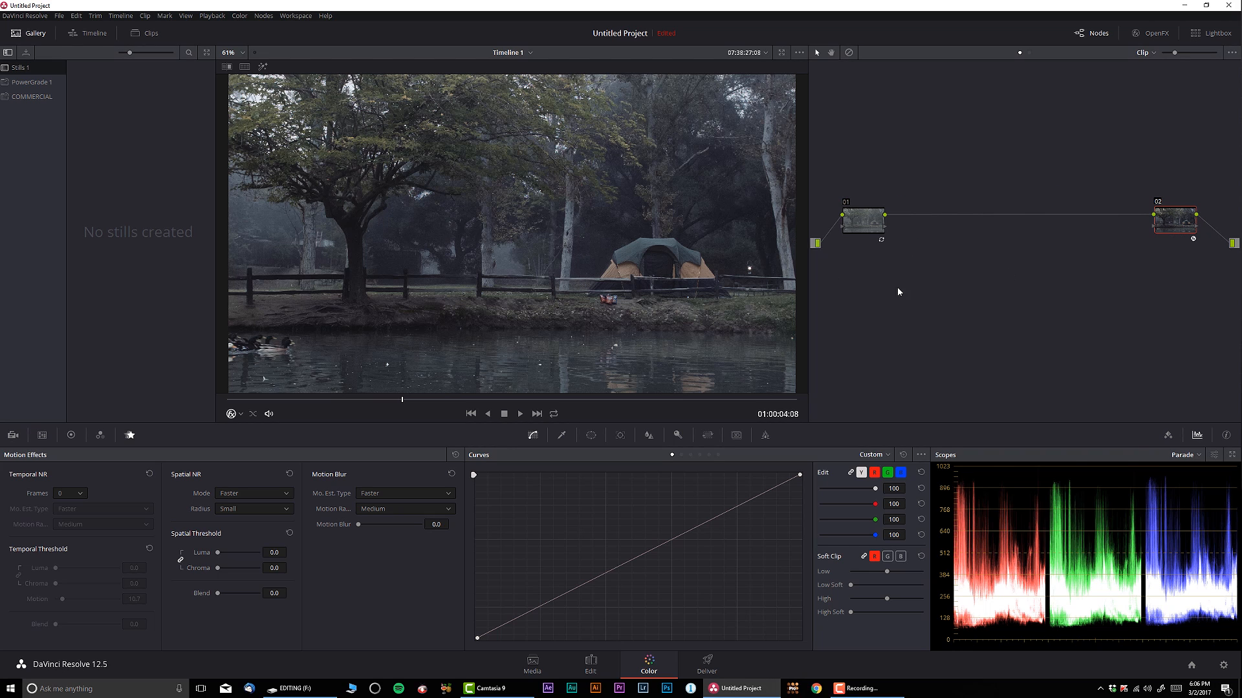
- Label the last node Film and the first node Noise, then move to another frame
right_click(1174, 220)
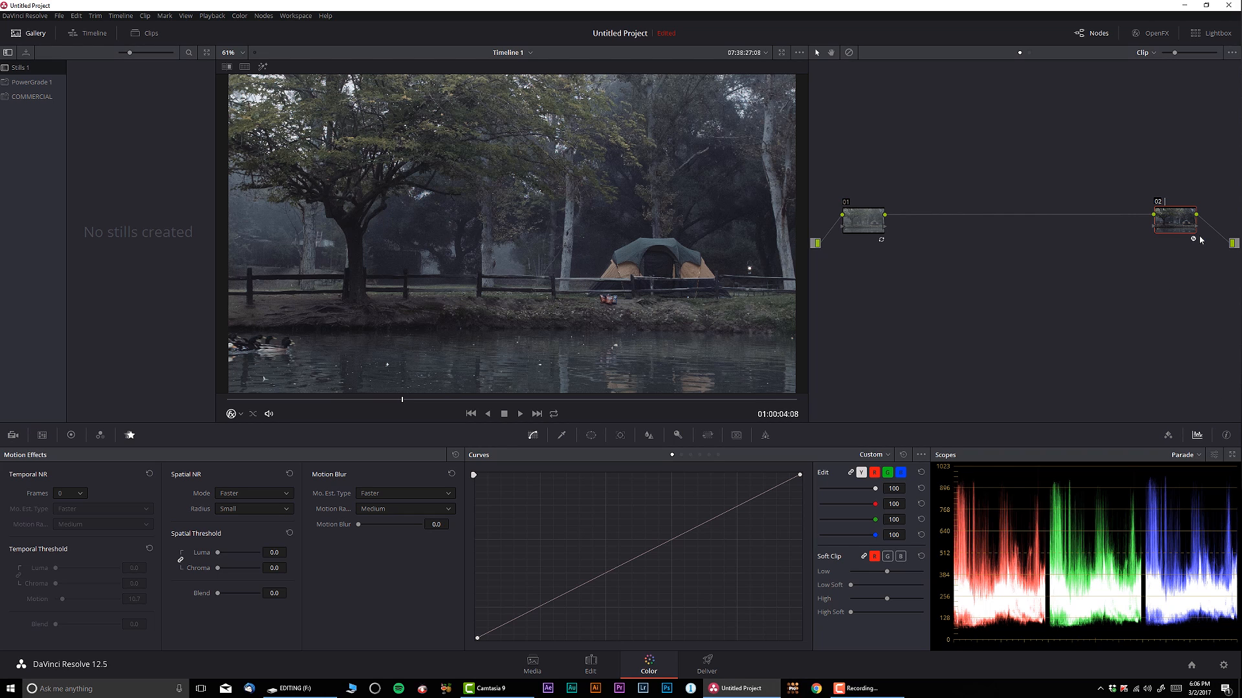
type("FilmConv...")
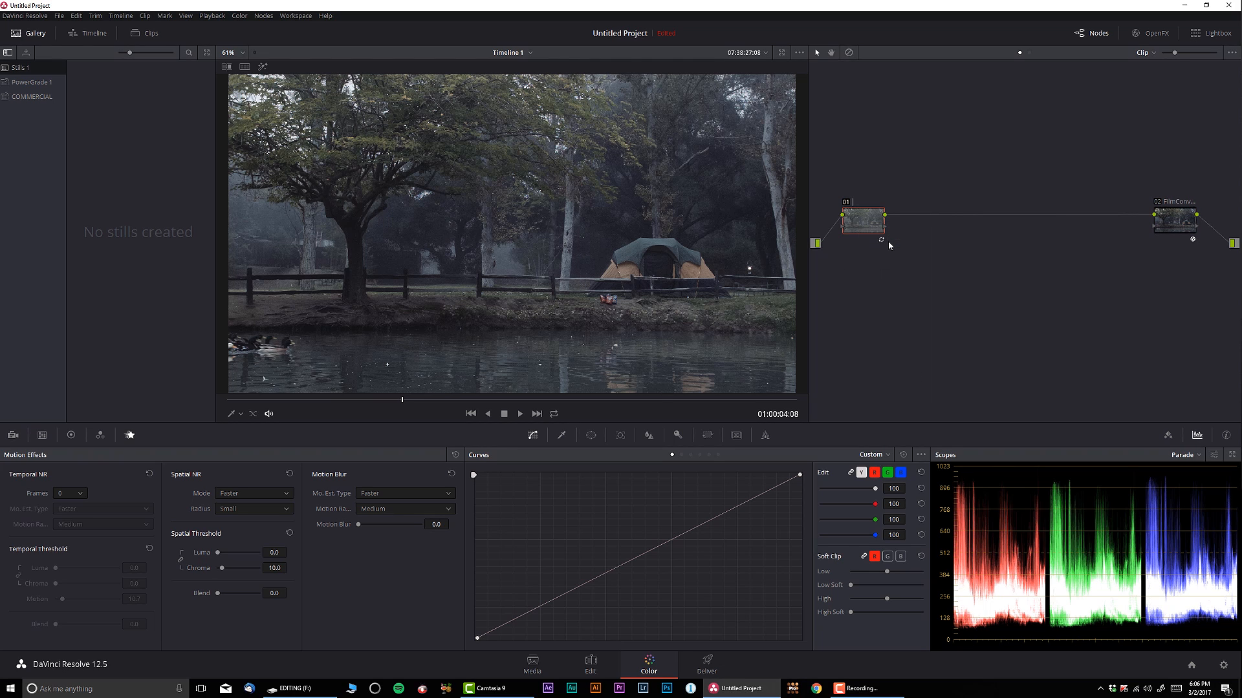
type("Noise Re...")
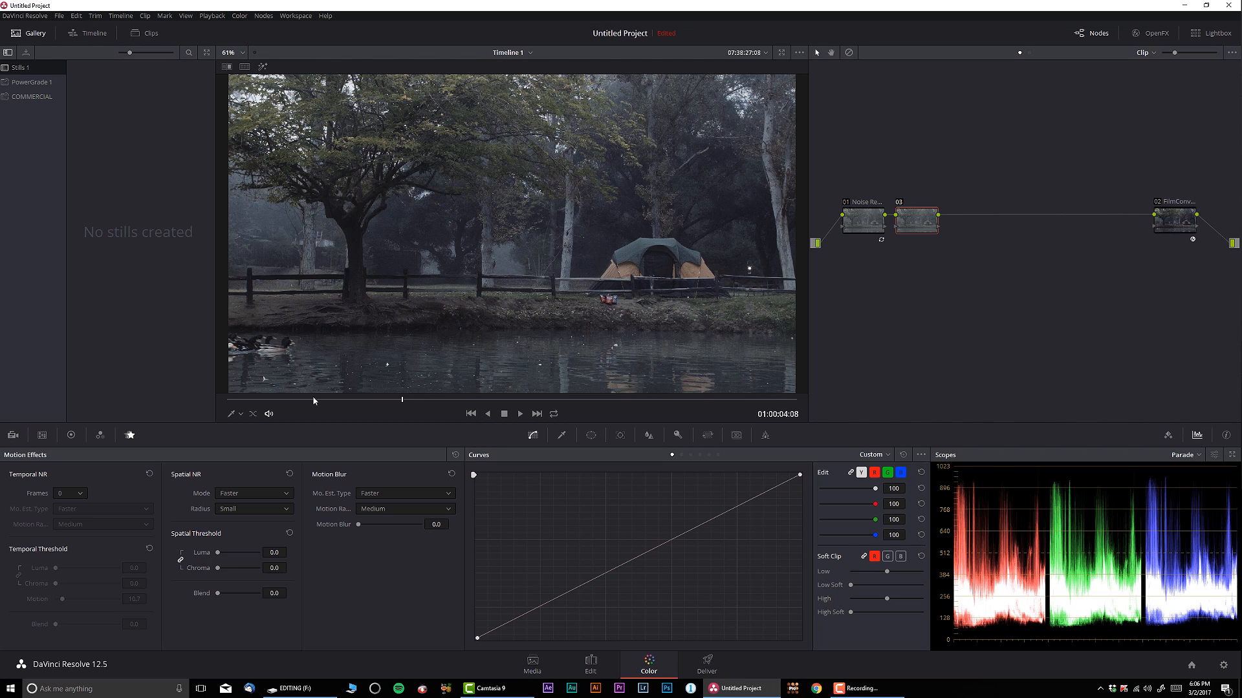
left_click(520, 413)
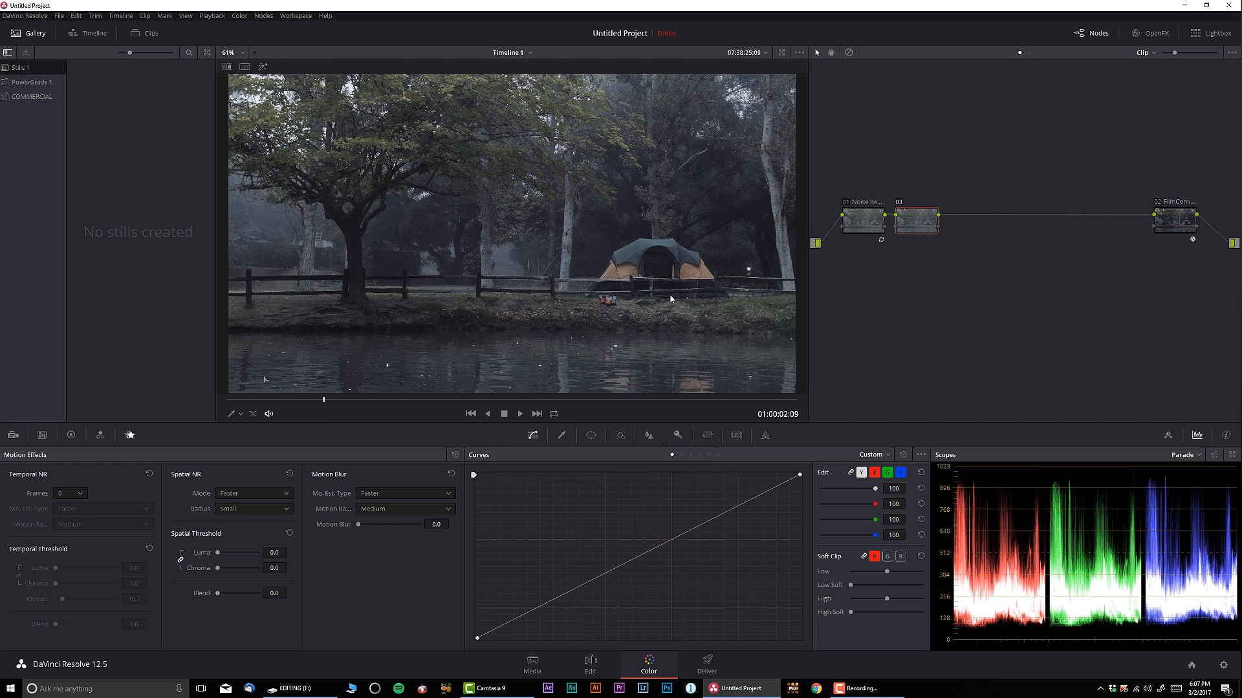
mouse_move(654, 305)
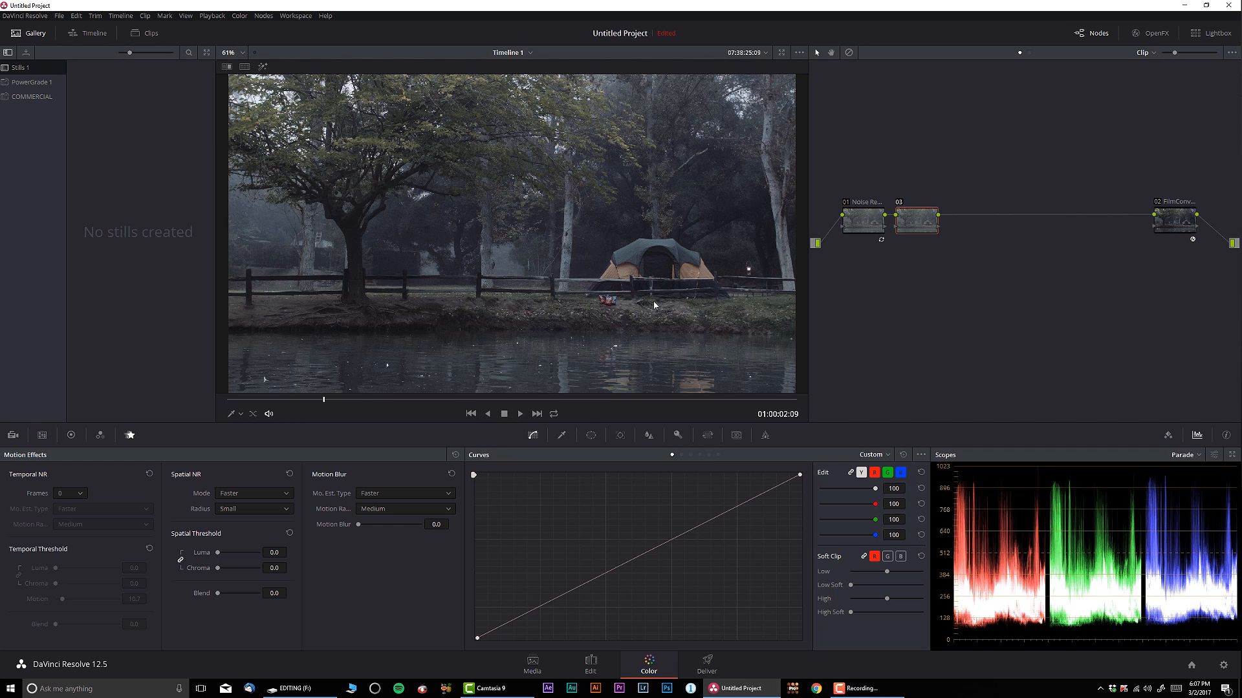
mouse_move(679, 333)
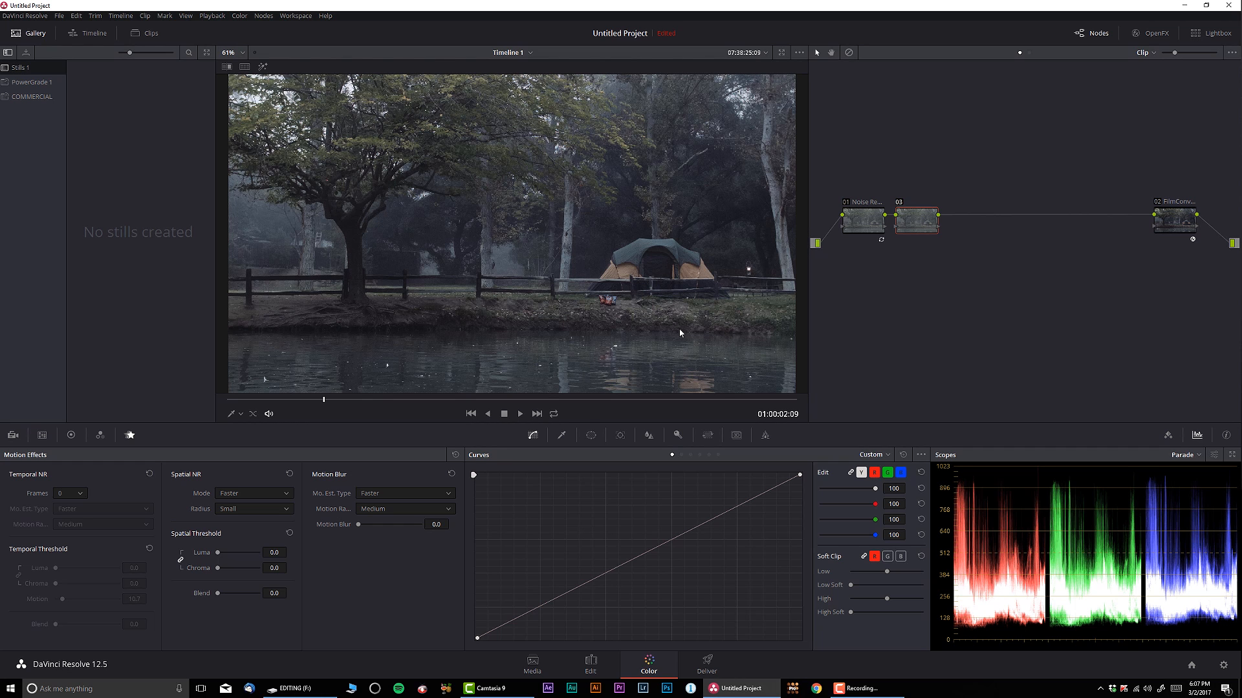
mouse_move(703, 330)
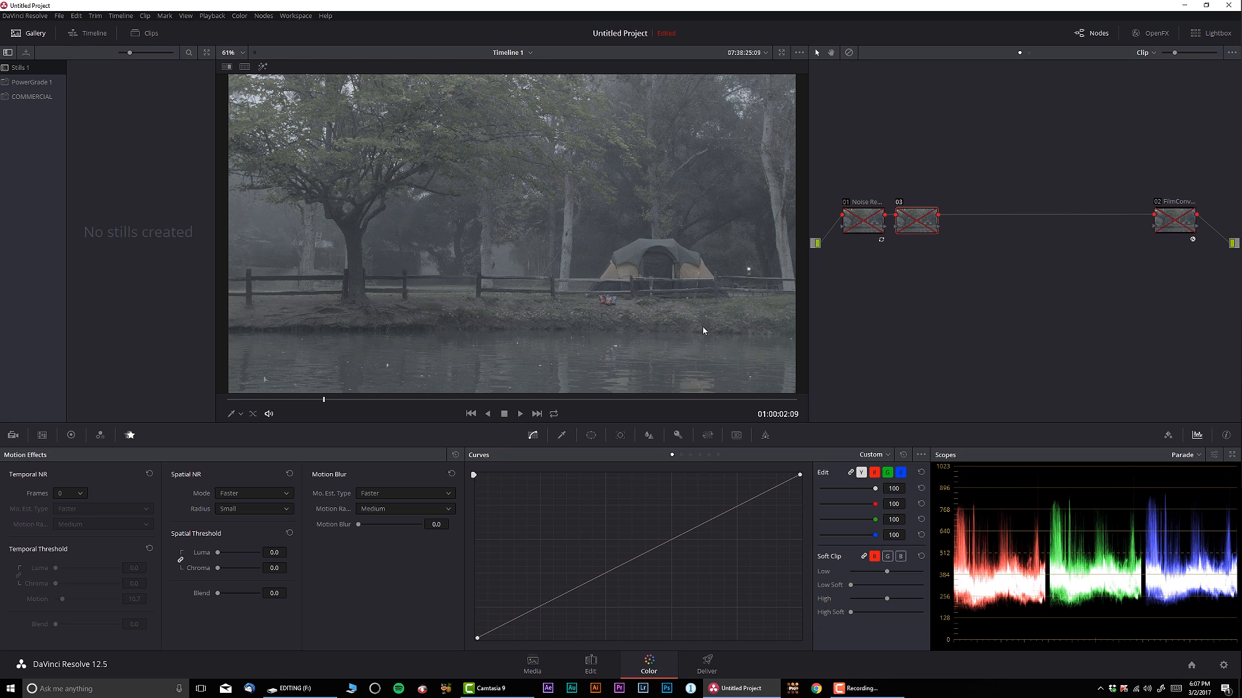
- Re-enable the grade and add a parallel Water node alongside the Trees node
left_click(914, 220)
type(" Trees")
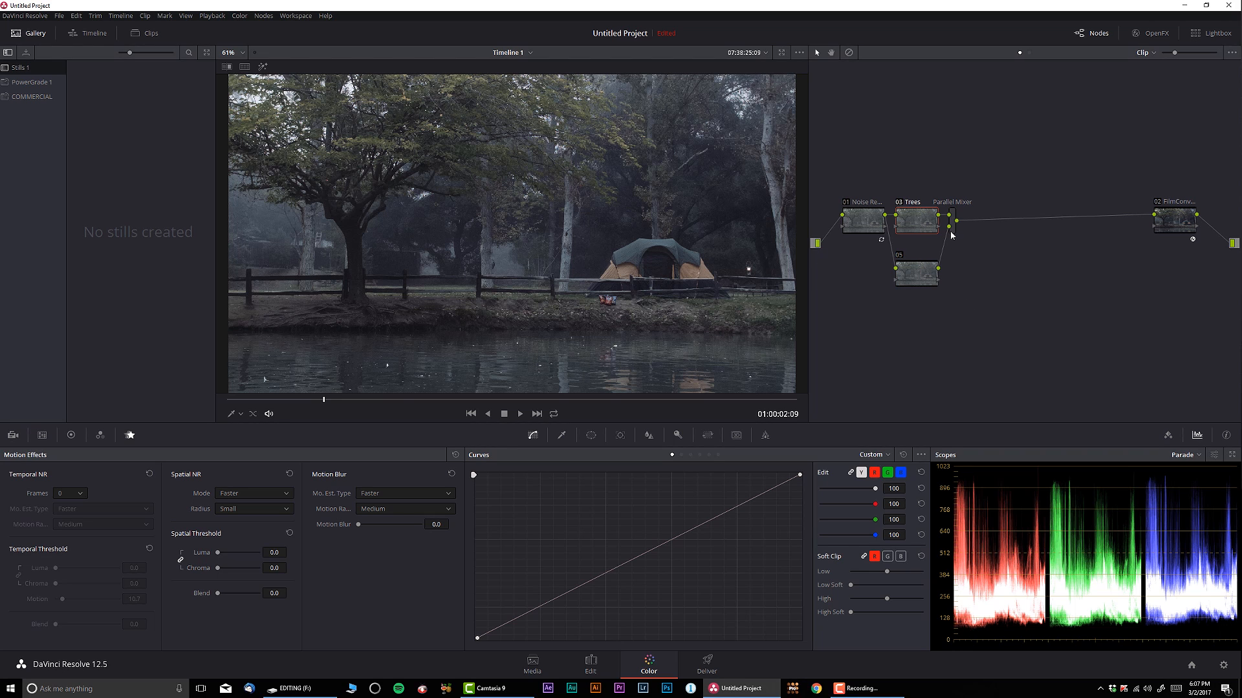
mouse_move(955, 236)
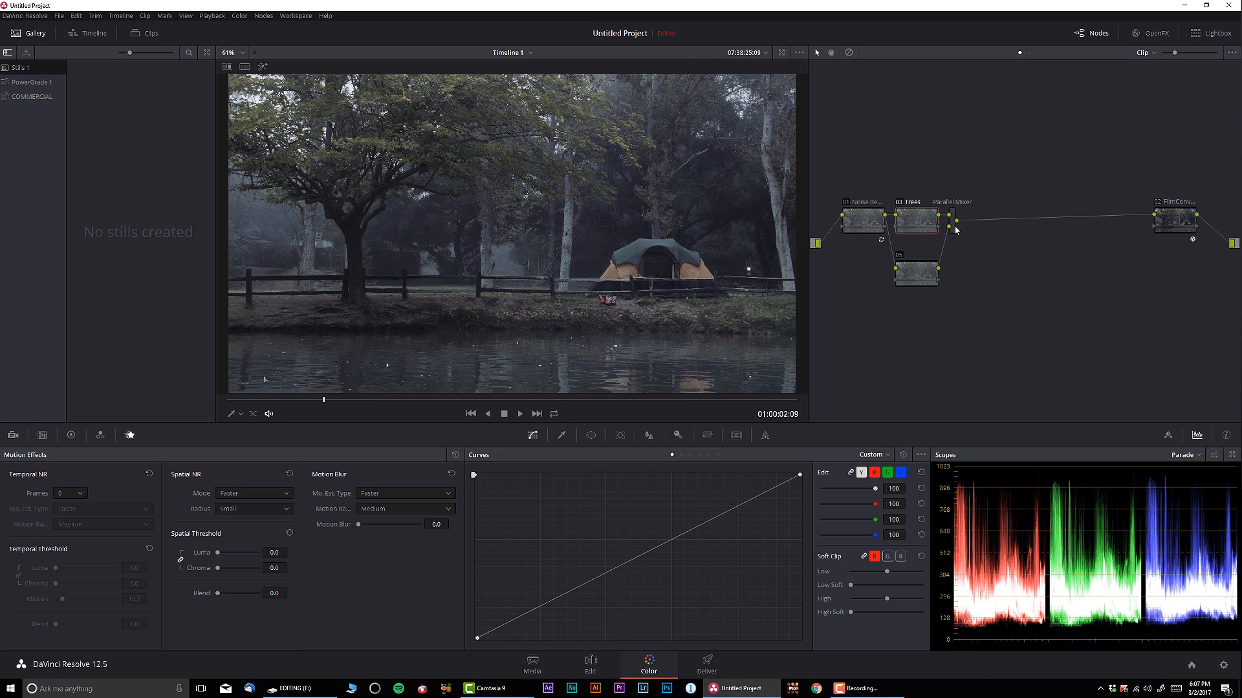
left_click(916, 274)
type("Water")
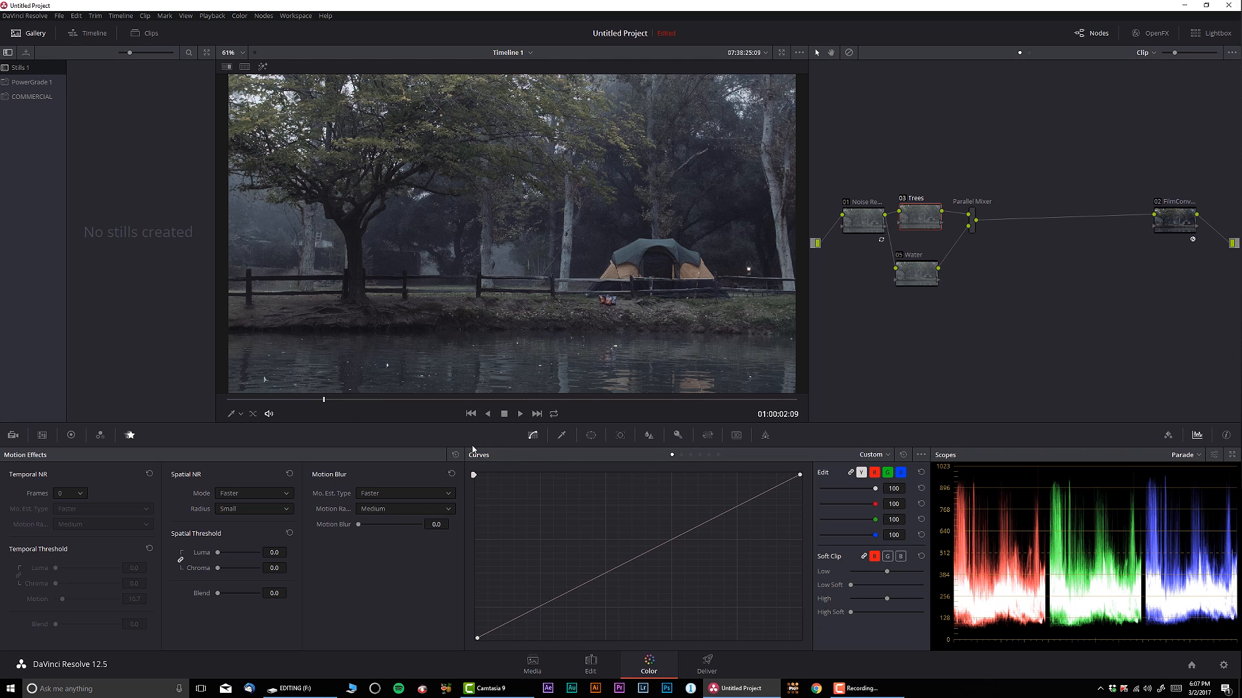
mouse_move(609, 483)
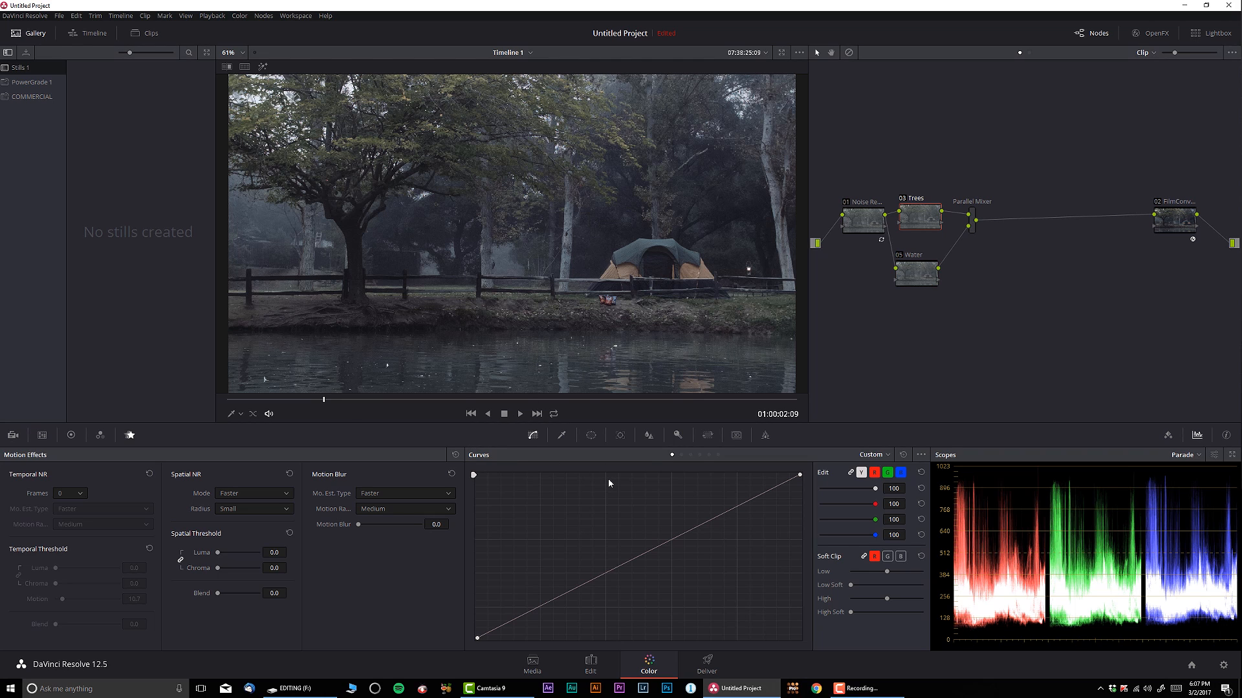
- Switch the curve to Hue Vs Lum and sample the leaf colour to darken the foliage
left_click(874, 454)
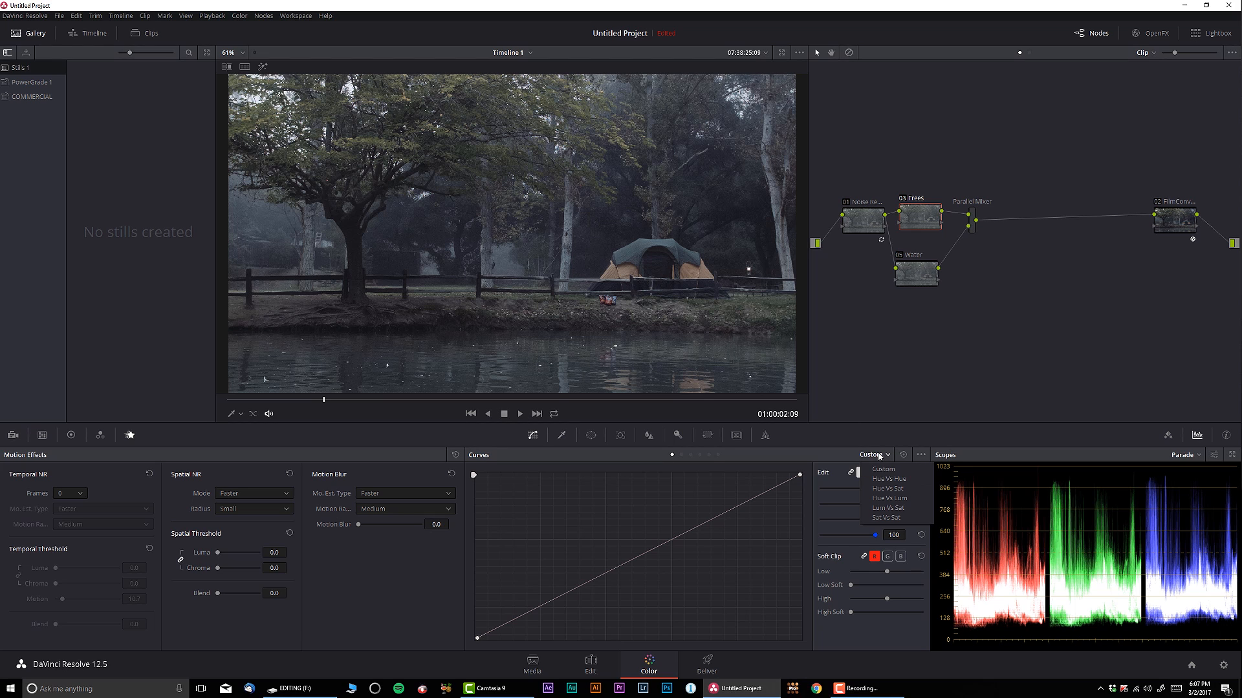
mouse_move(889, 479)
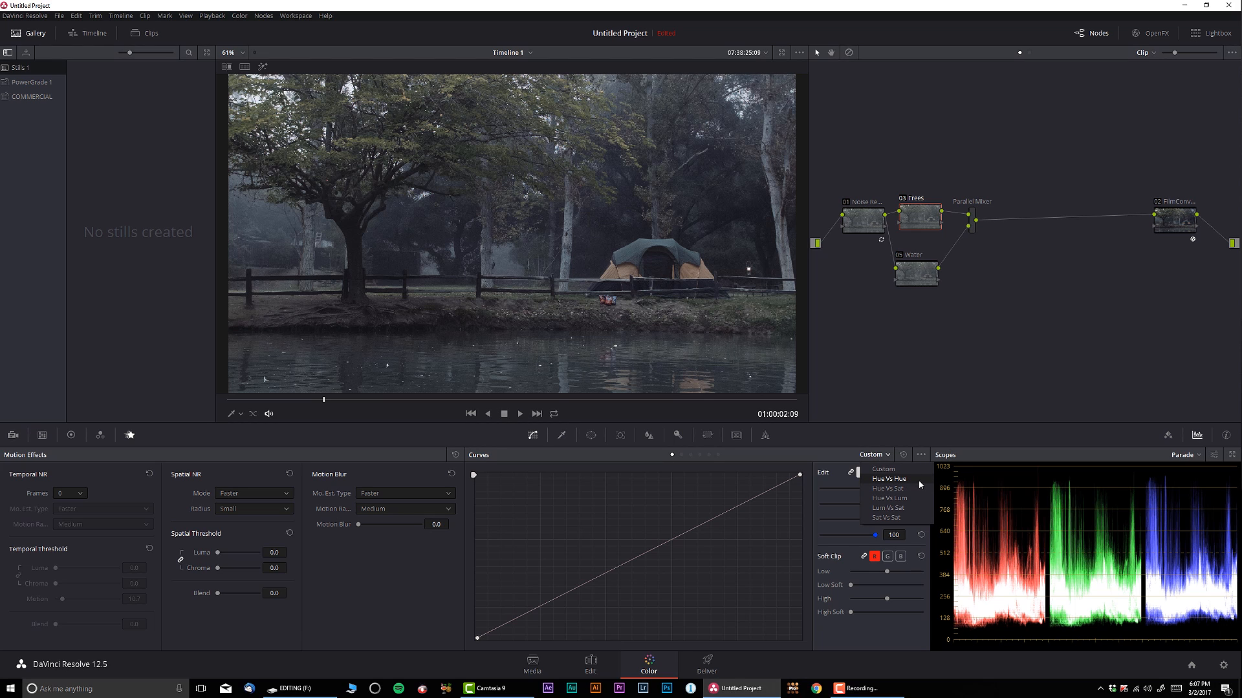
mouse_move(890, 498)
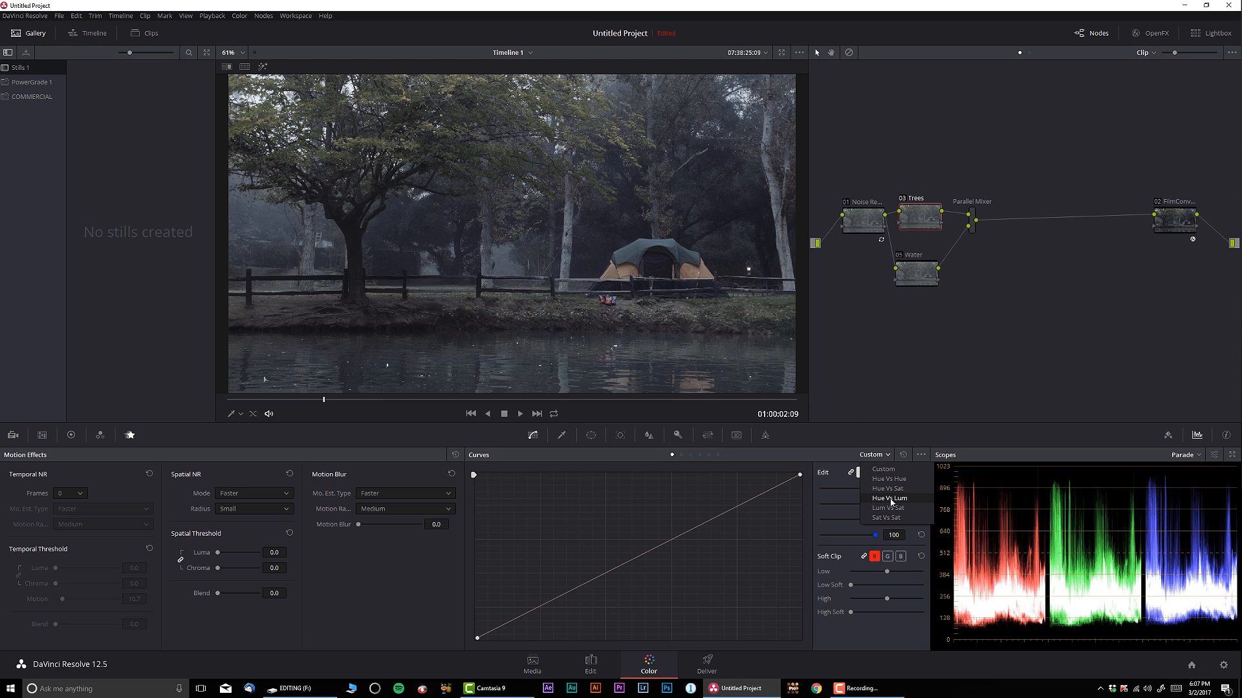
left_click(889, 499)
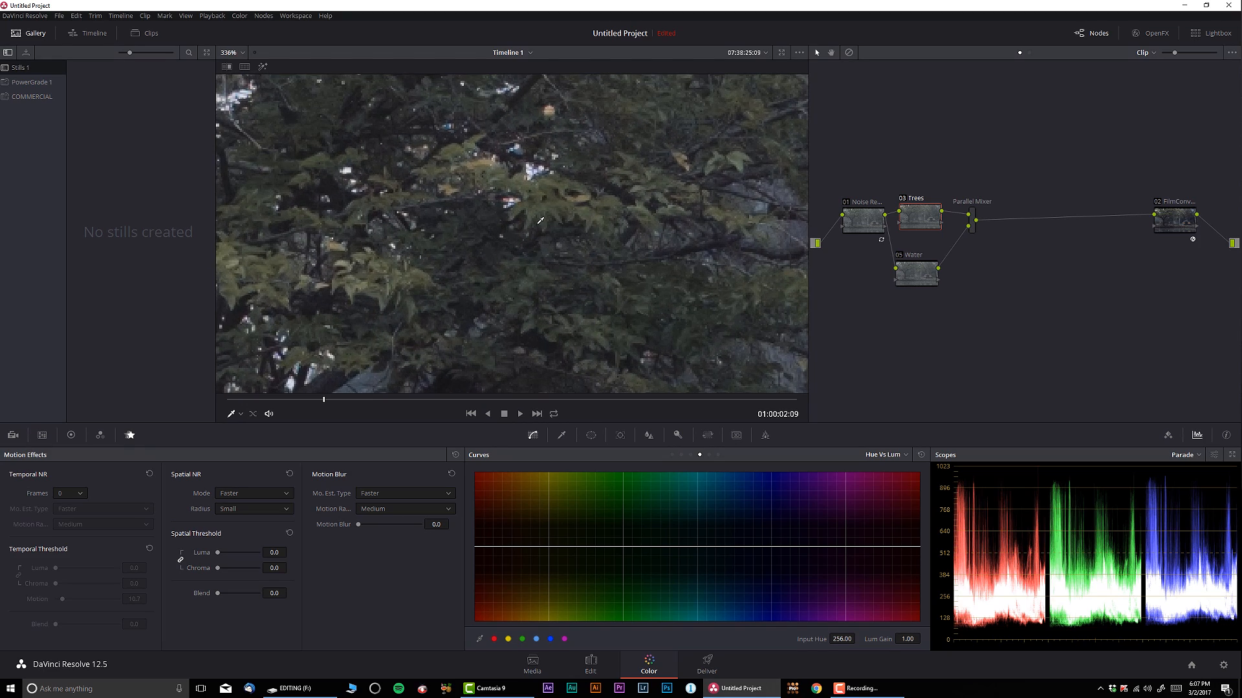
left_click(622, 545)
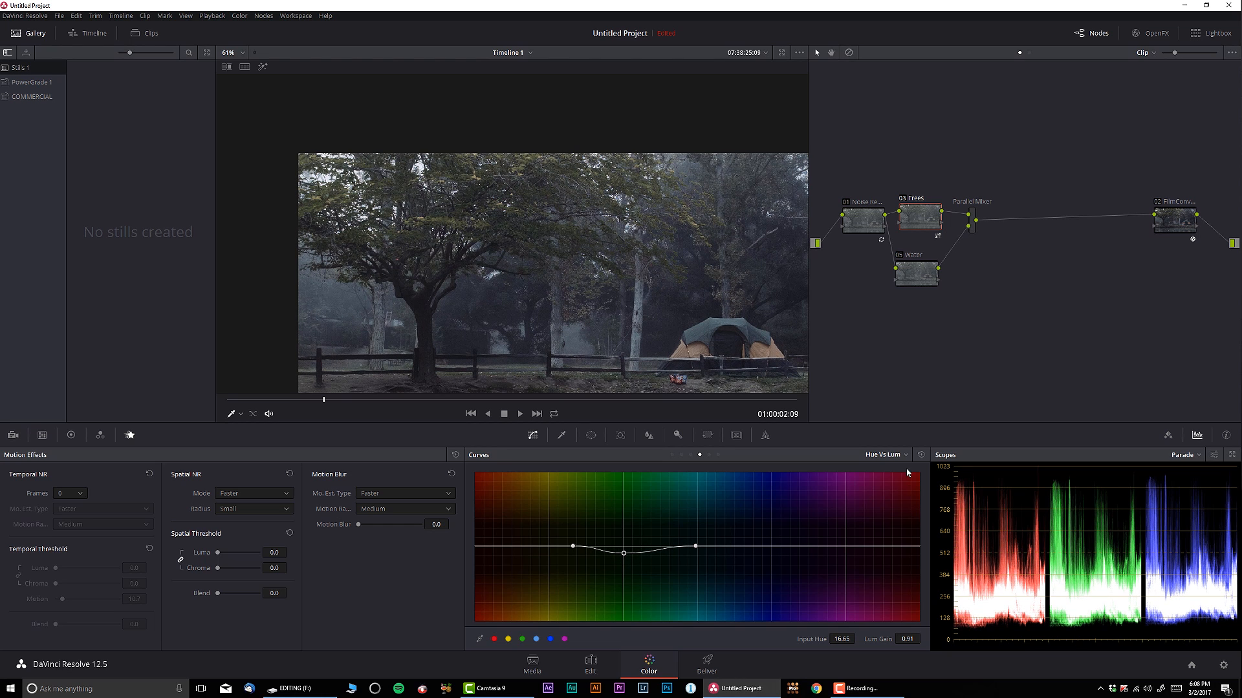
- Boost yellow-green saturation with a Hue Vs Sat curve, bypassing the Trees node to compare
left_click(881, 454)
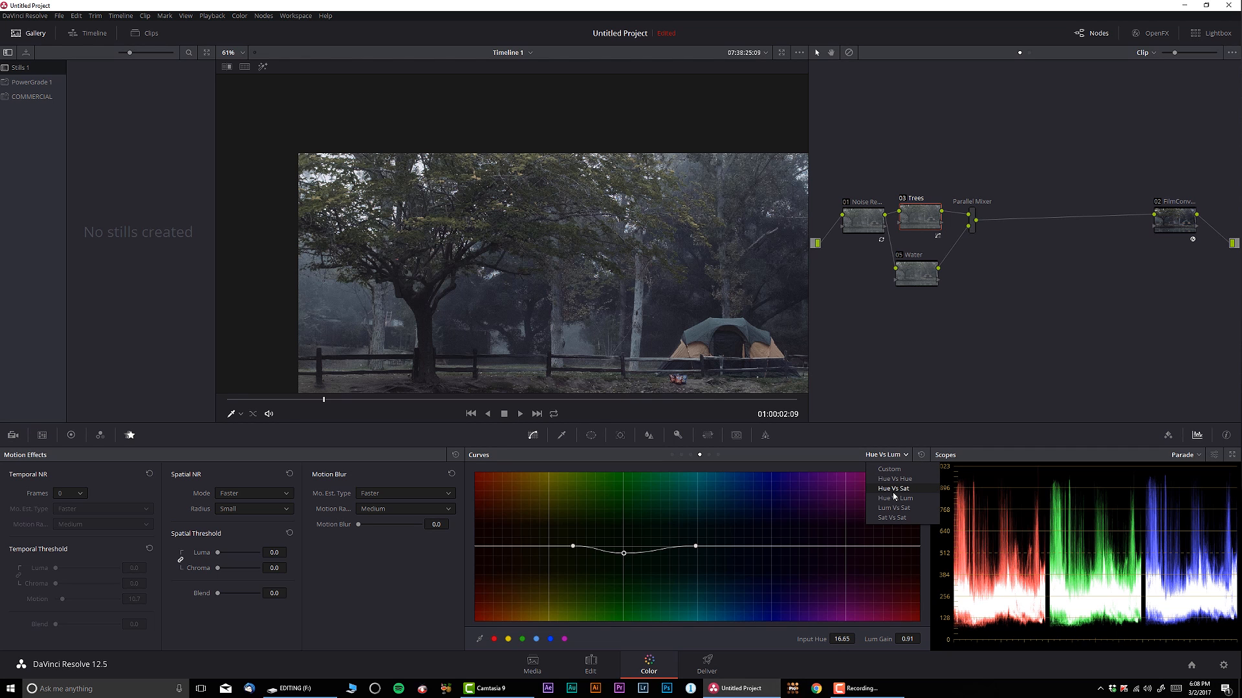
left_click(894, 488)
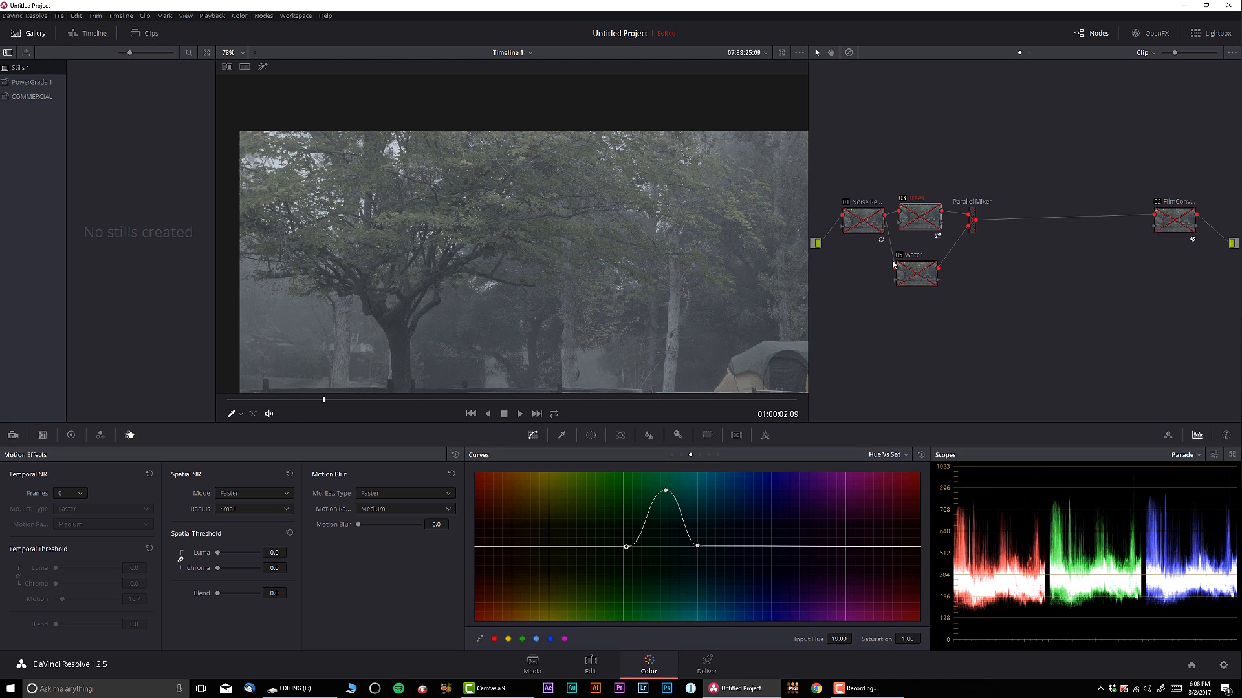
left_click(916, 215)
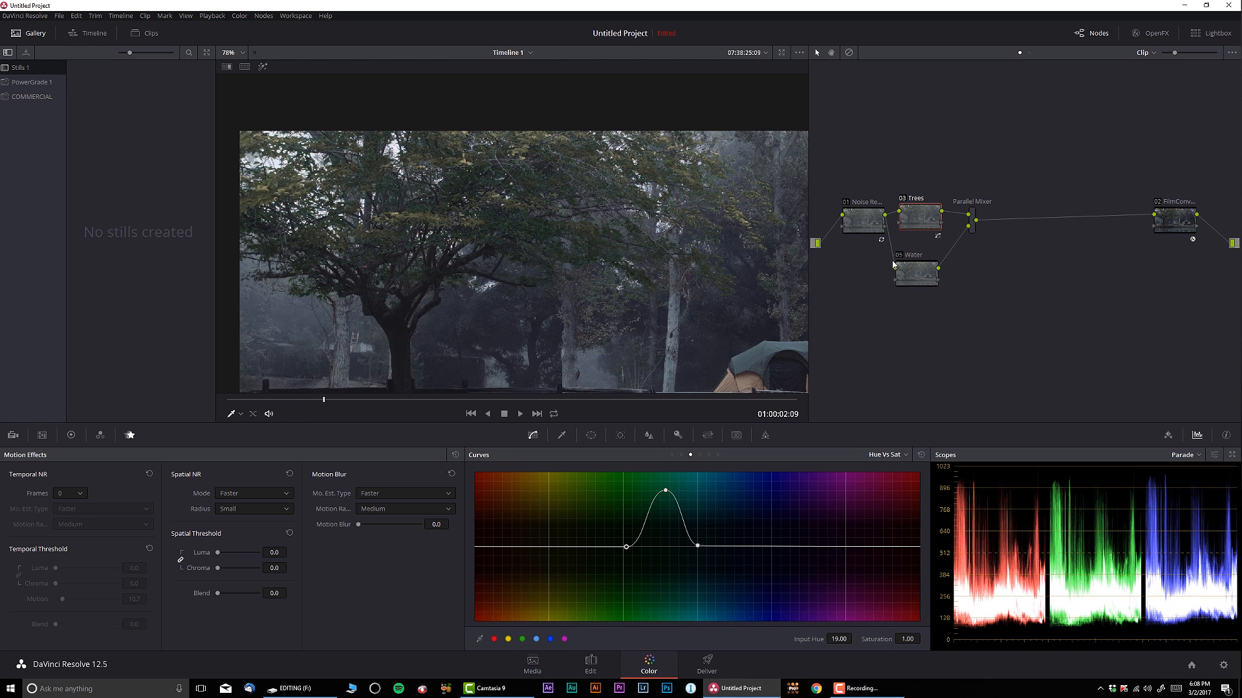
left_click(915, 213)
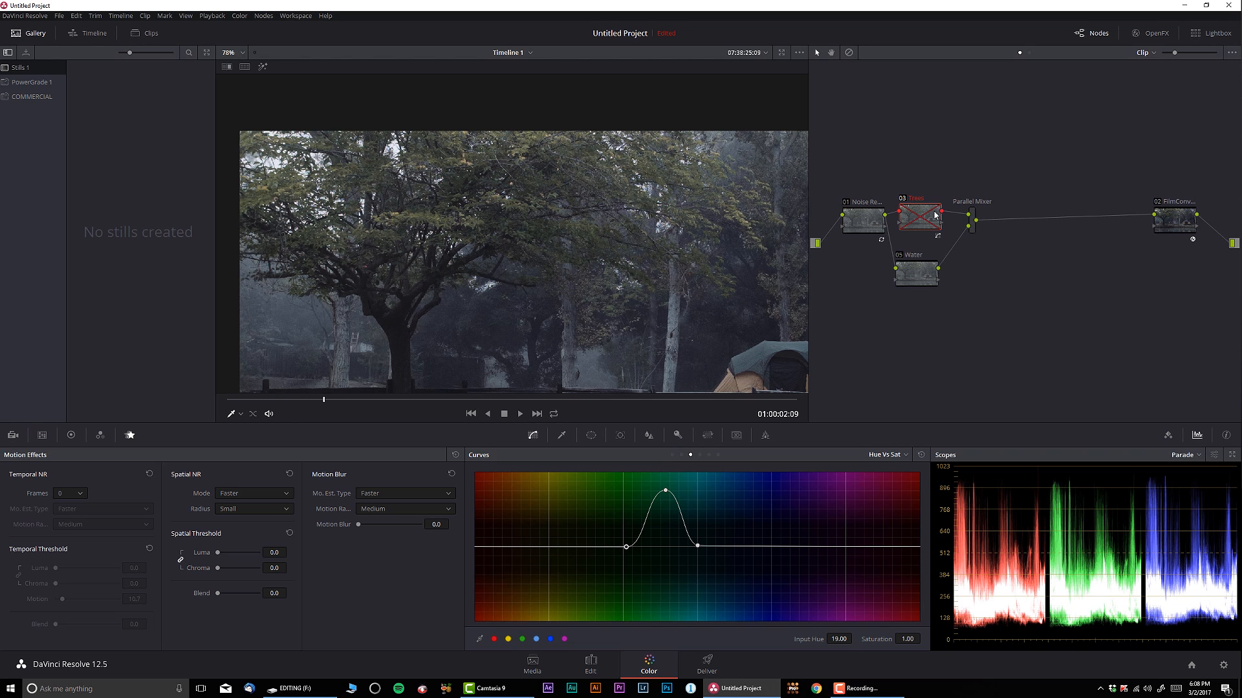
left_click(915, 216)
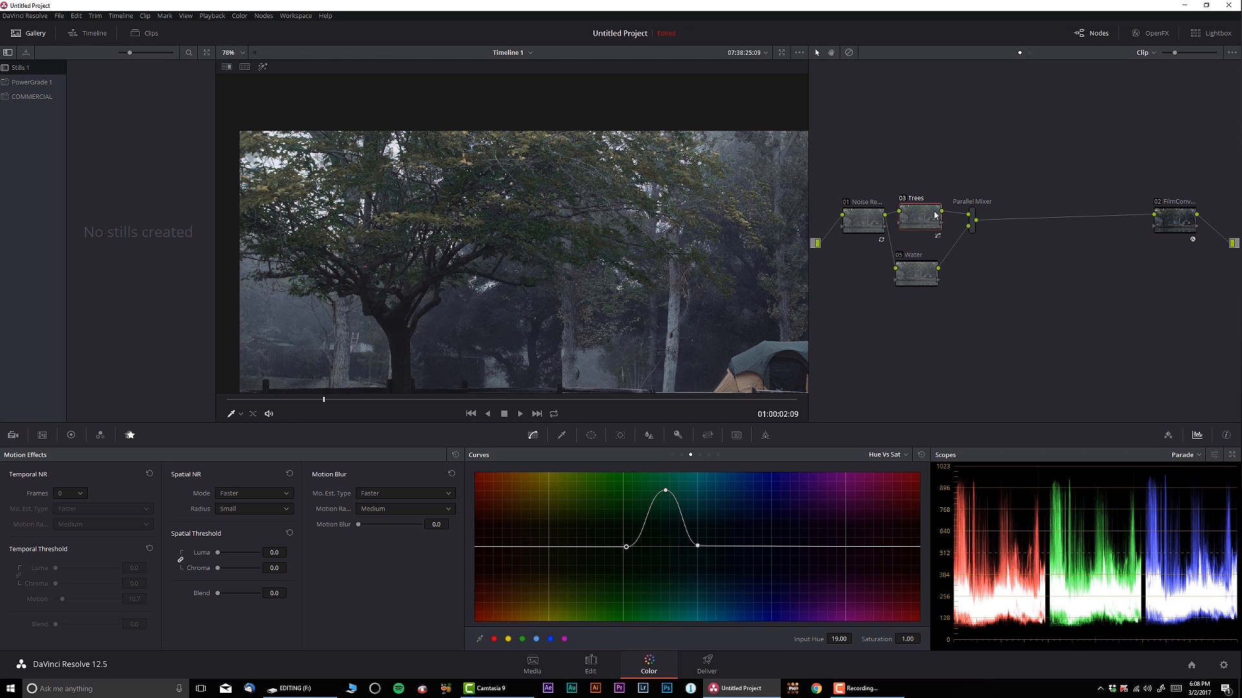
mouse_move(894, 231)
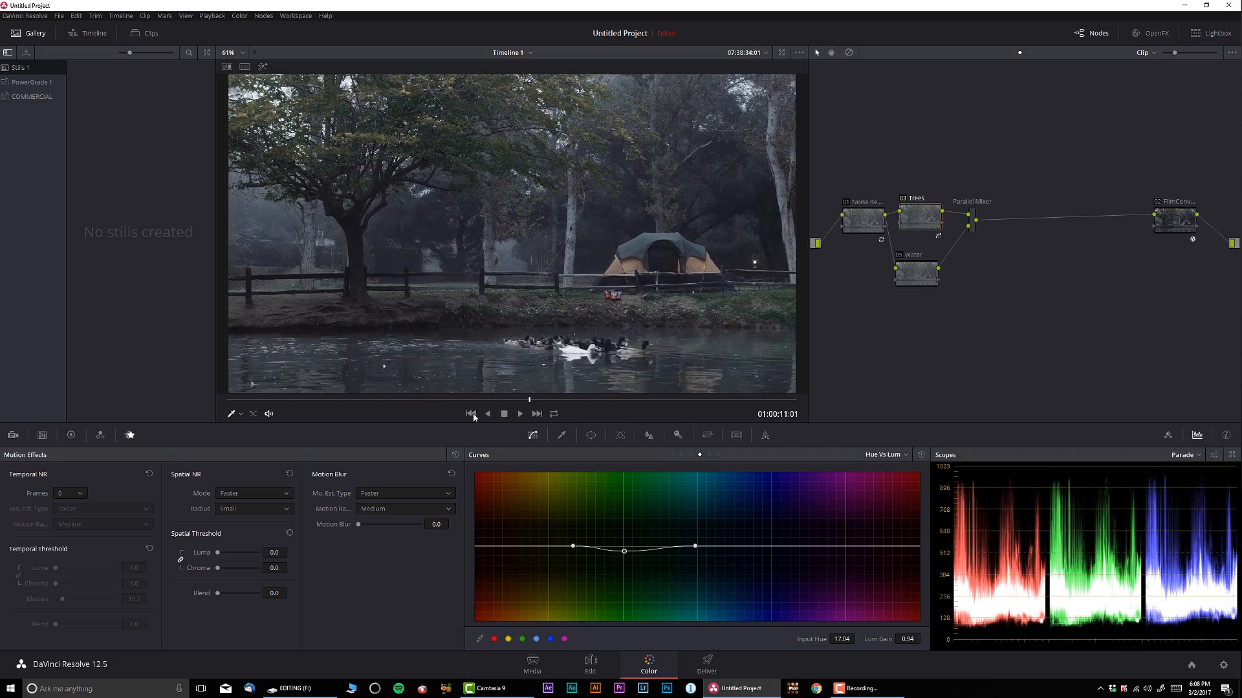
left_click(915, 215)
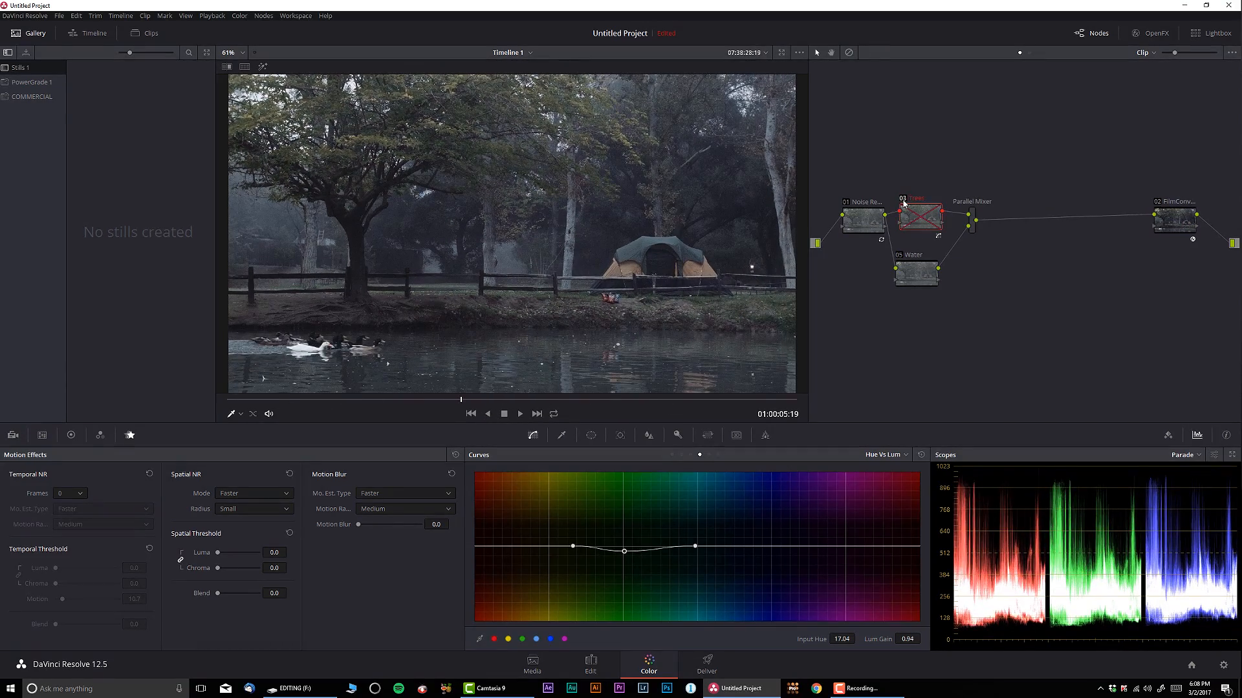
left_click(918, 215)
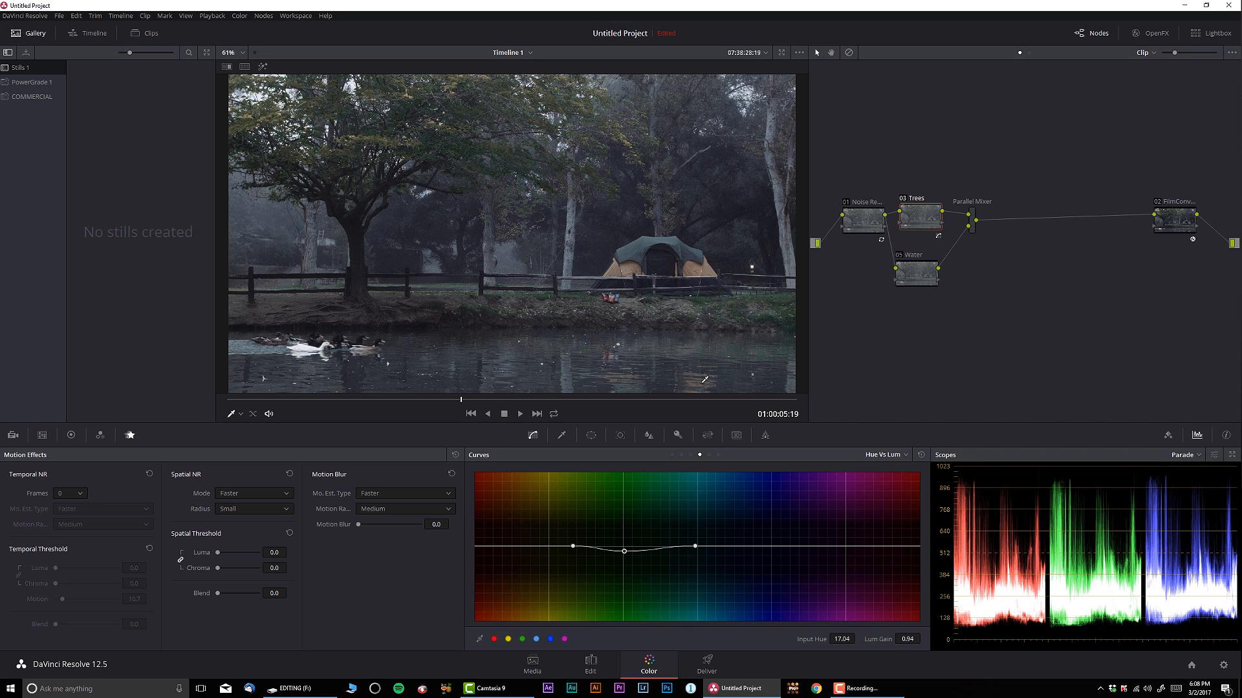
left_click(916, 269)
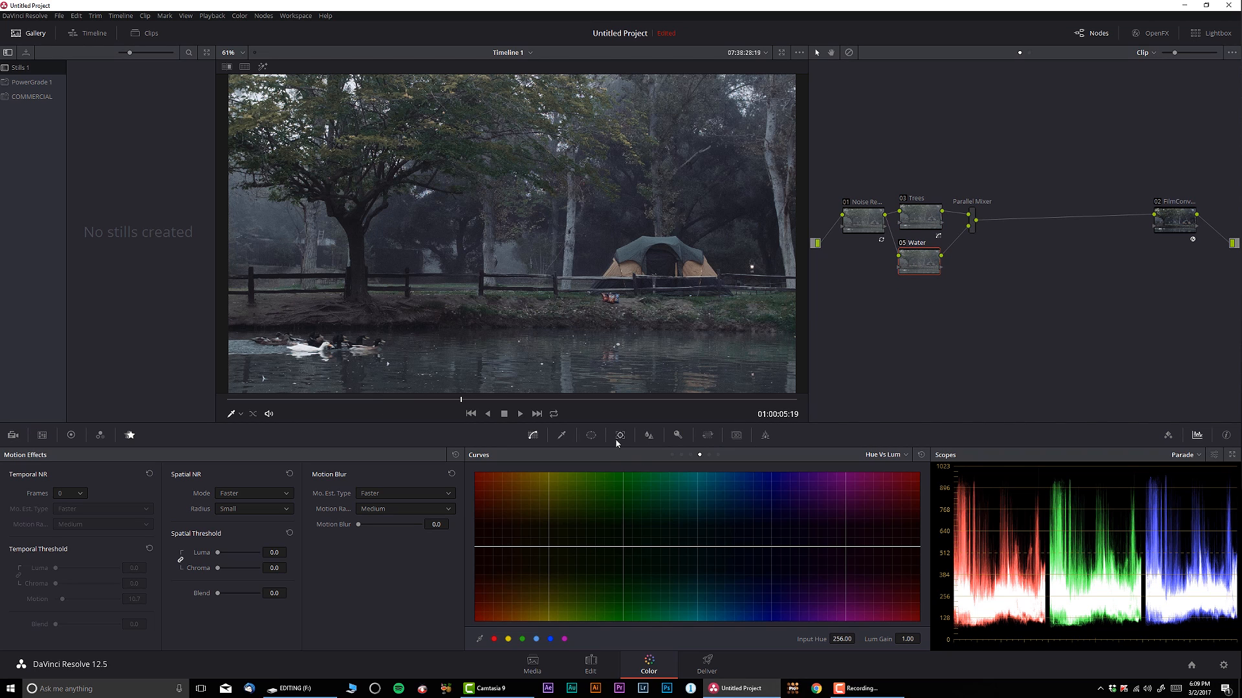
- Draw a freeform Curve window around the pond on the Water node
left_click(589, 436)
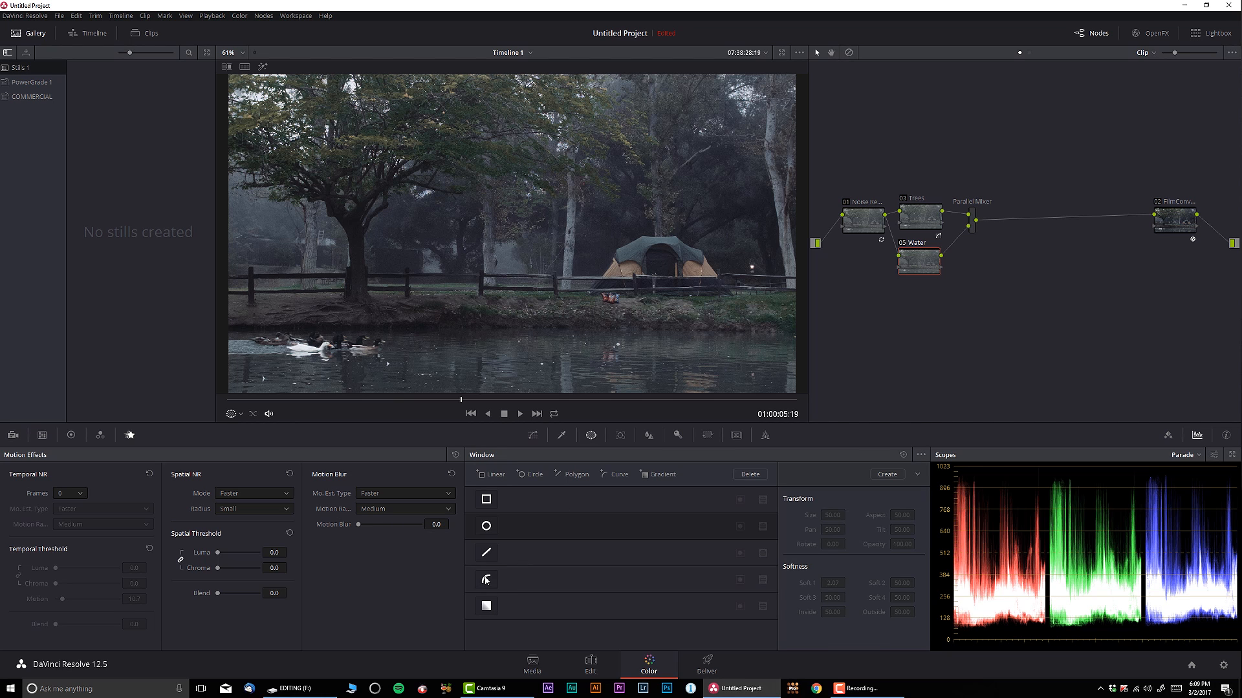
left_click(485, 579)
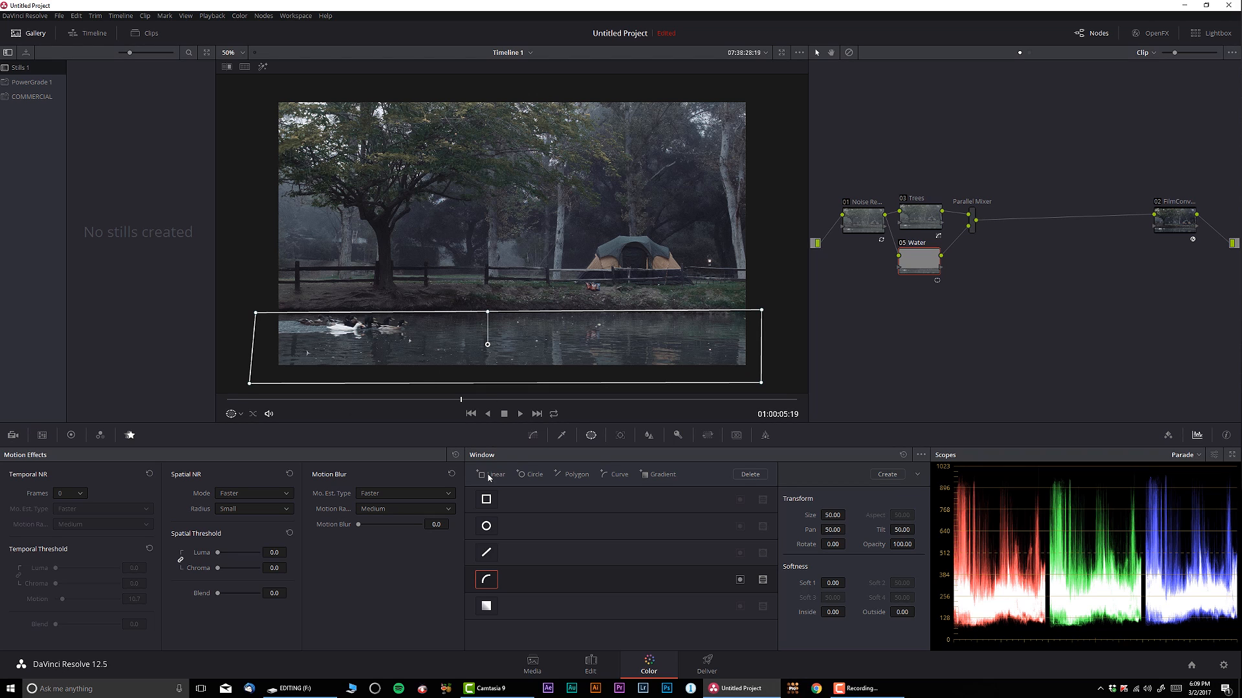
mouse_move(560, 434)
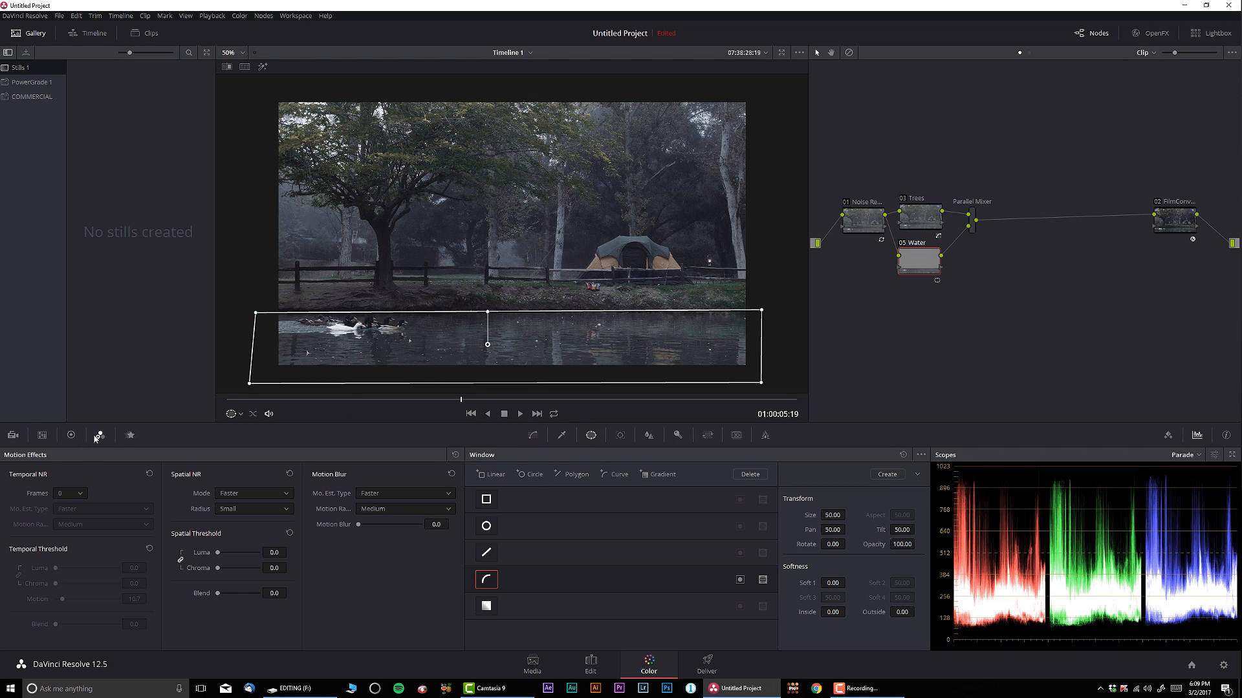
- Raise Color Boost on the pond and zoom in to check the window edge
left_click(69, 435)
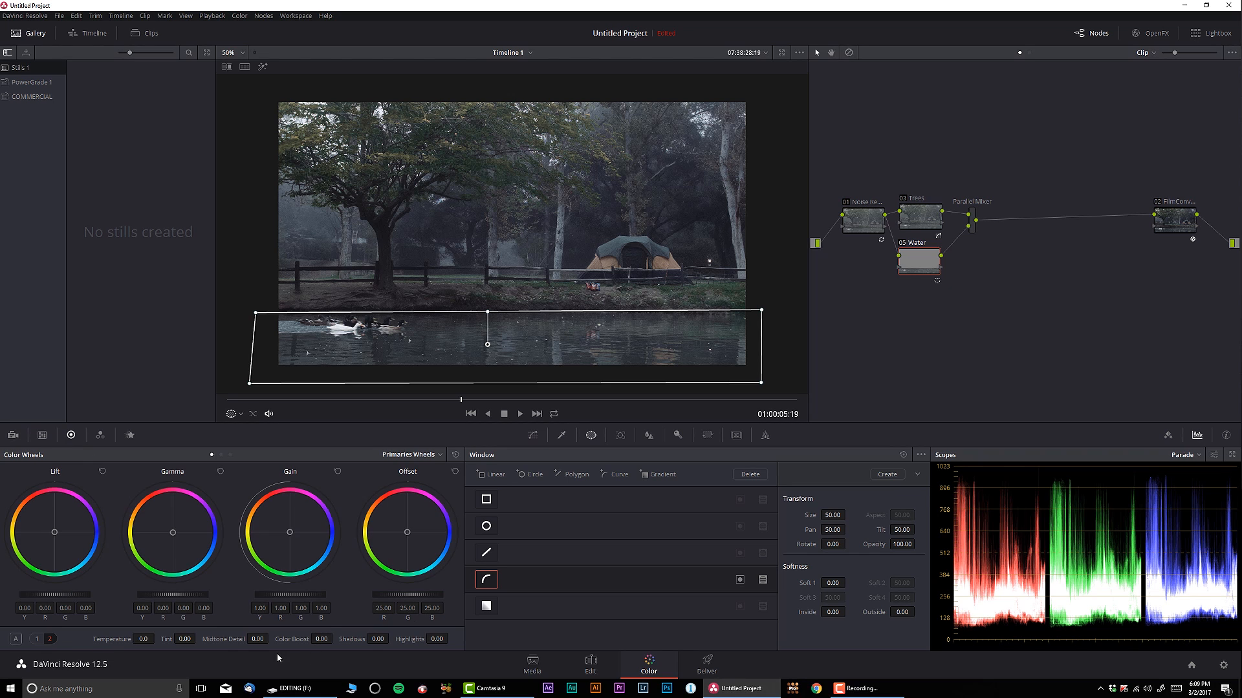
left_click(321, 639)
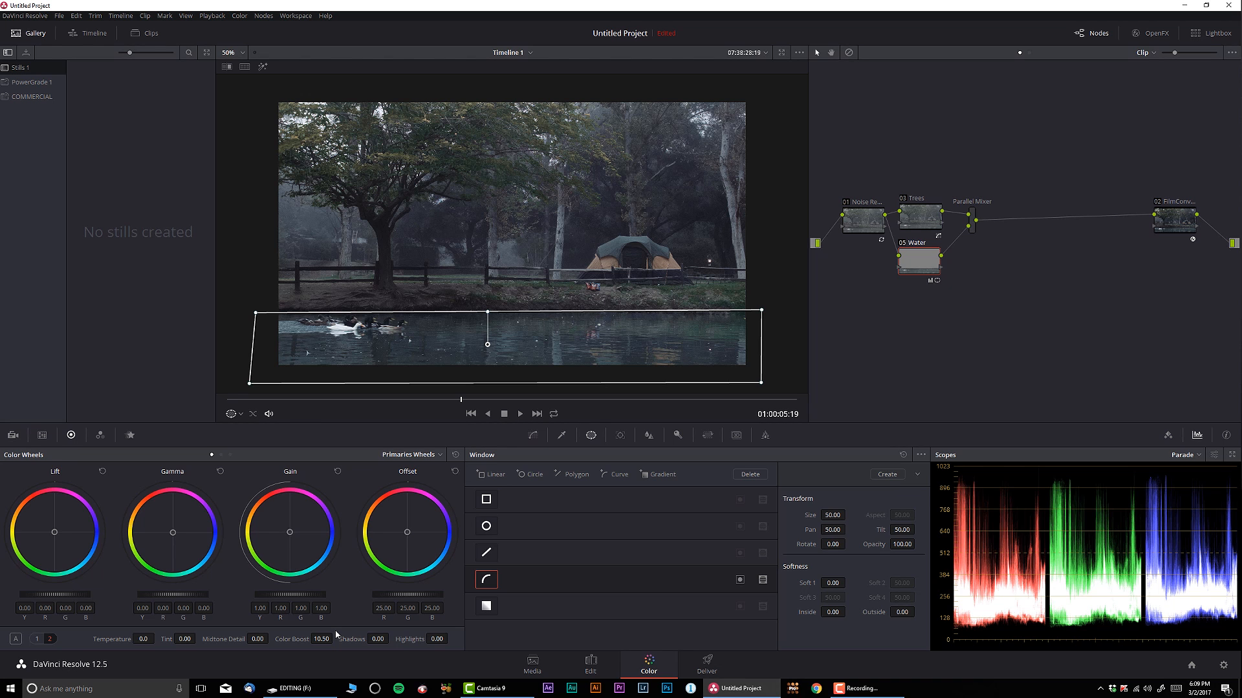
left_click(485, 552)
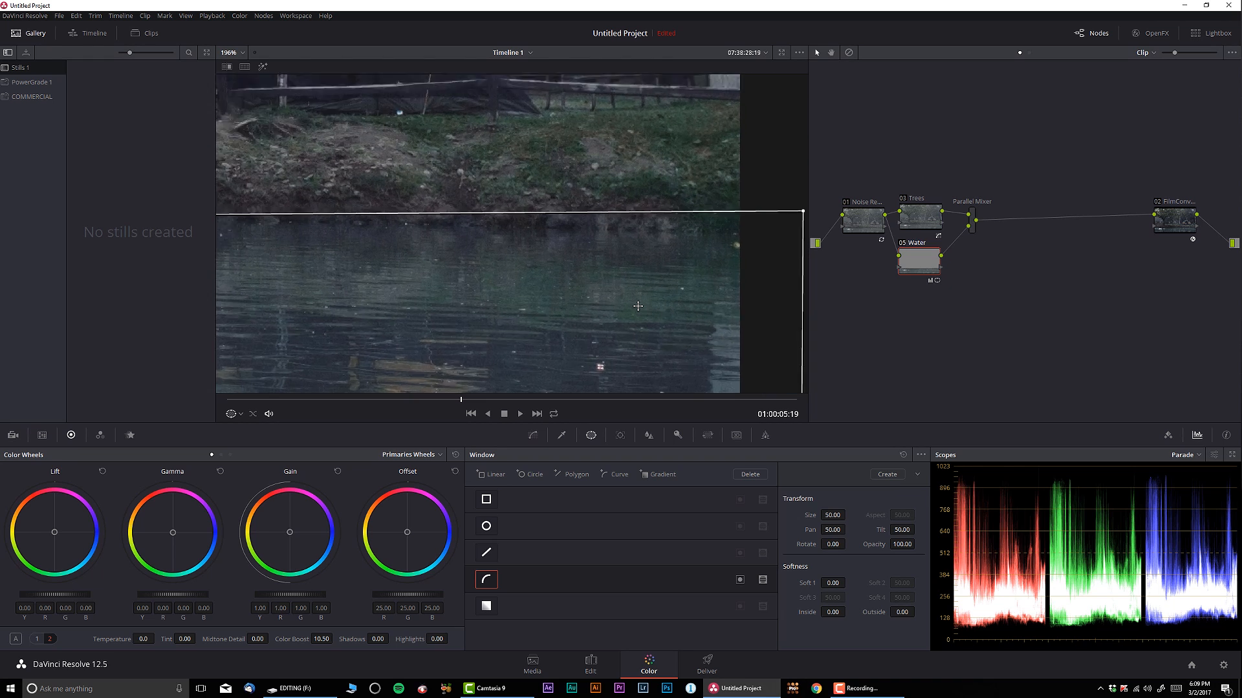
scroll("up", 3)
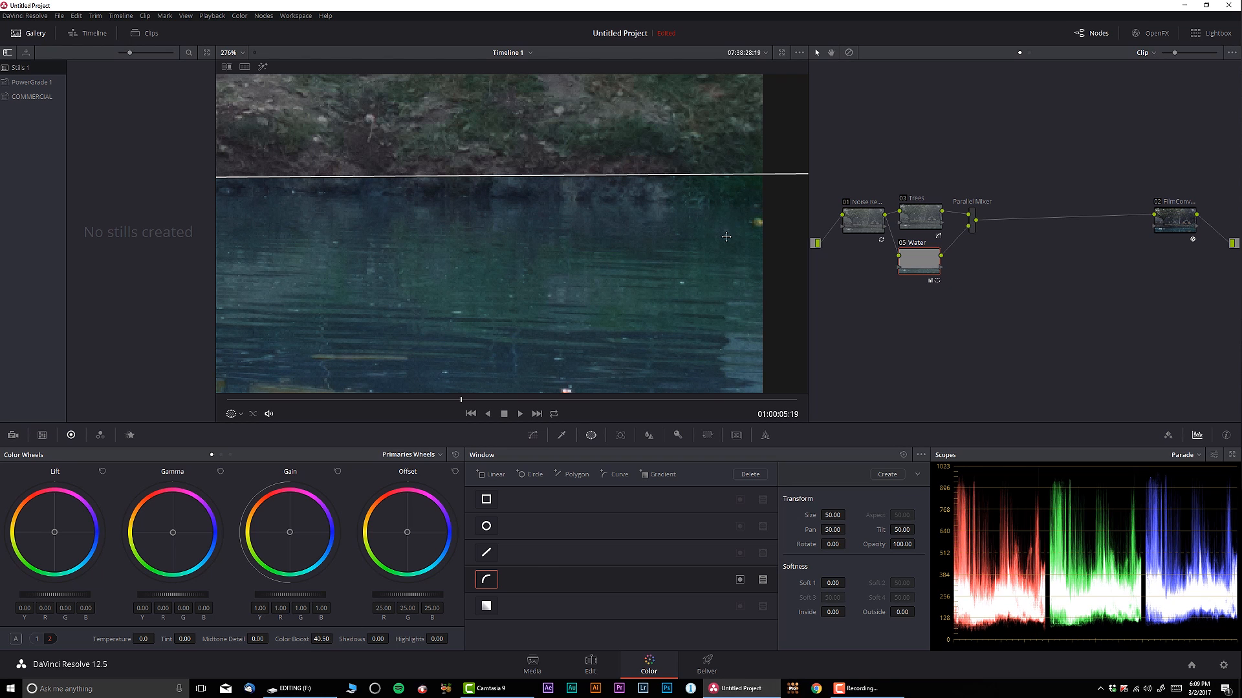
mouse_move(366, 653)
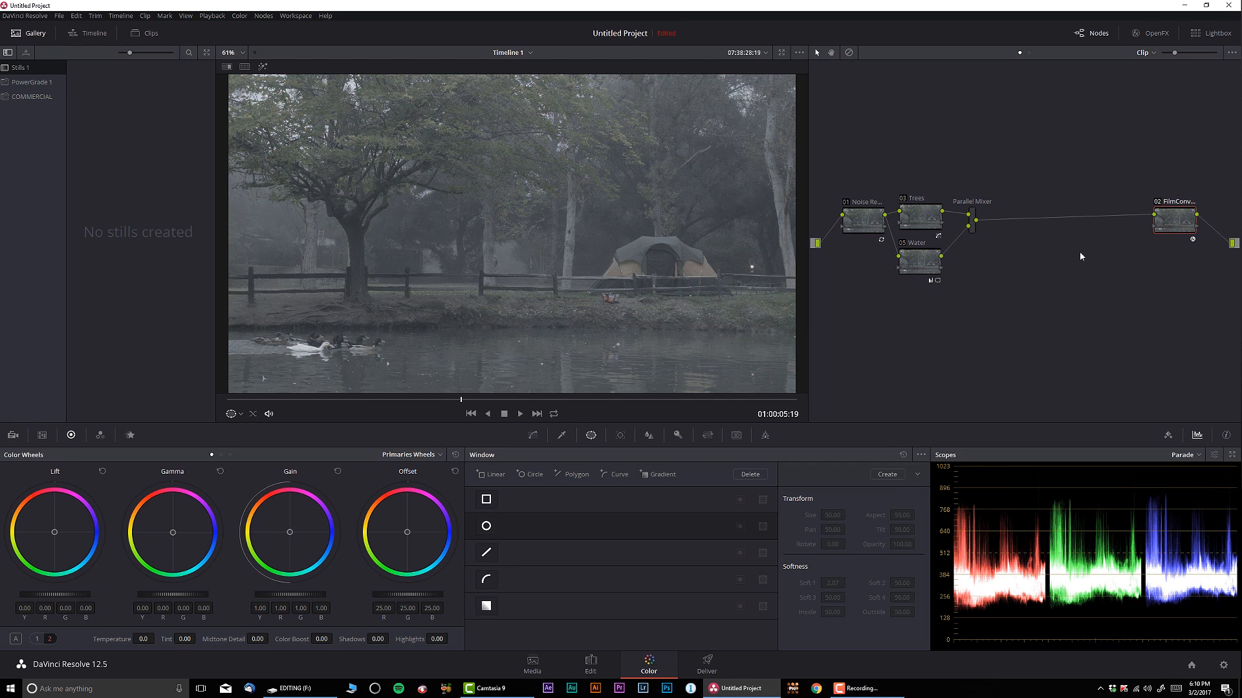
left_click(919, 258)
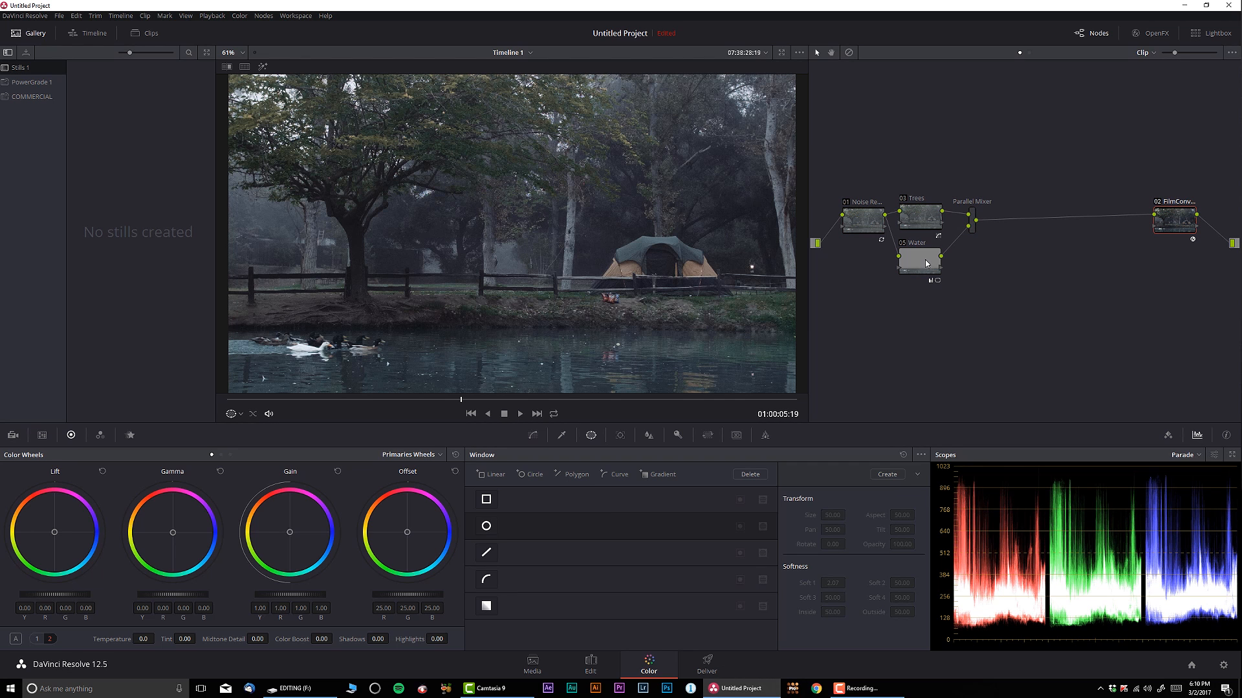
- Track the pond window backward and forward through the whole clip
left_click(620, 435)
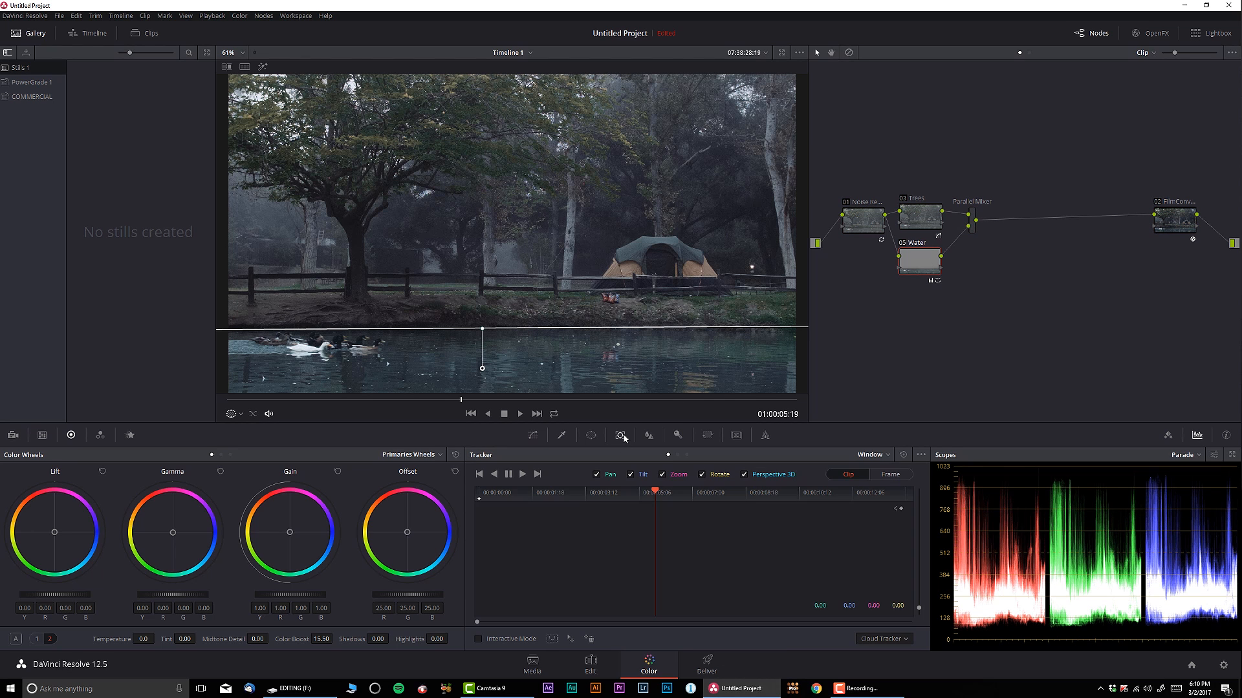
left_click(493, 474)
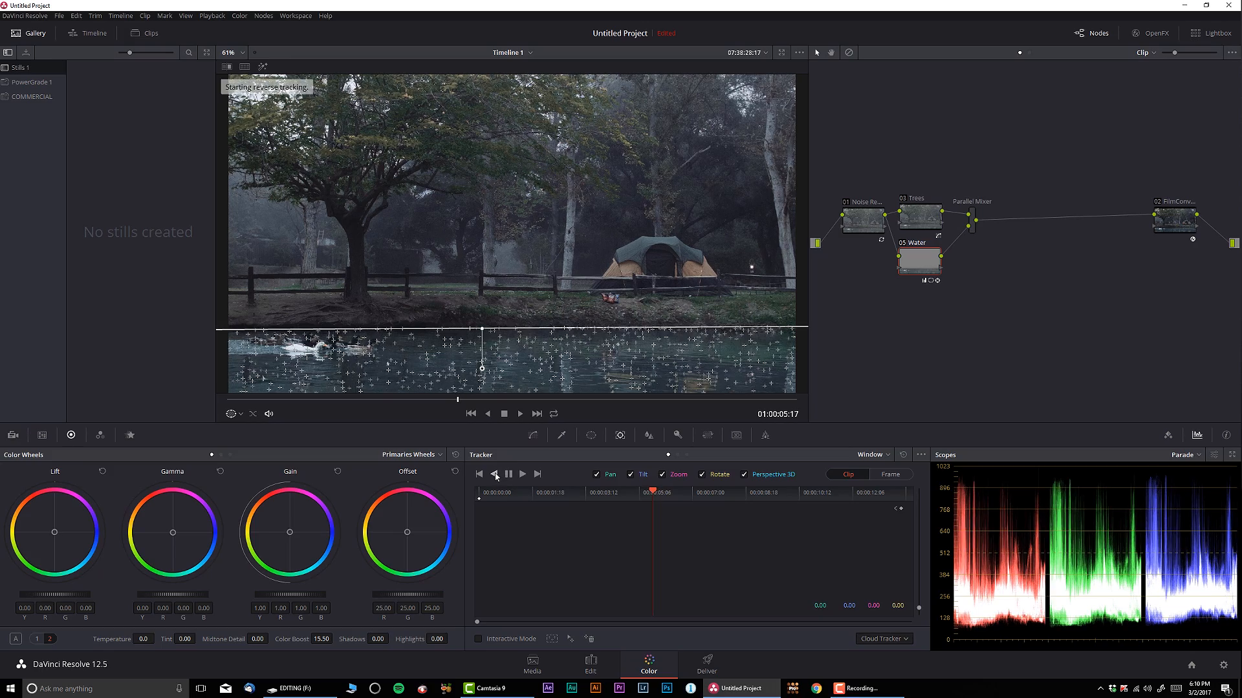
left_click(493, 474)
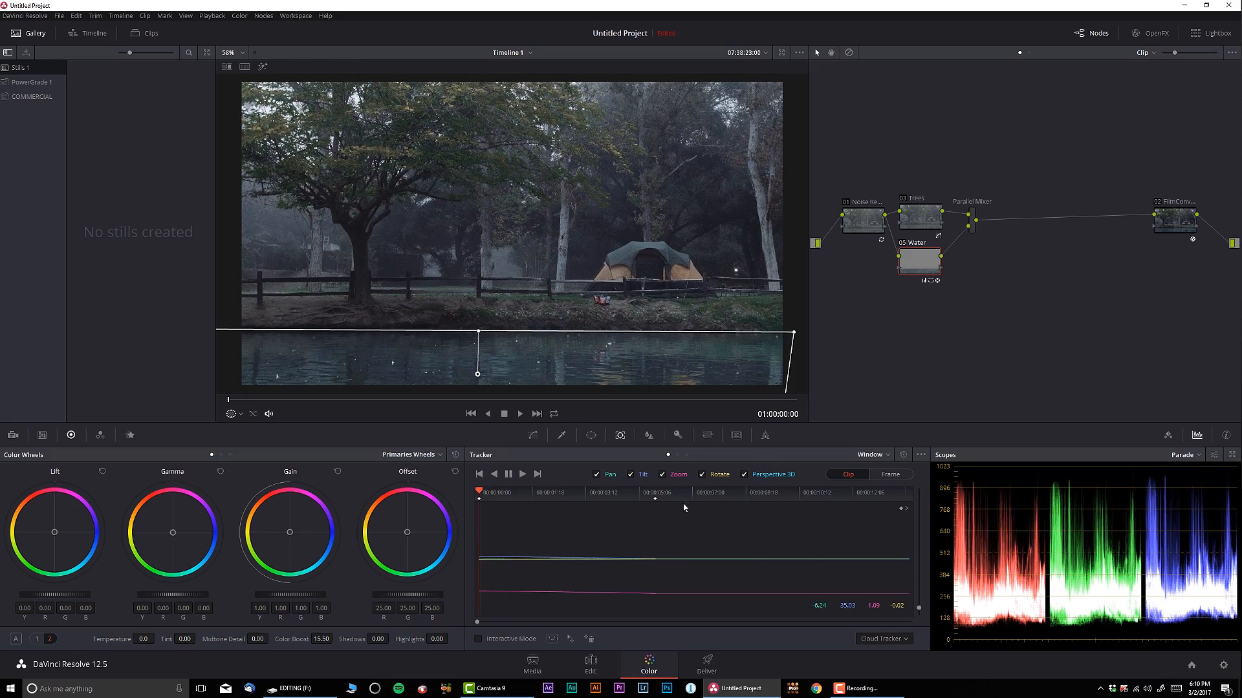
left_click(509, 473)
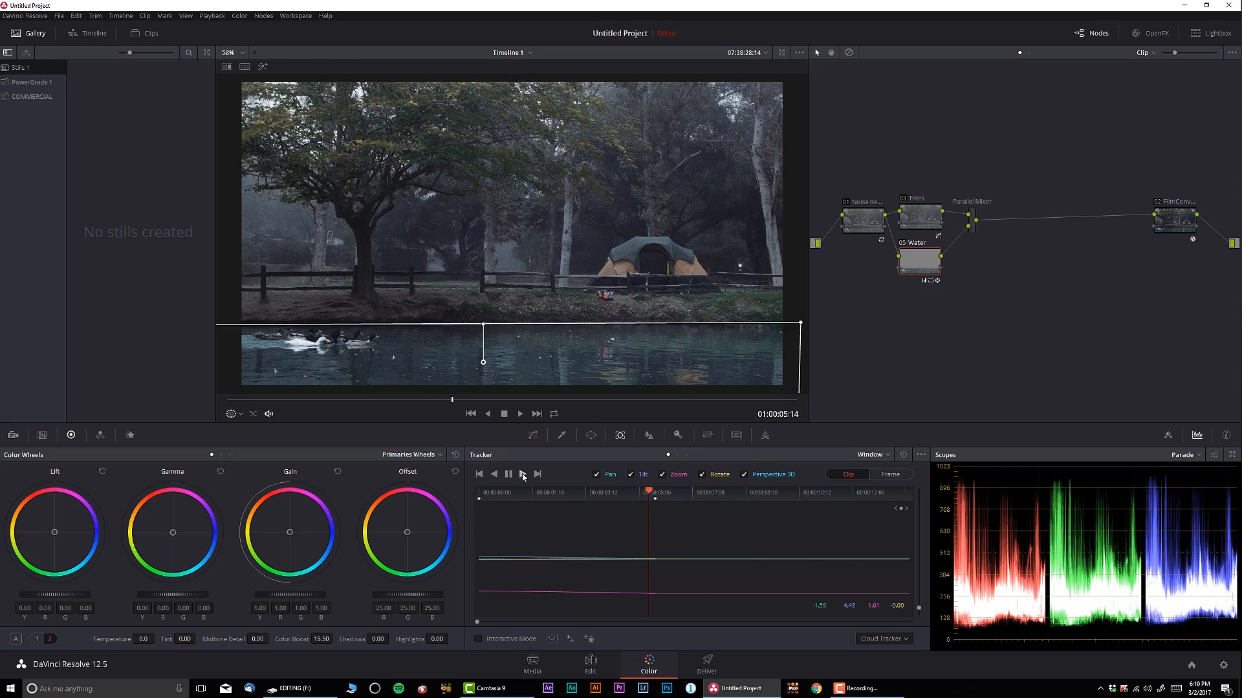
left_click(522, 473)
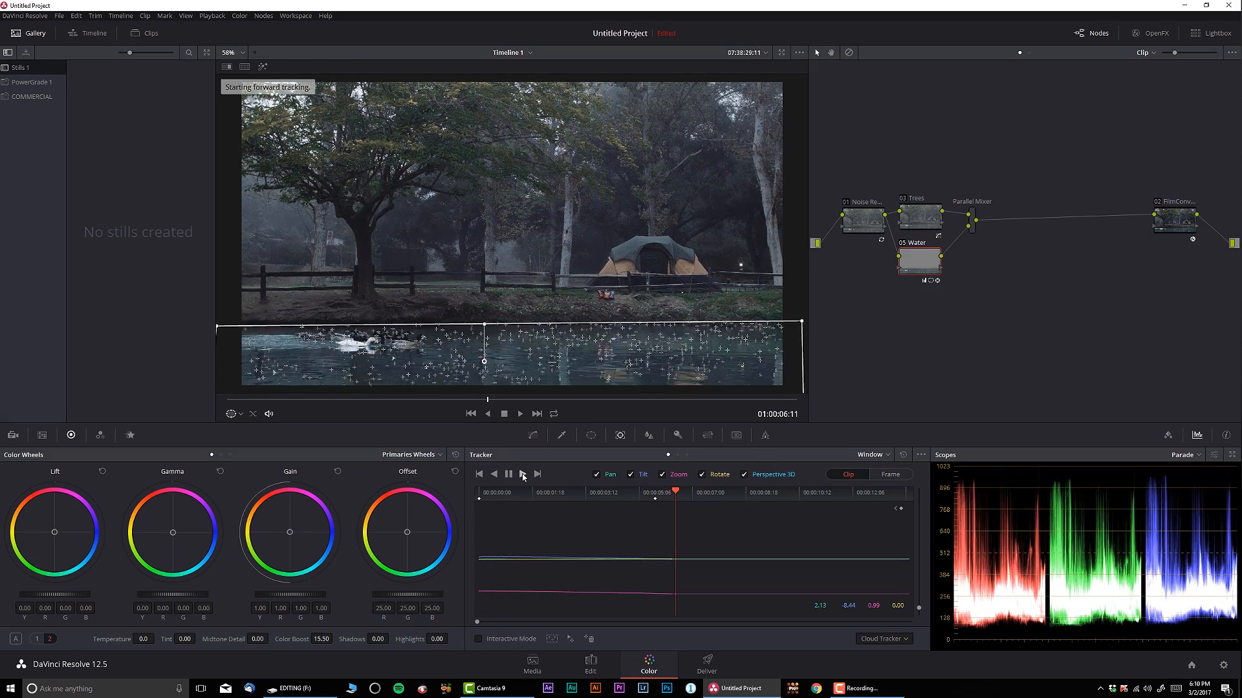
left_click(538, 473)
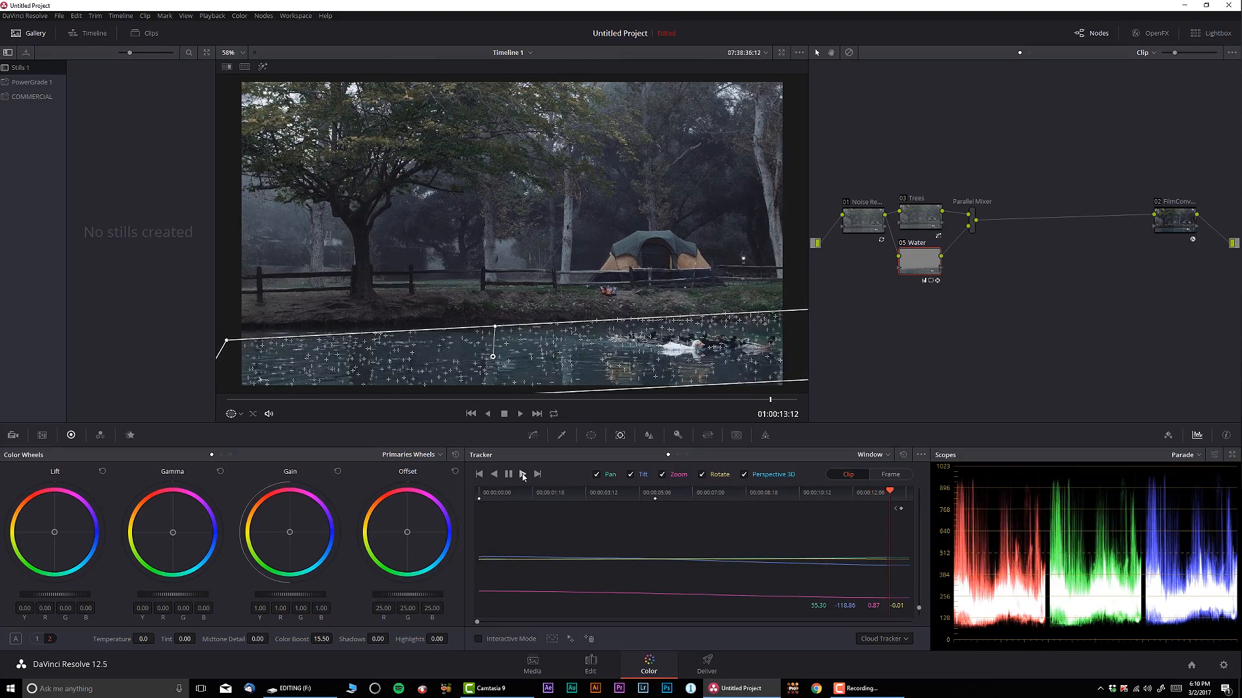
left_click(520, 413)
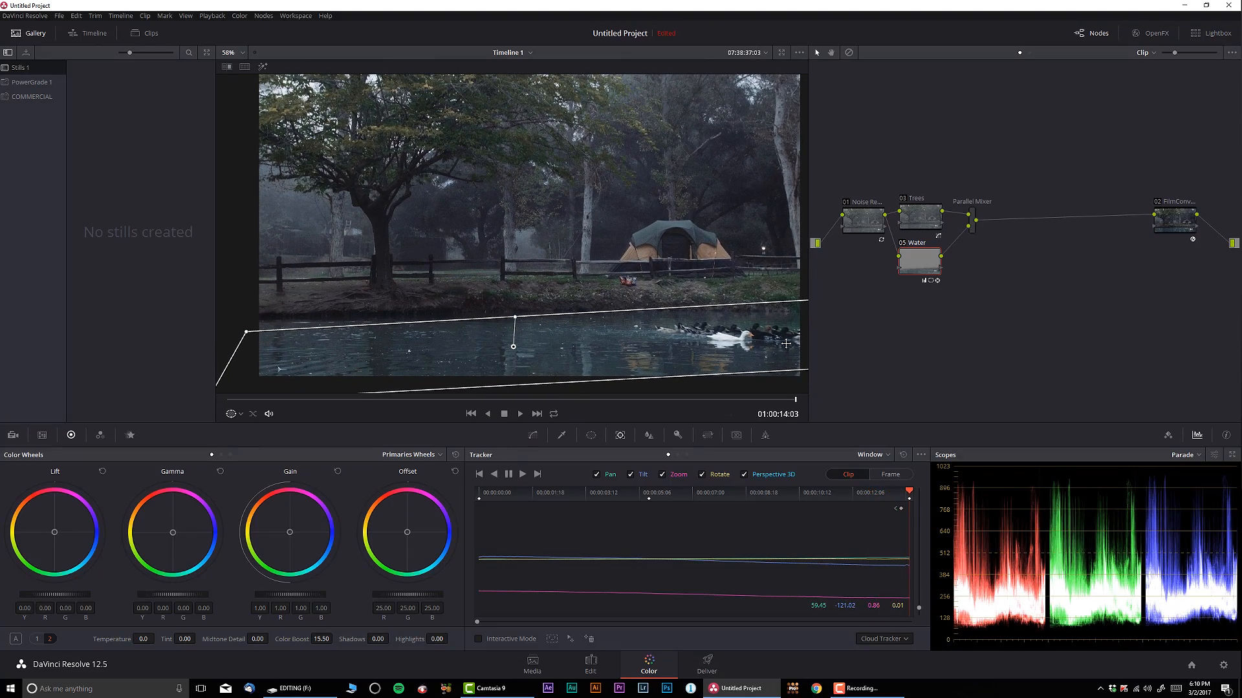
- Switch the tracker to Frame mode and reshape the window on drifting frames
left_click(229, 52)
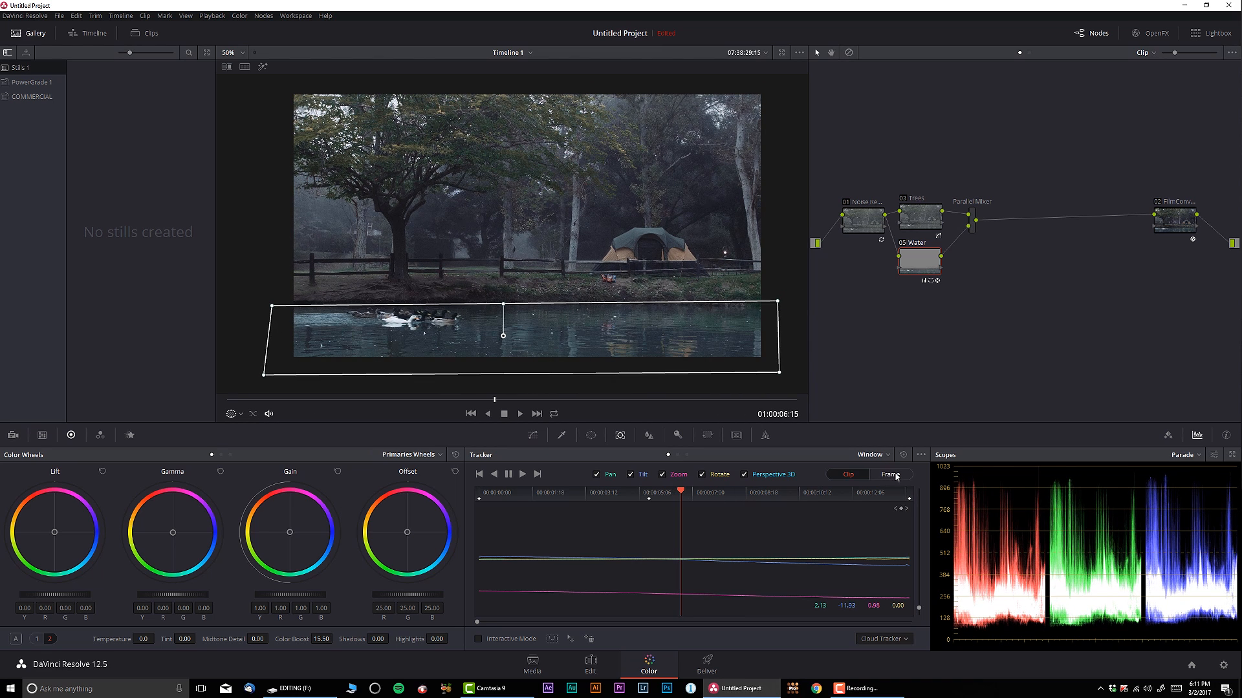
left_click(890, 475)
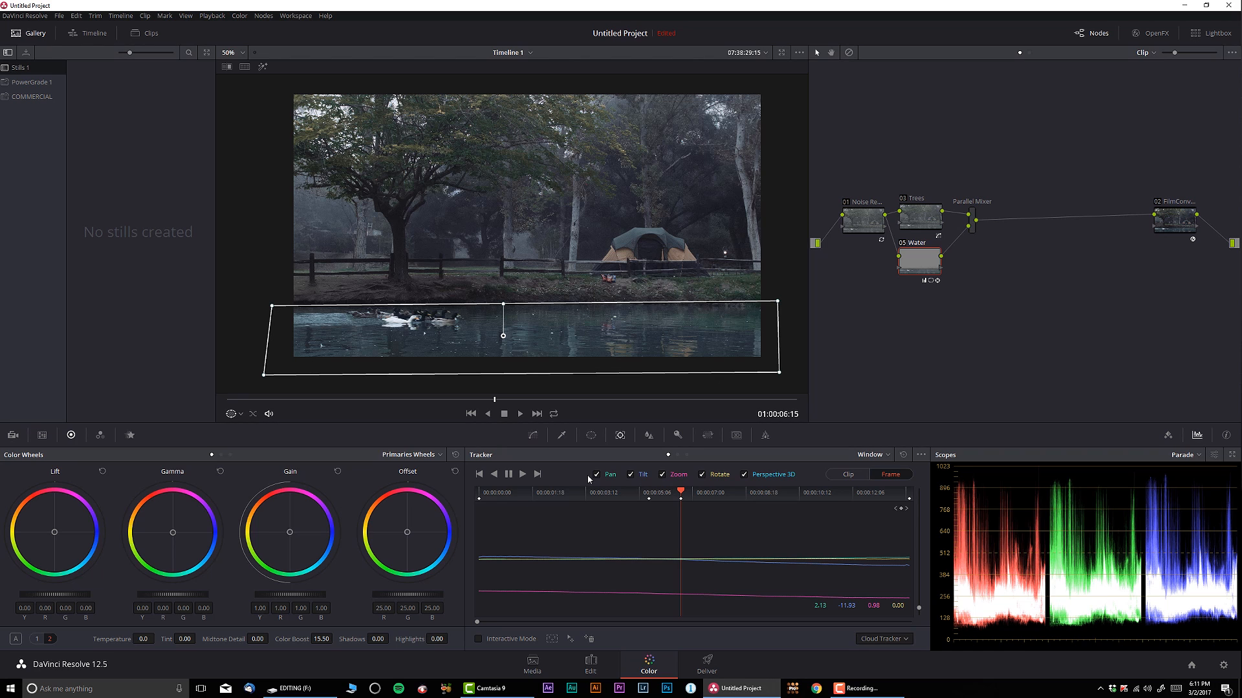
left_click(520, 414)
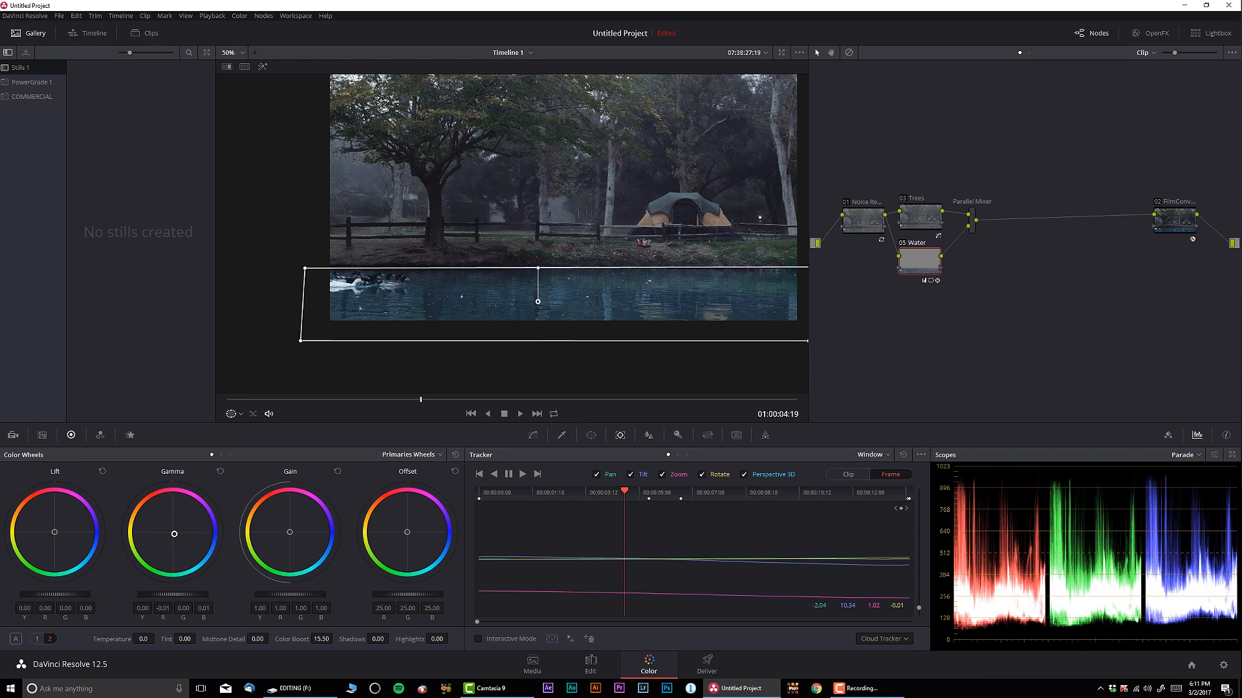
mouse_move(788, 401)
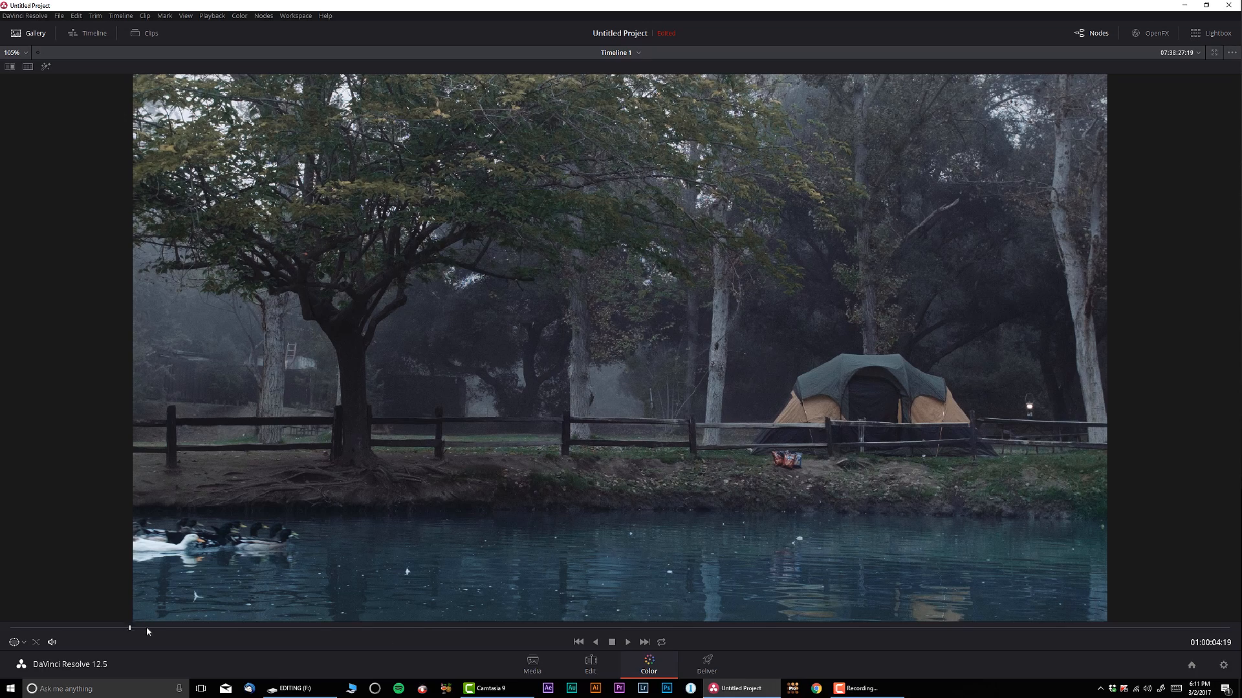
- Play the graded clip on loop, bypassing the grade to check it against the ungraded original
left_click(661, 643)
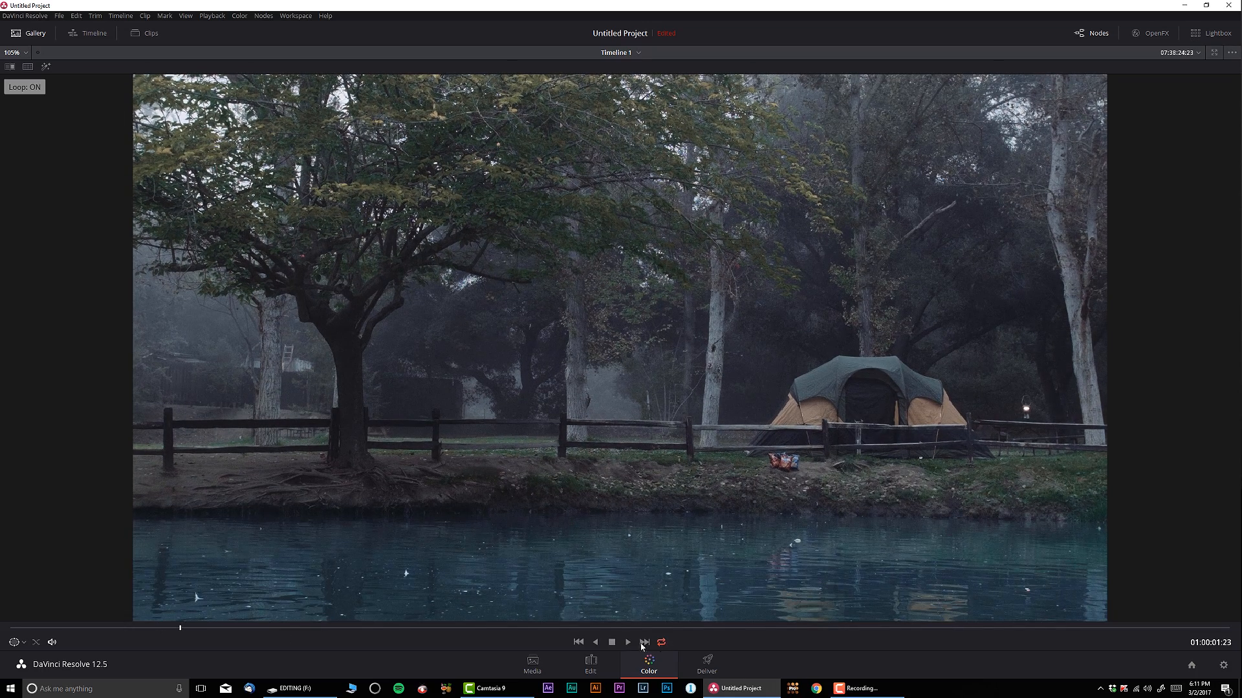
left_click(627, 643)
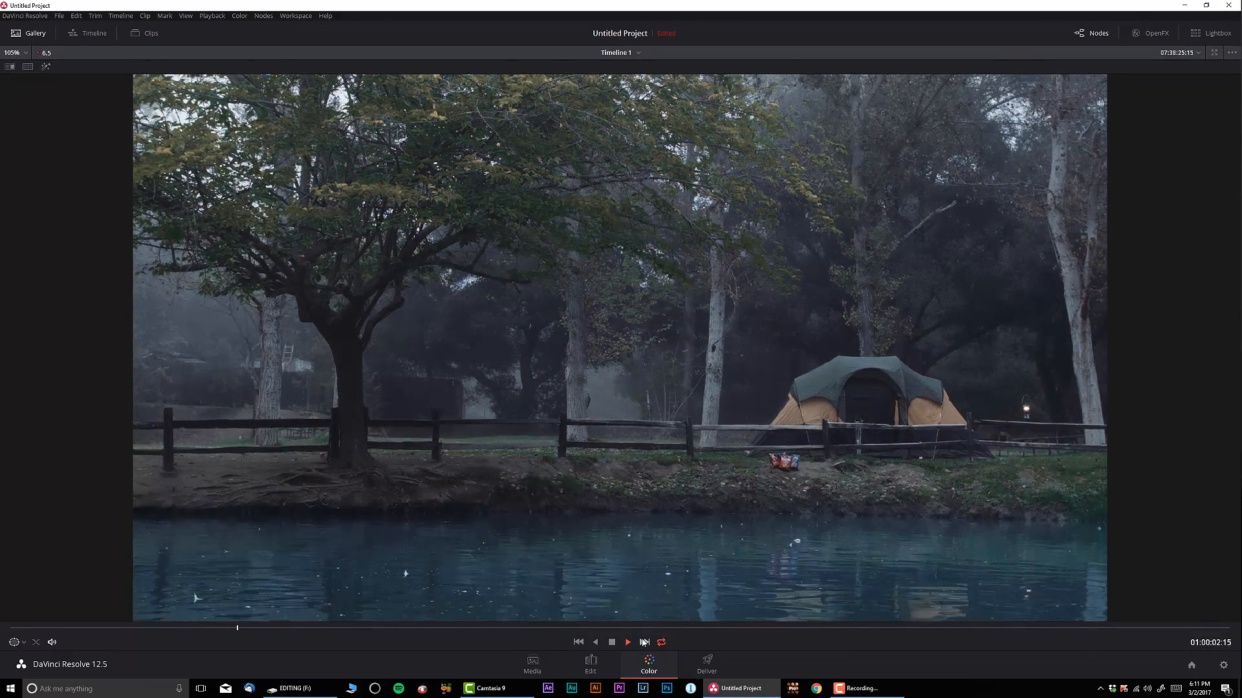
left_click(627, 643)
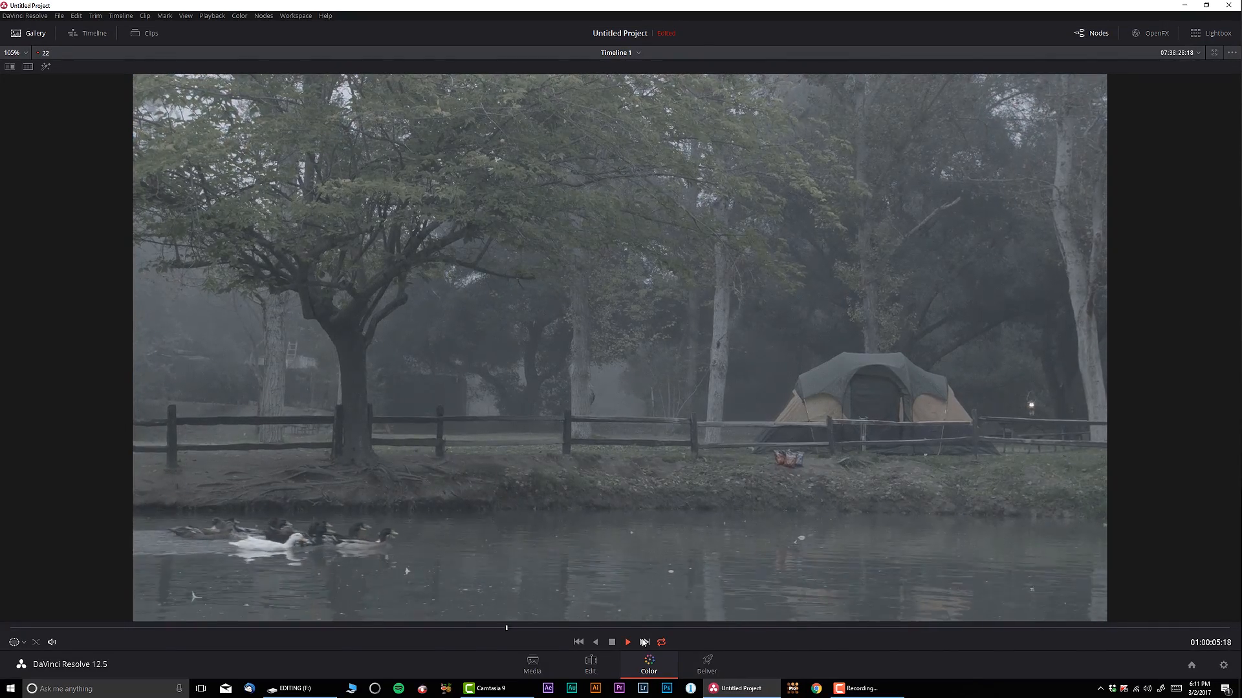
left_click(626, 643)
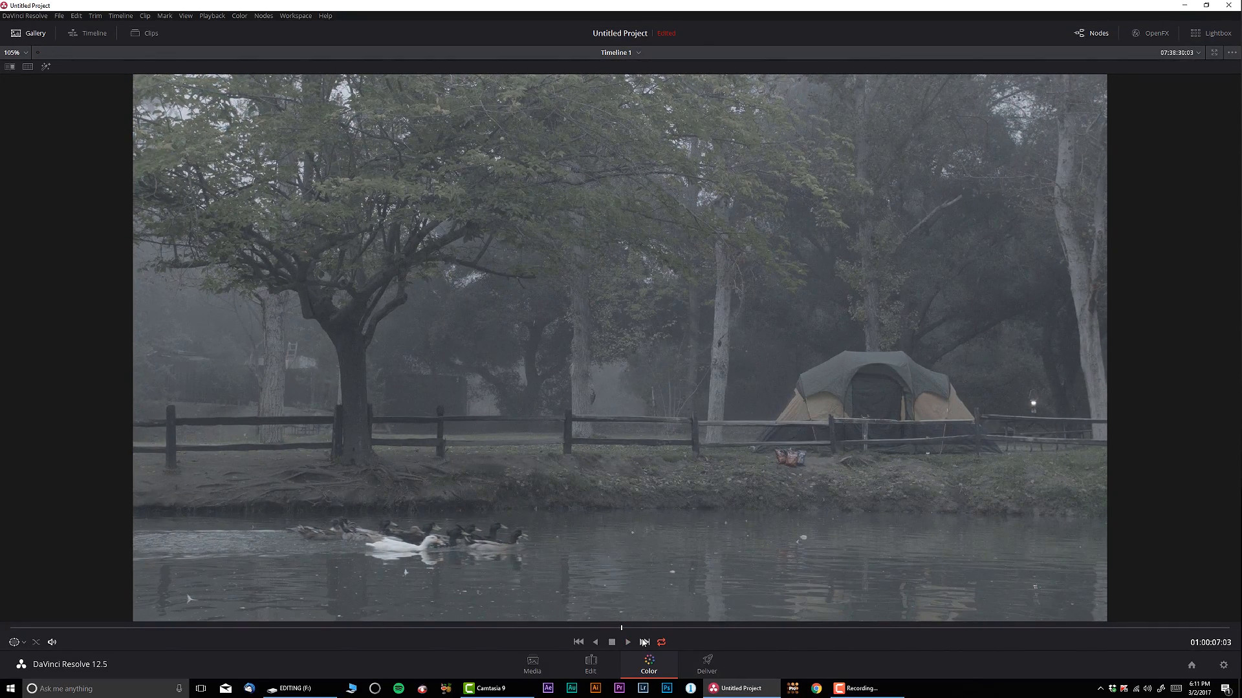
left_click(628, 643)
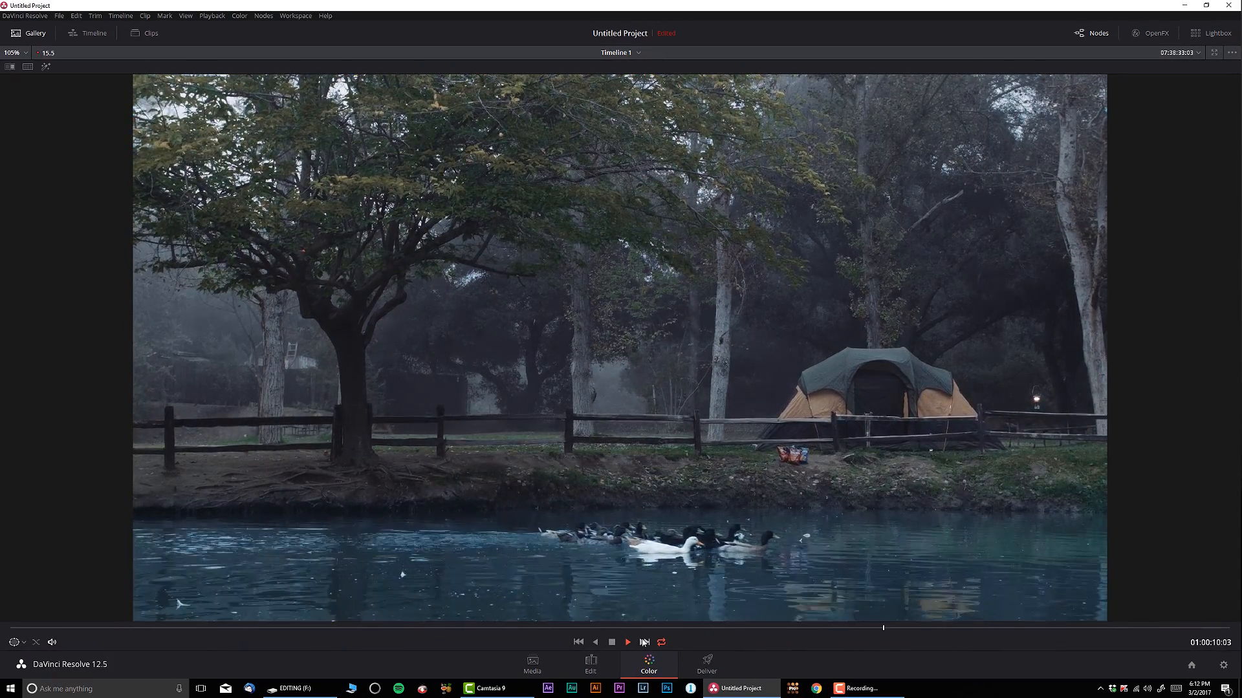
left_click(627, 643)
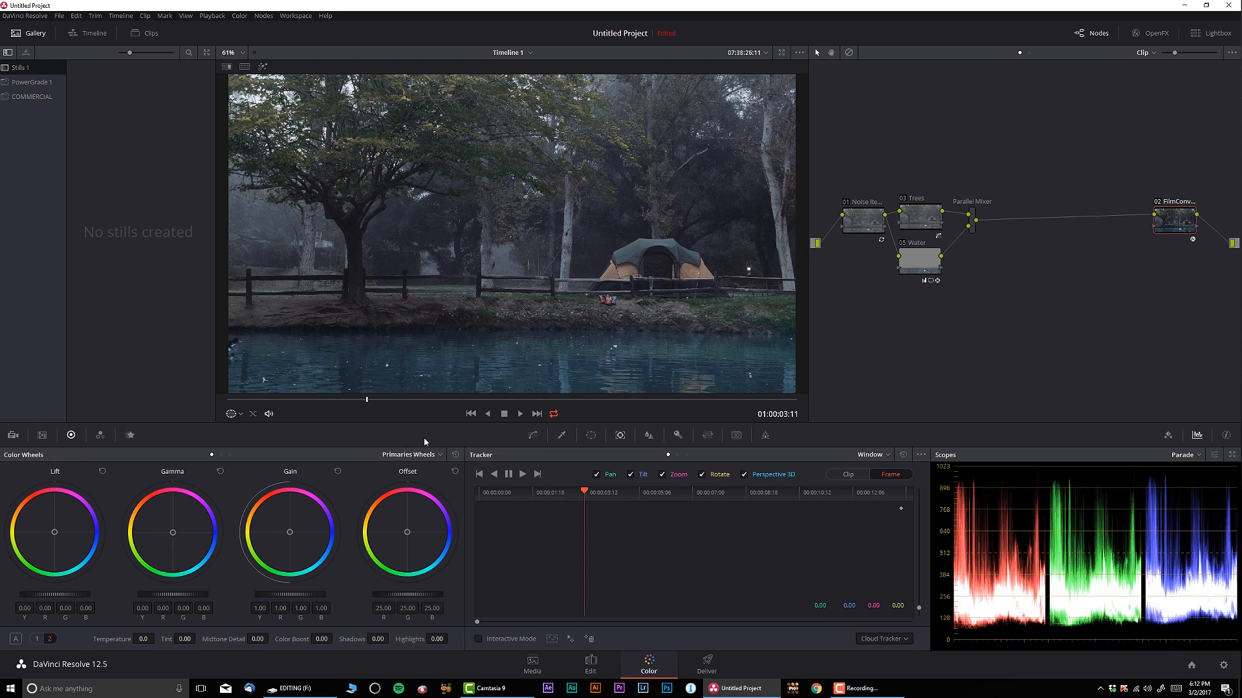
mouse_move(406, 396)
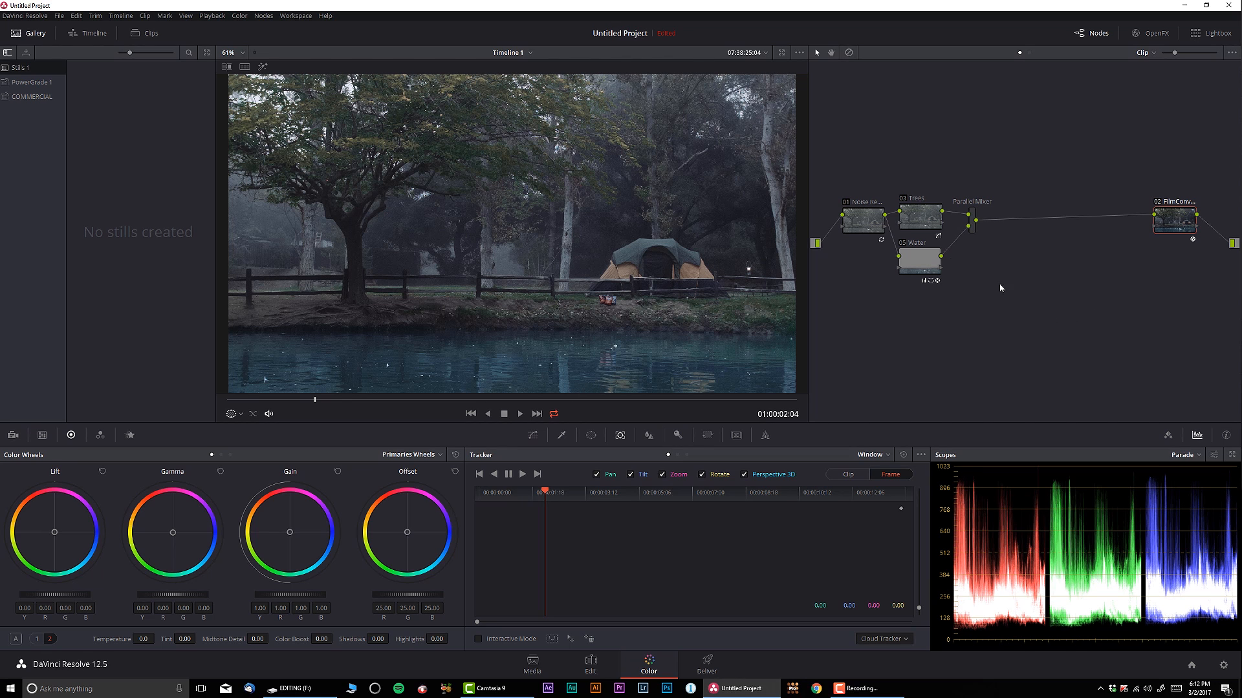
- Add a parallel node and relabel it Light for the lamp window
left_click(919, 257)
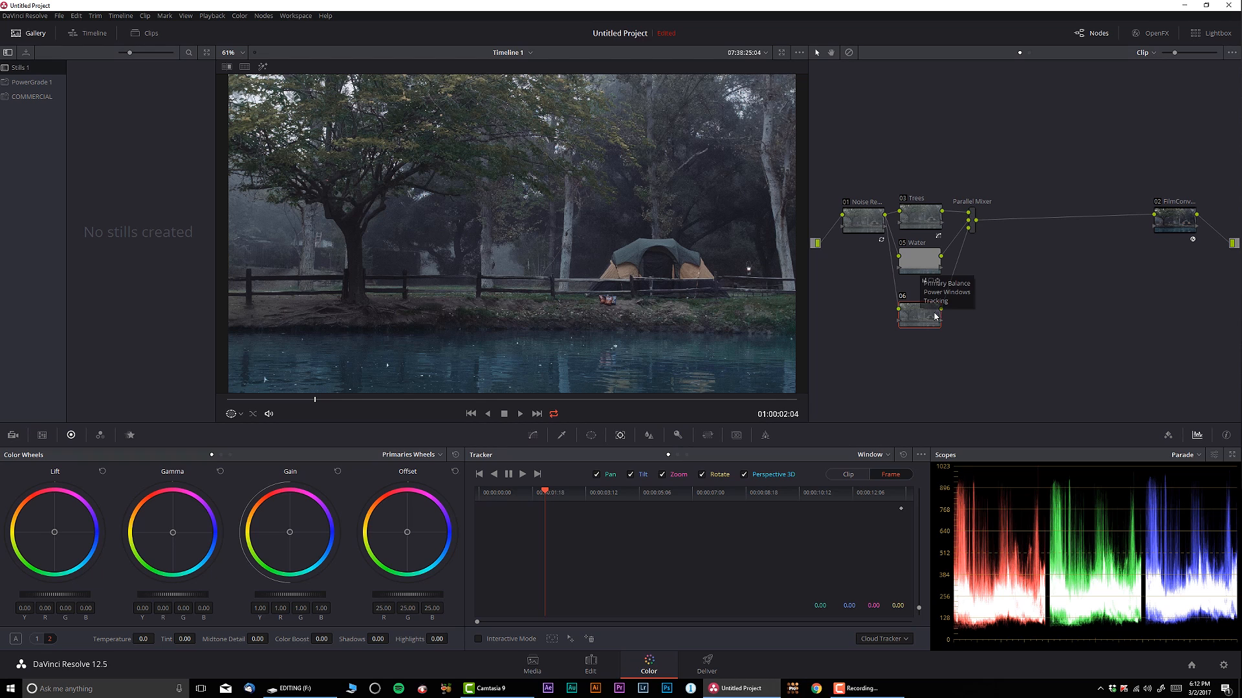
right_click(919, 314)
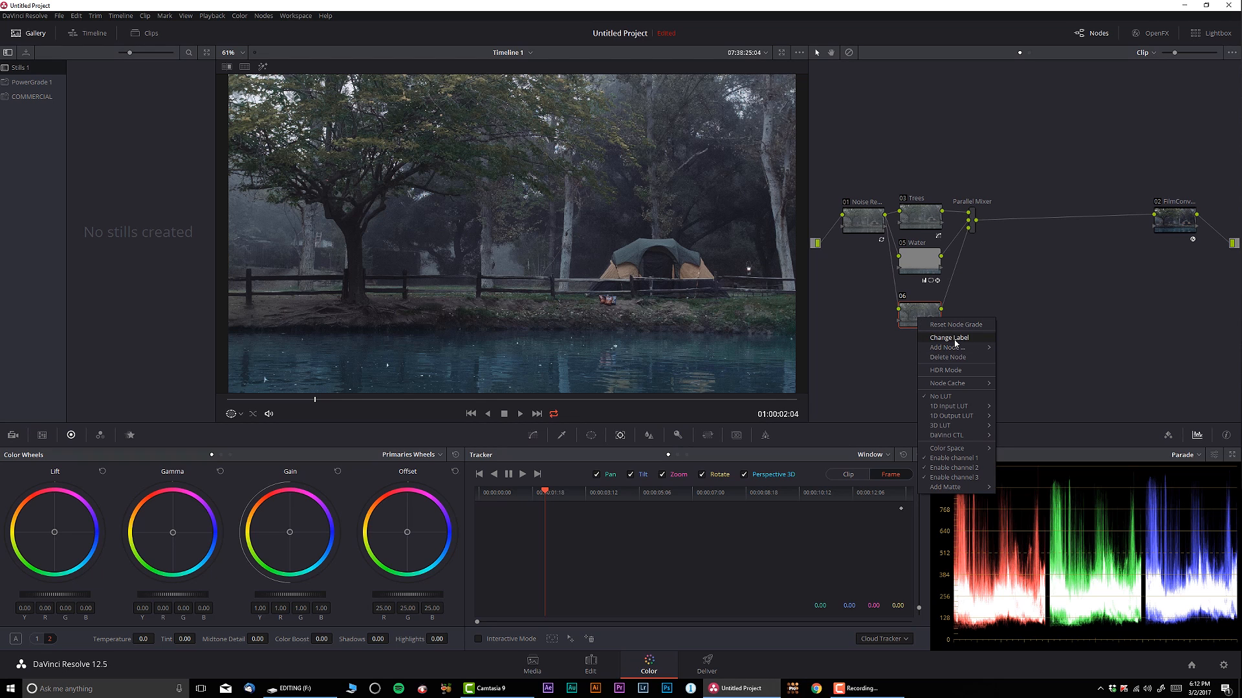
left_click(948, 338)
type("Light")
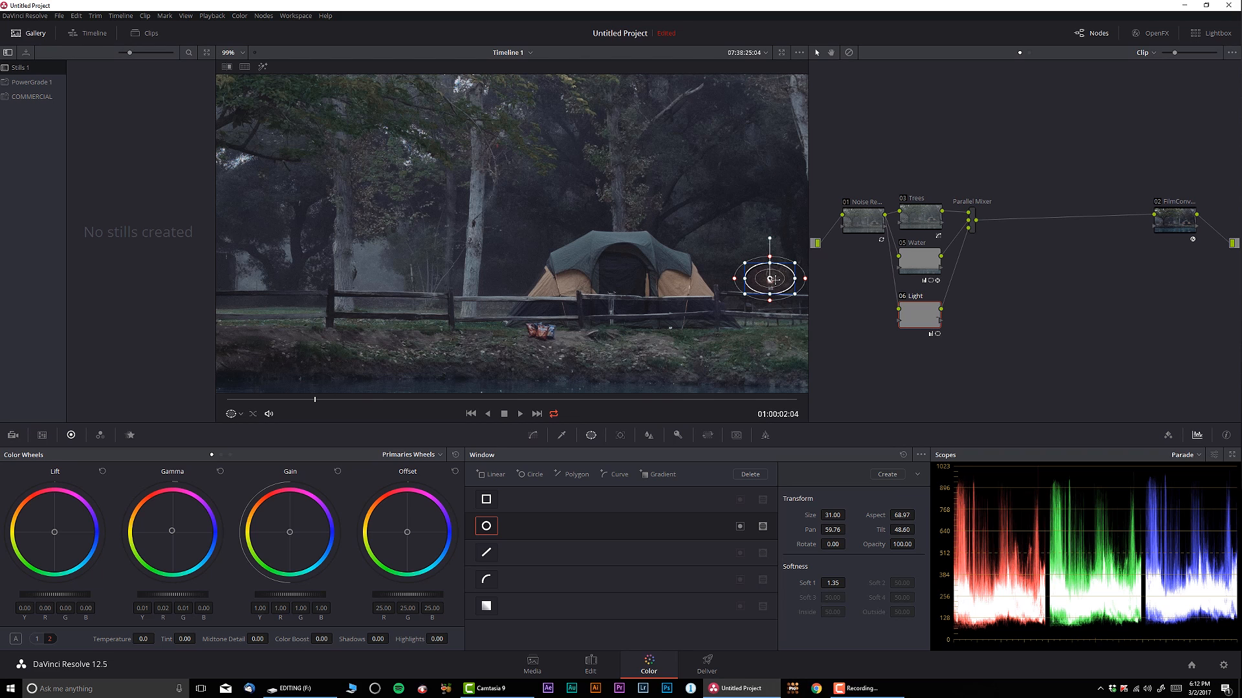
mouse_move(585, 445)
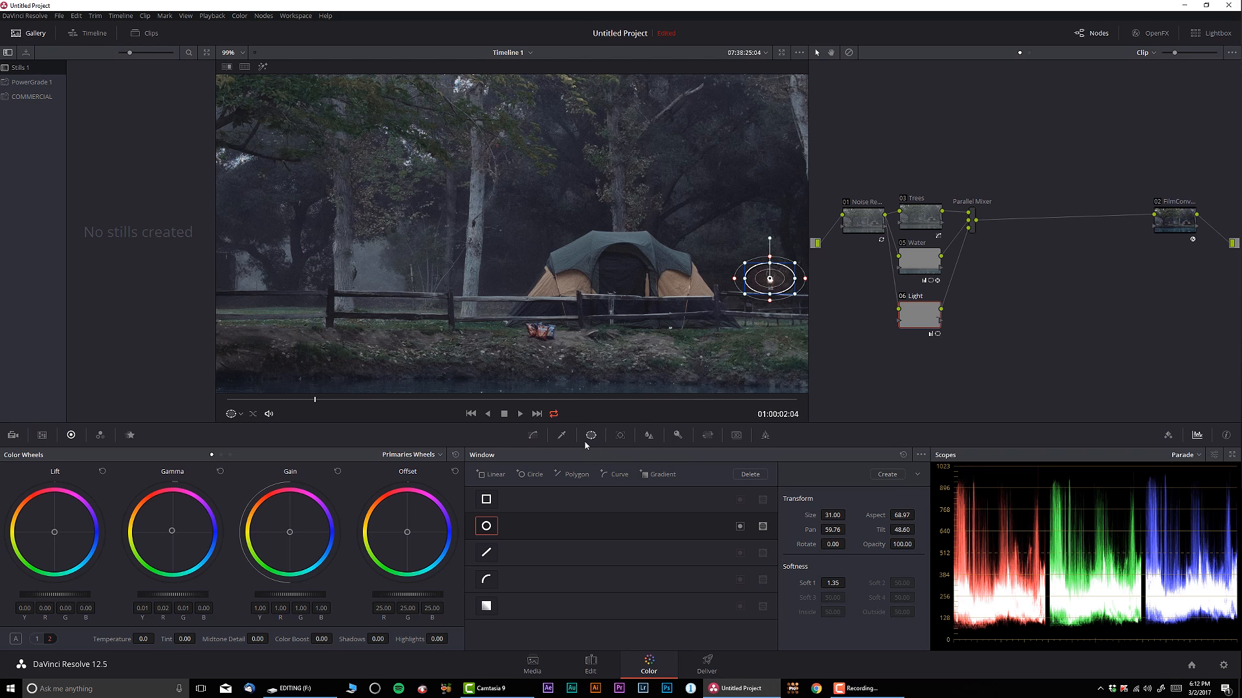
- Track the lamp window forward through the clip in the Tracker palette, then switch to Frame mode
left_click(620, 436)
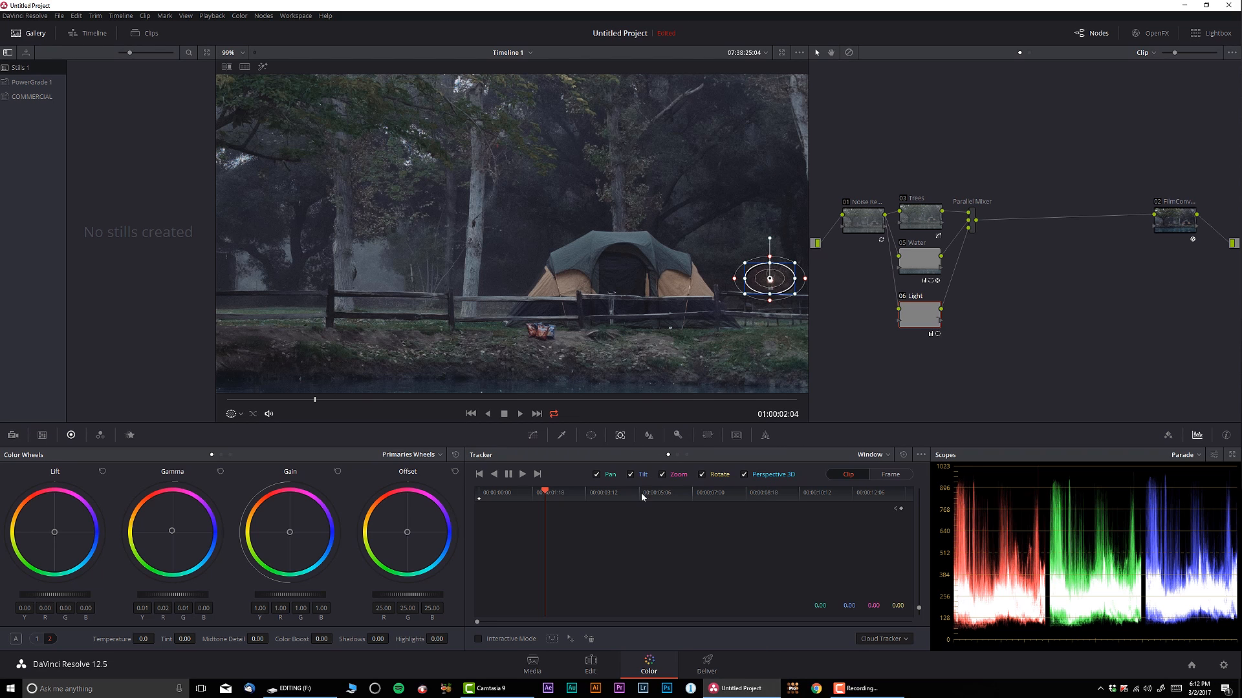
left_click(494, 473)
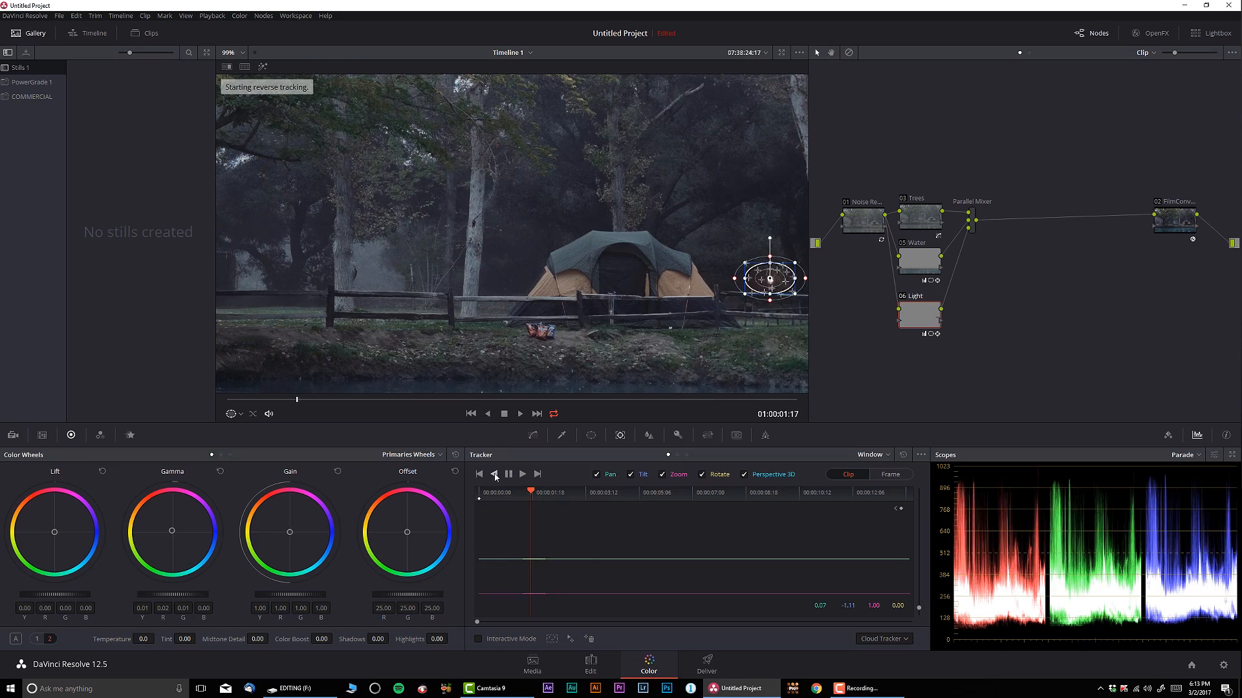
left_click(494, 473)
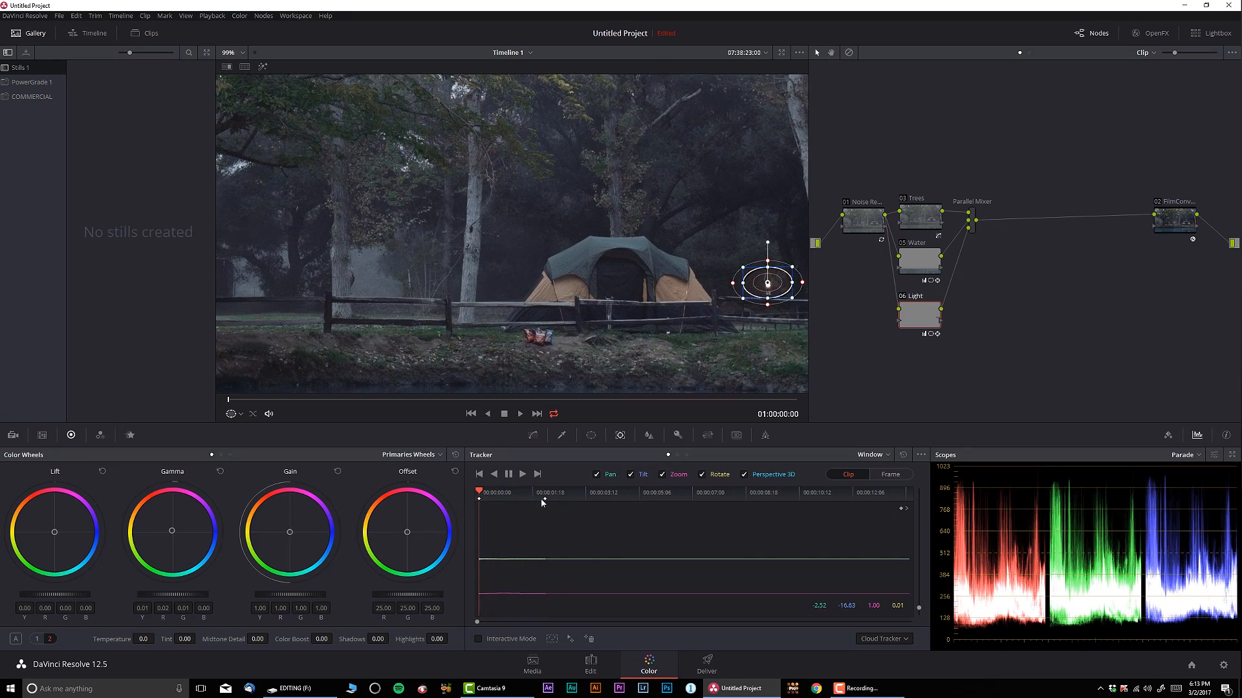
left_click(521, 473)
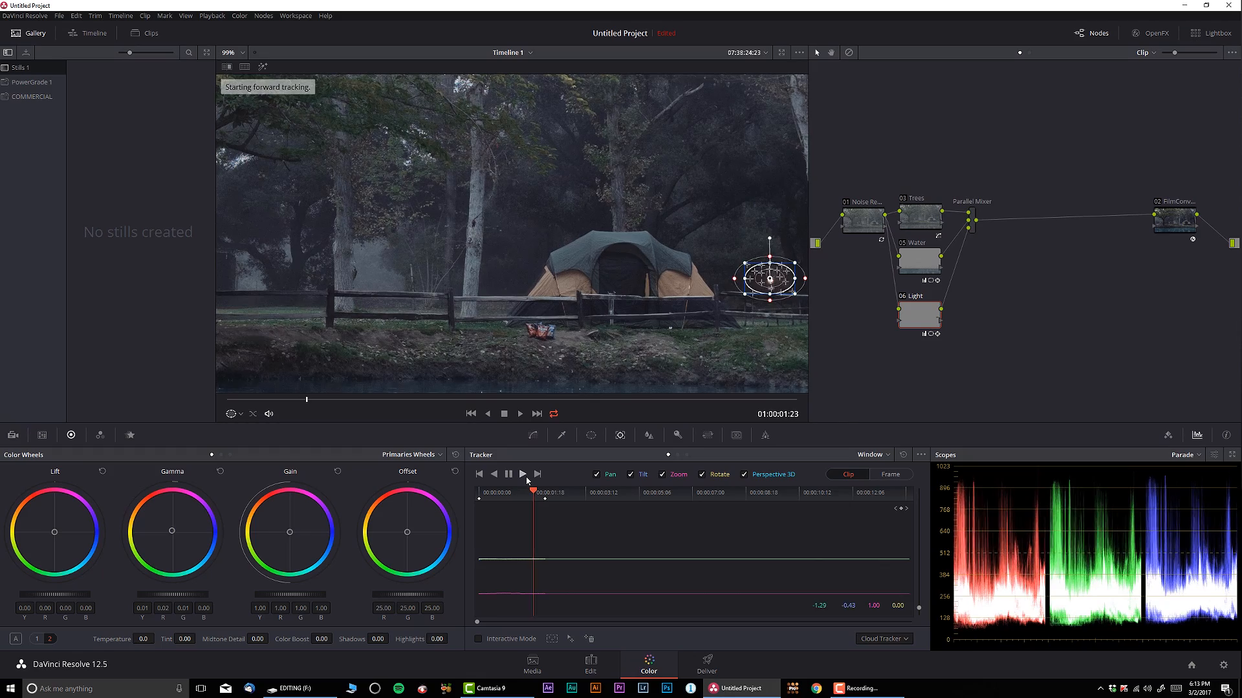
left_click(535, 475)
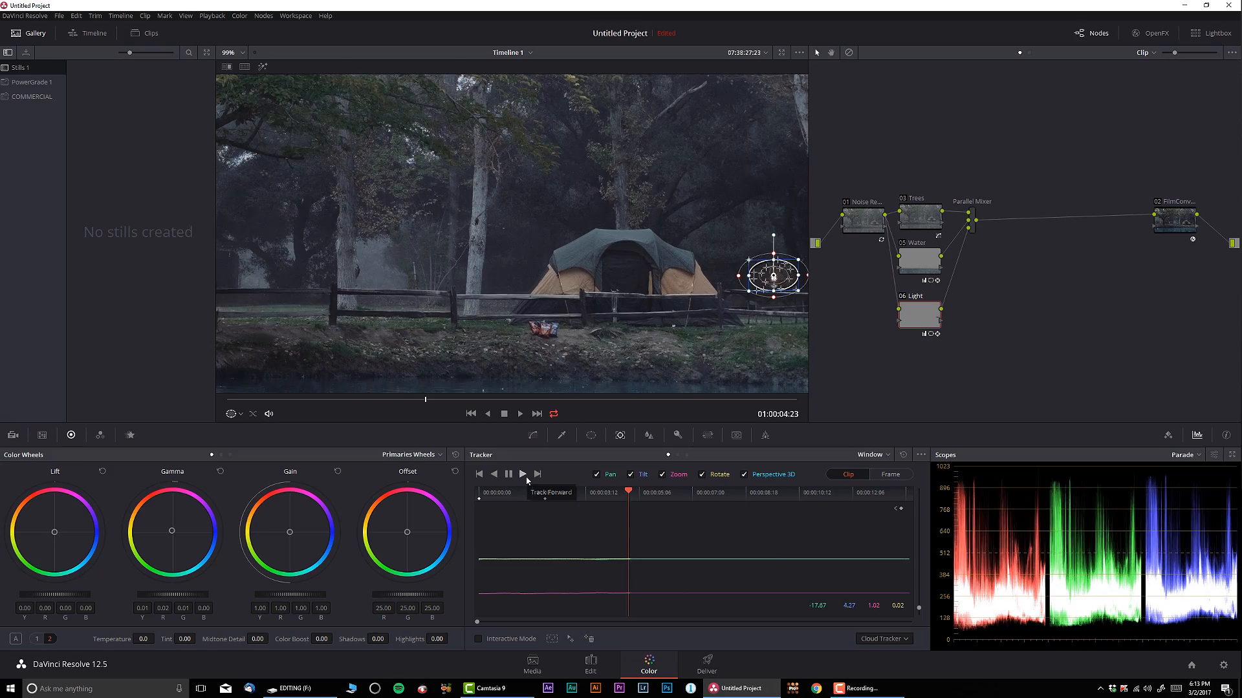
left_click(521, 473)
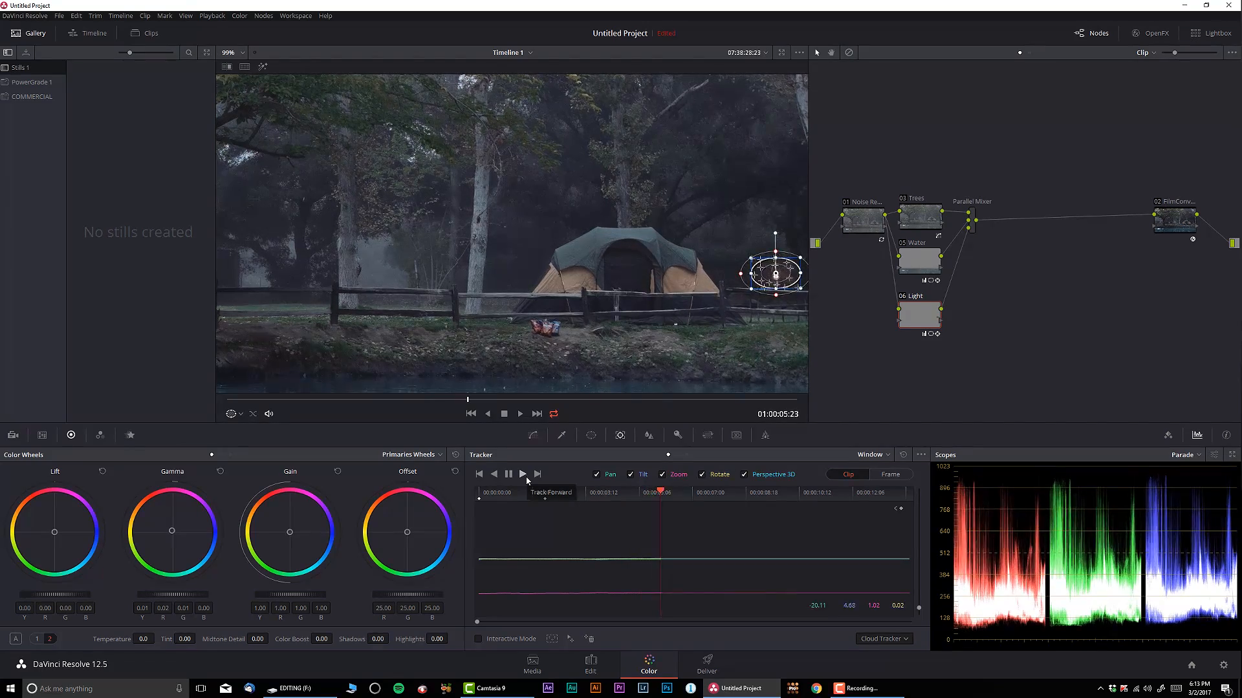
left_click(523, 473)
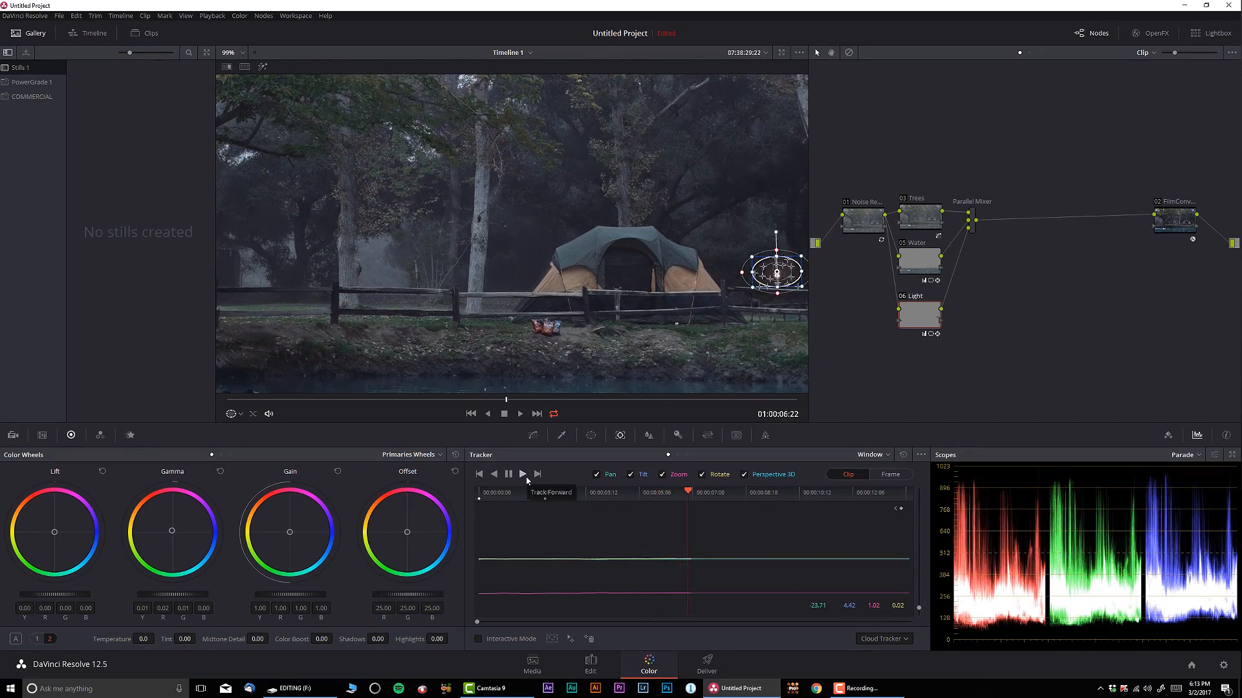
left_click(537, 475)
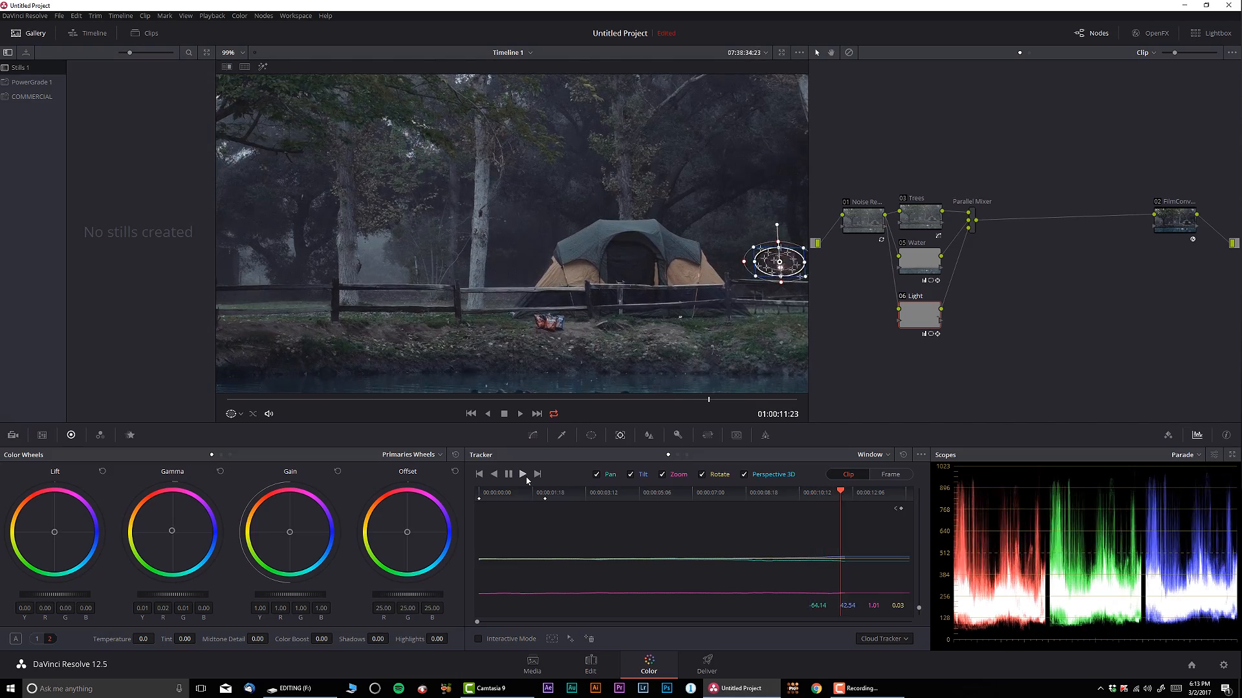
left_click(521, 473)
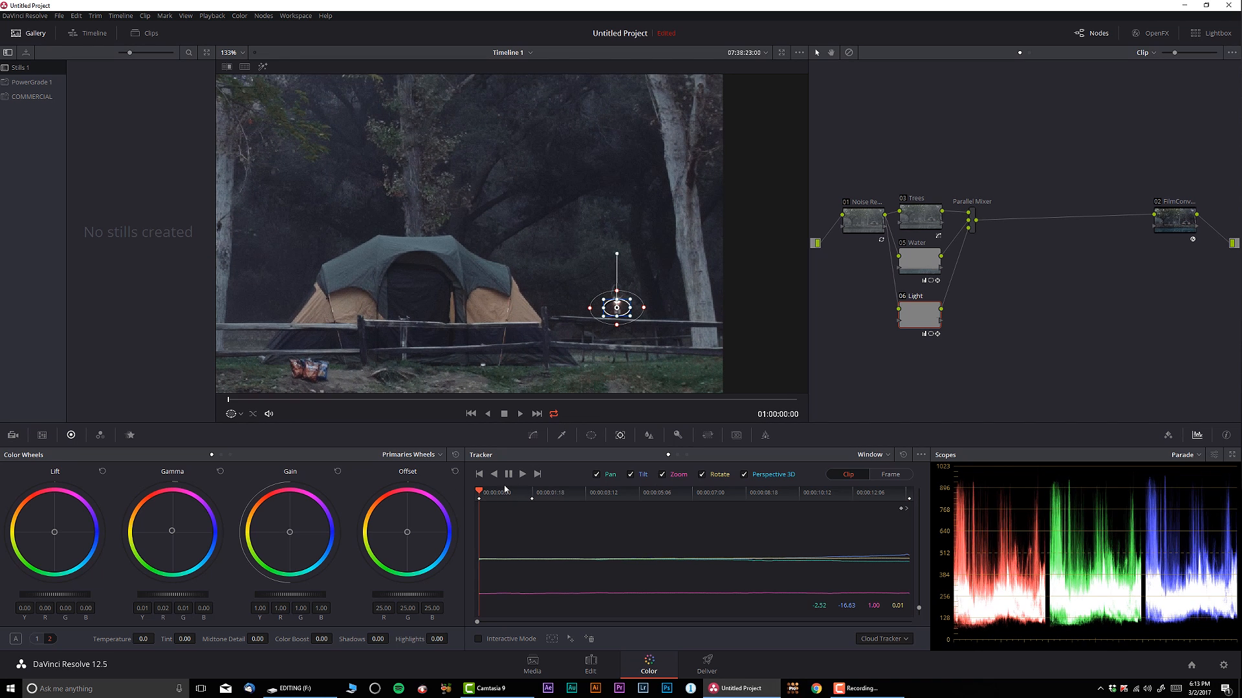
left_click(890, 473)
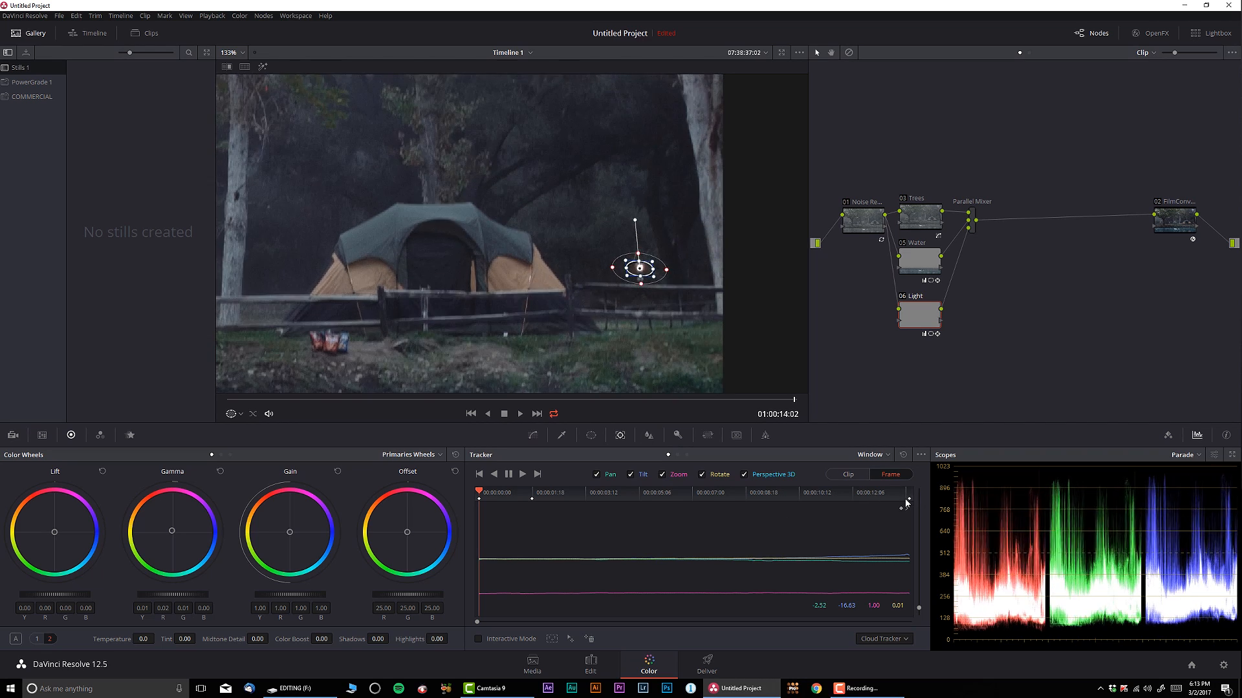
left_click(471, 414)
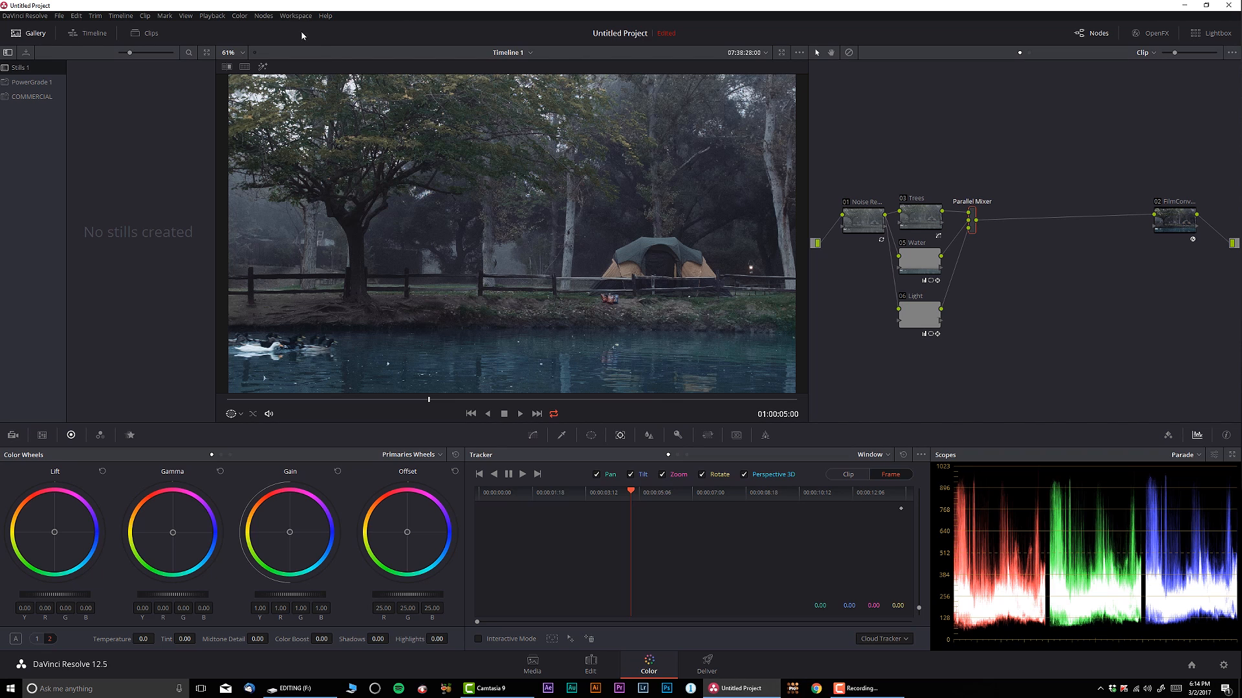
- Add a Splitter Combiner node set and select the first R channel node
left_click(263, 16)
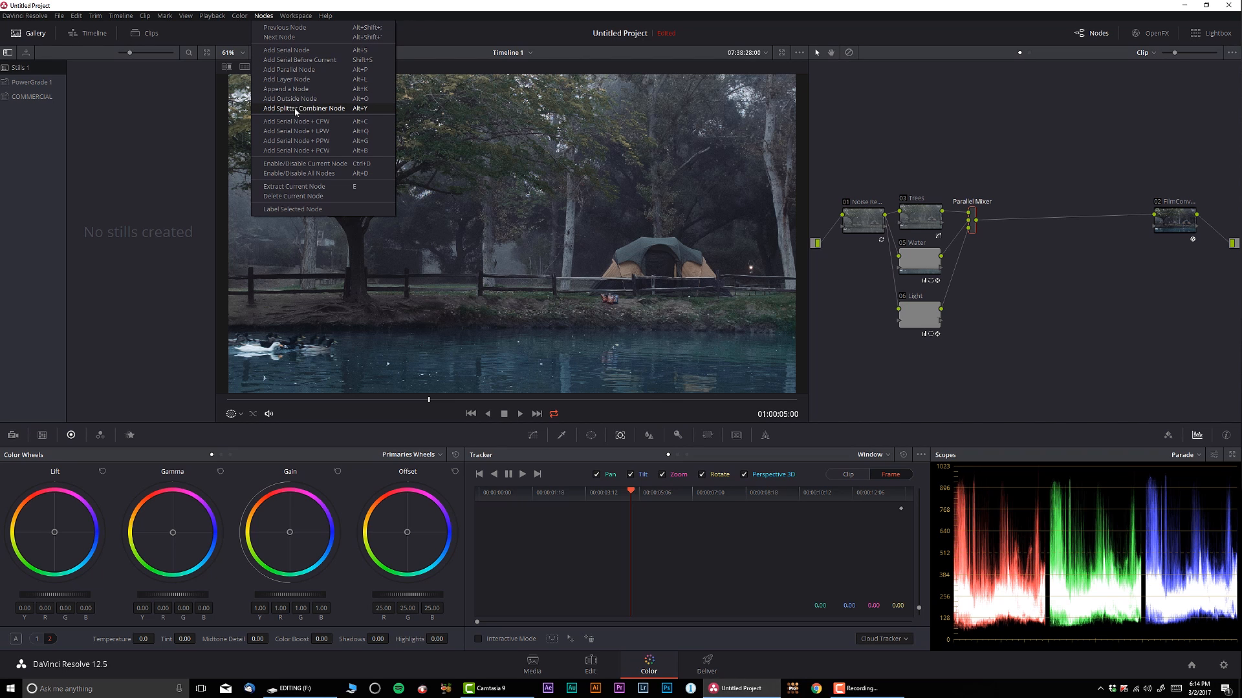
left_click(303, 108)
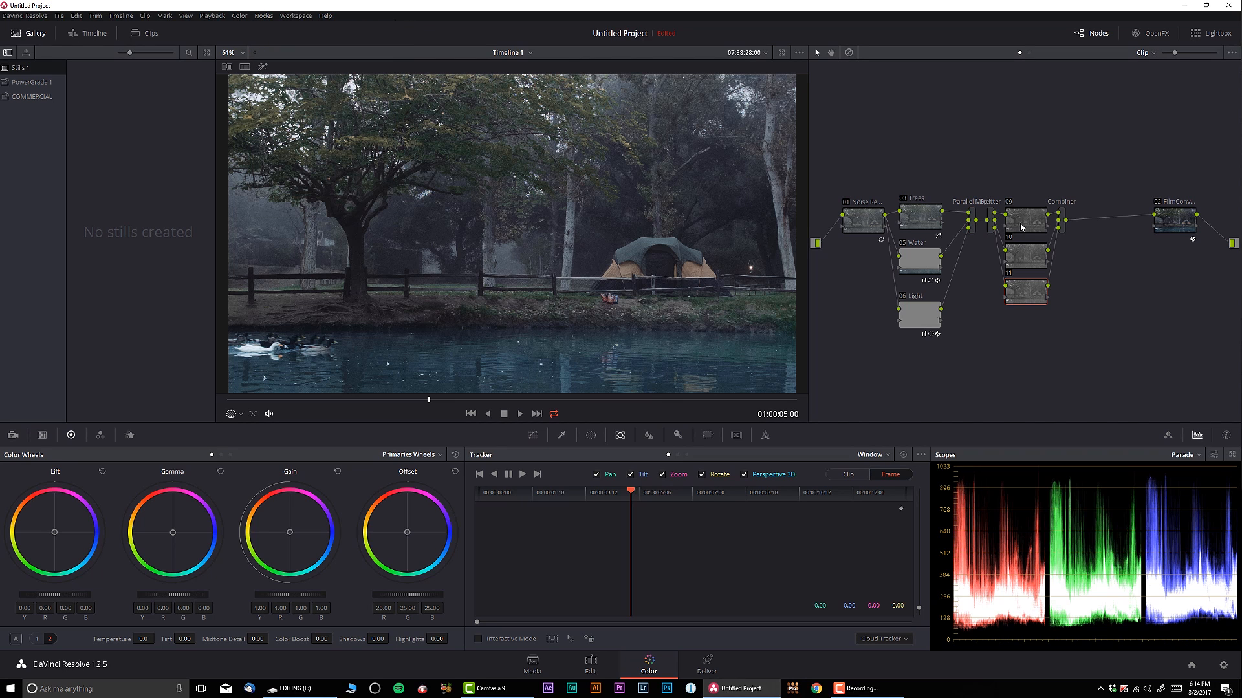
left_click(1025, 221)
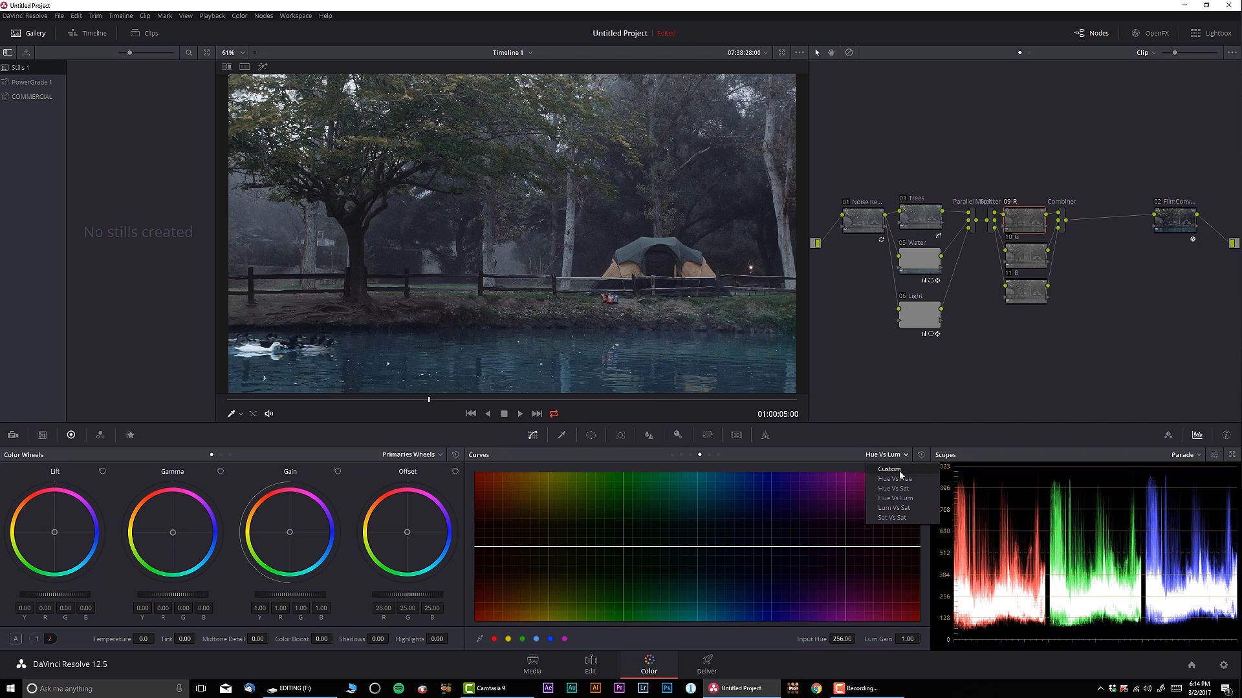
- Set Curves to Custom and pull down the split channel curves for a darker, bluer look
left_click(889, 469)
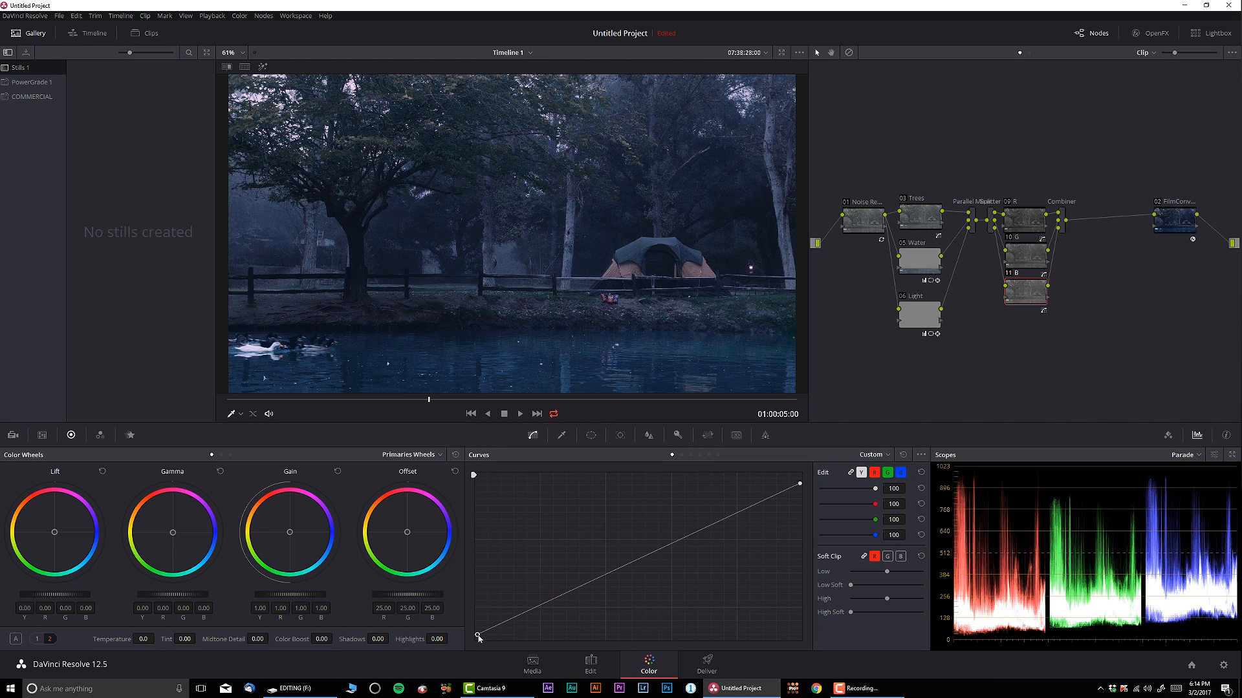
mouse_move(1057, 390)
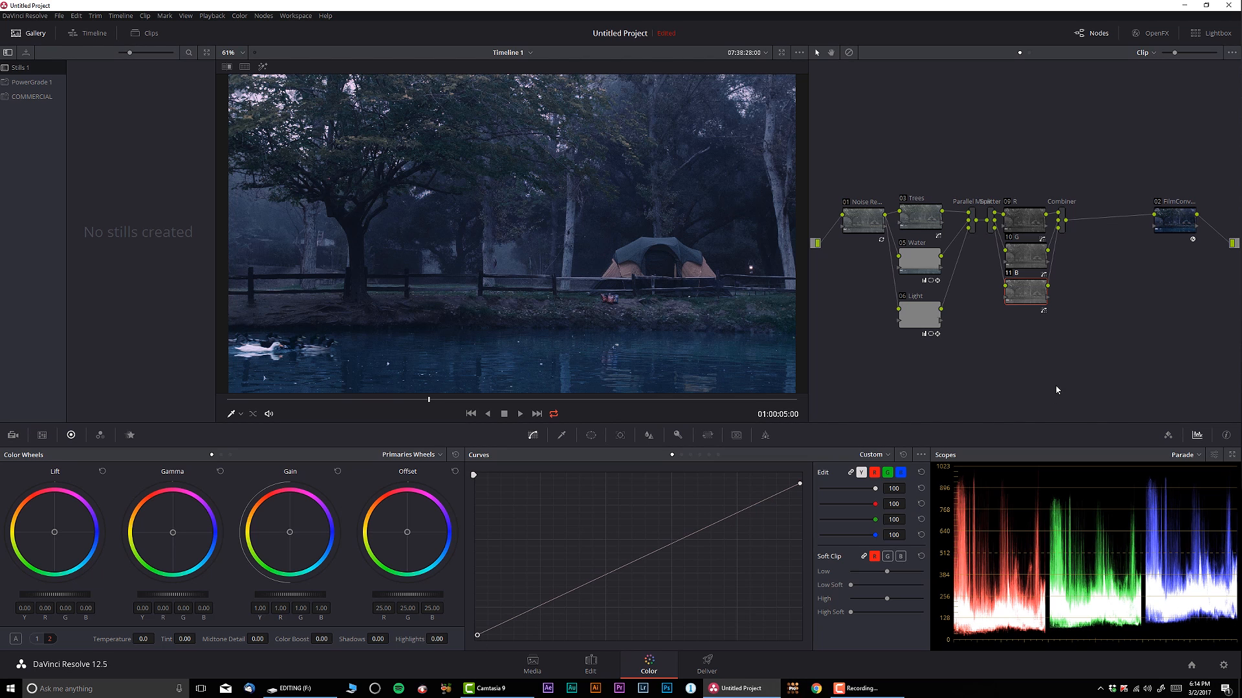
mouse_move(1031, 231)
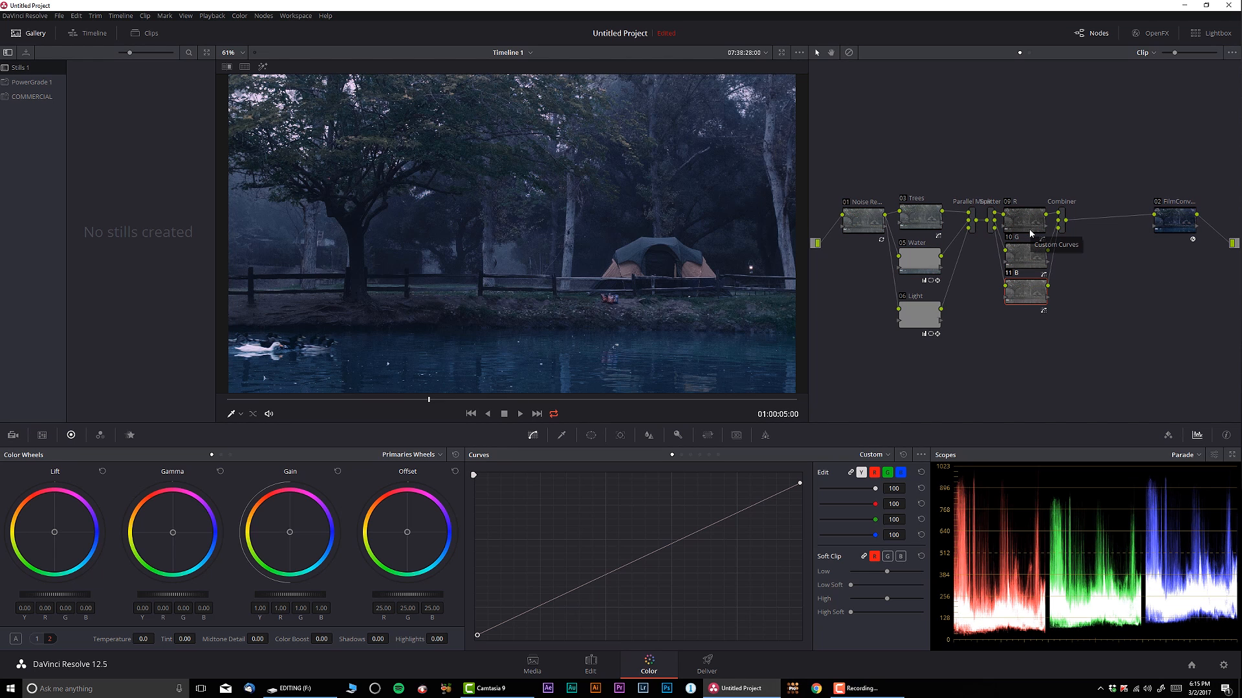
left_click(240, 52)
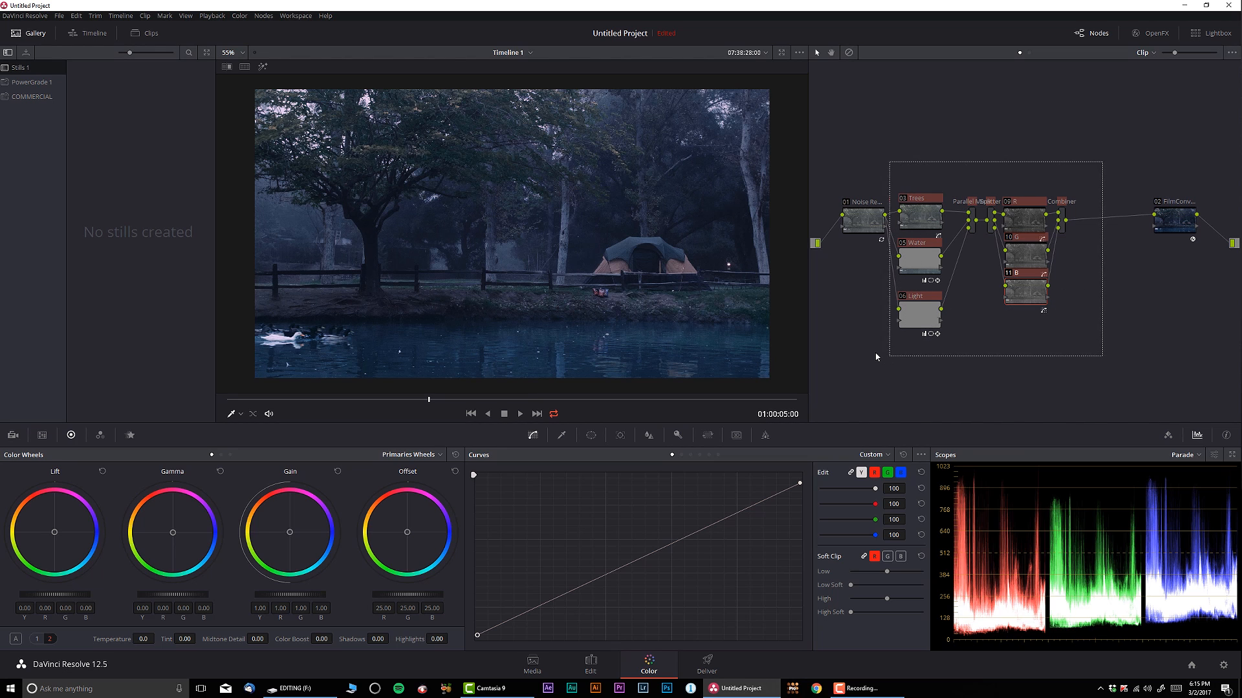
- Collapse the grading nodes into a compound node and label the following serial node Light
right_click(918, 317)
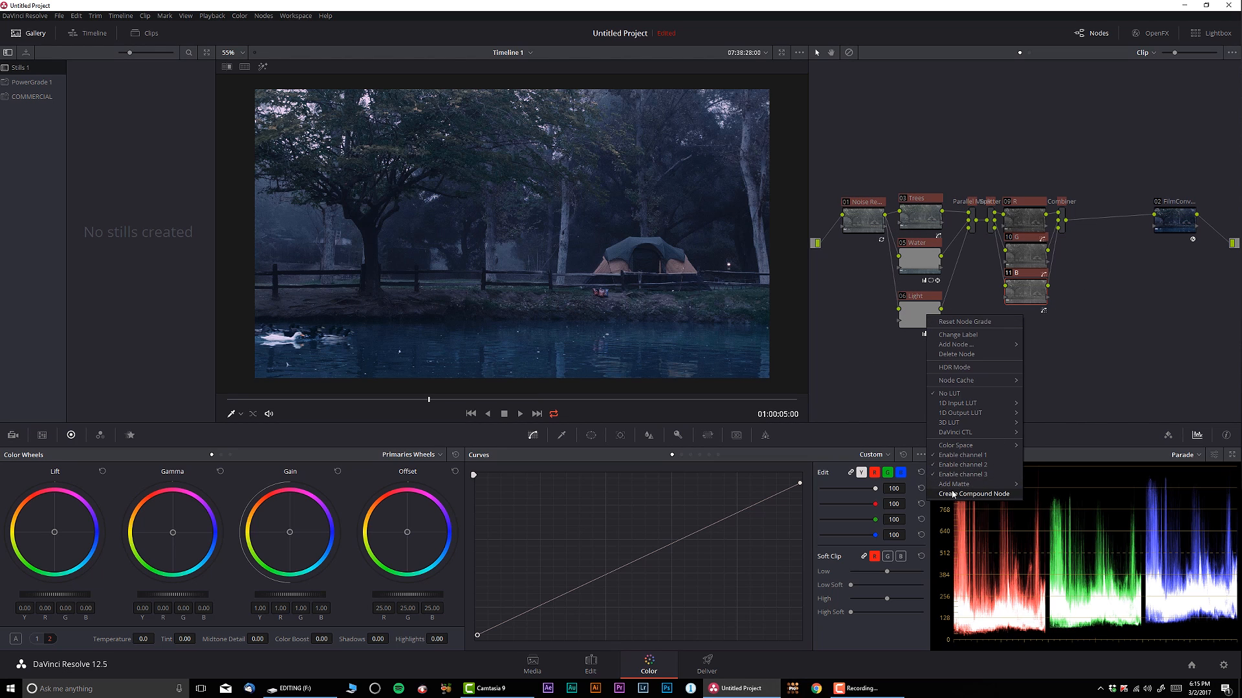
left_click(976, 493)
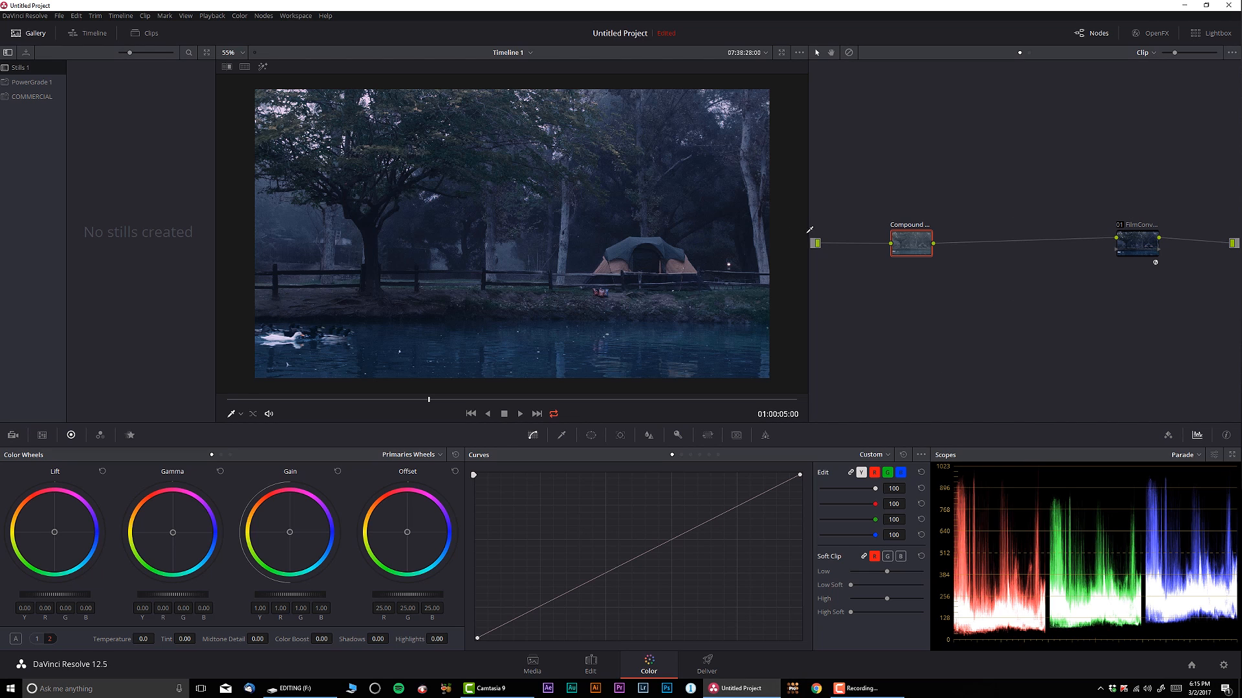
mouse_move(880, 328)
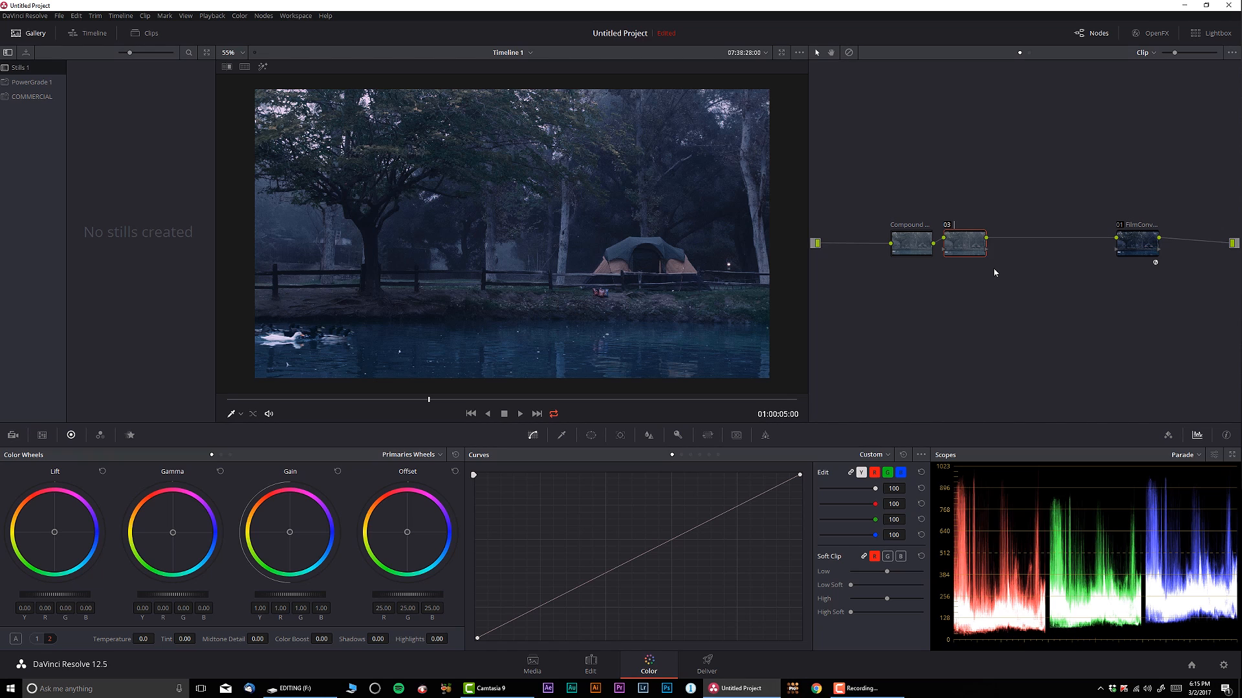
type("Light")
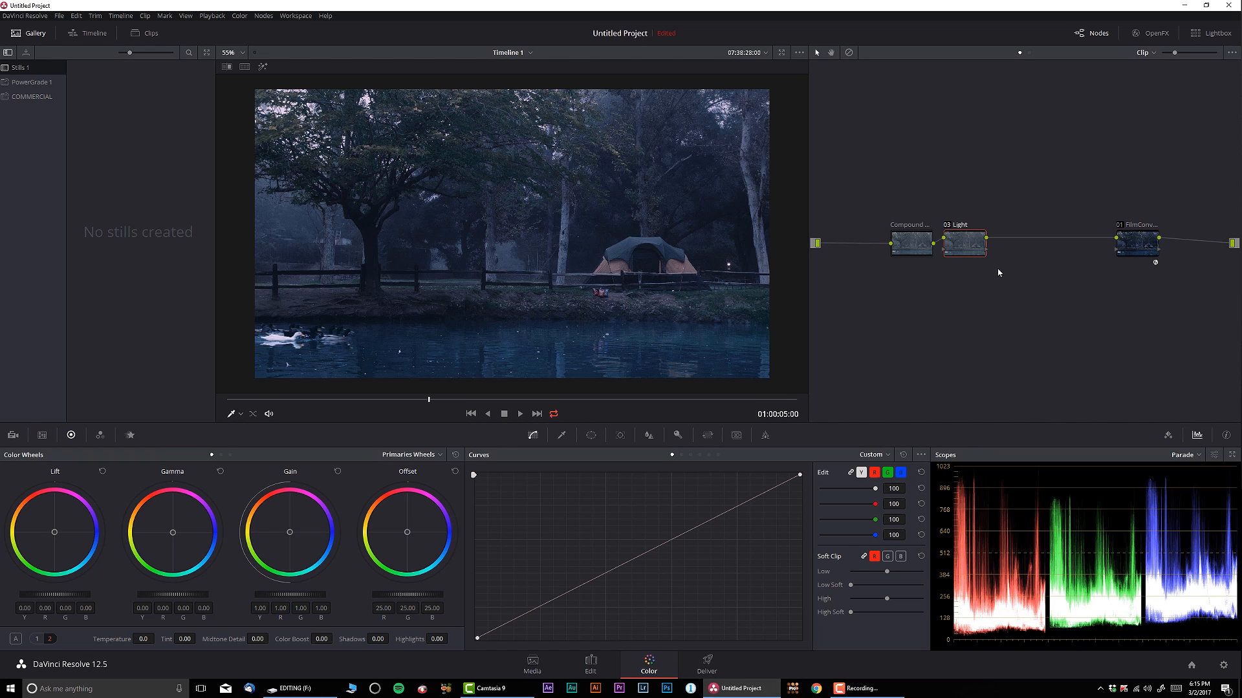
mouse_move(628, 431)
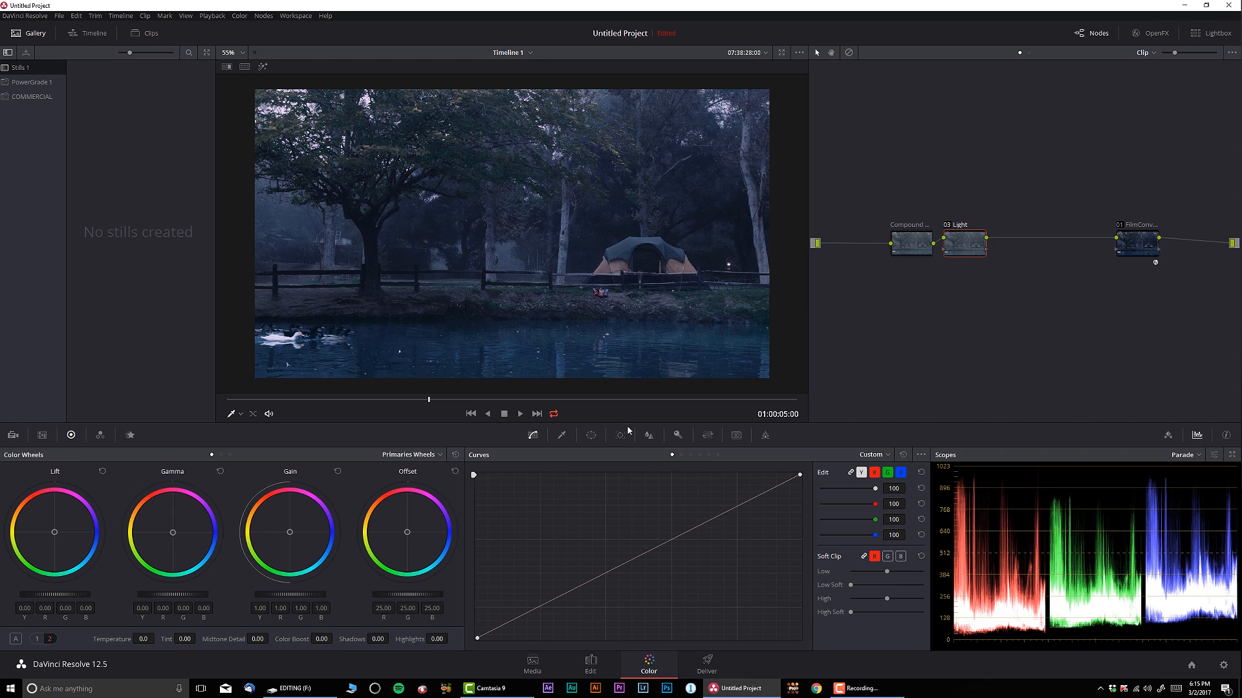
- Brighten the upper frame with a gradient window limited by luminance qualifier, checked by toggling the node
left_click(590, 436)
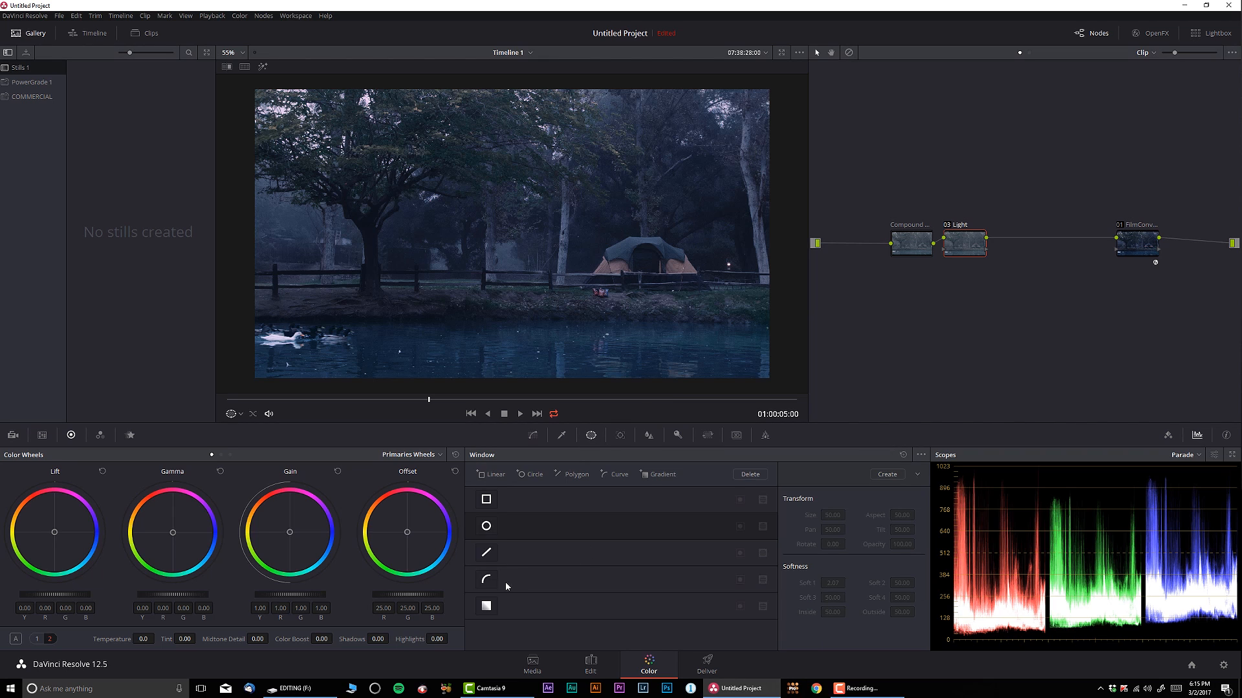
left_click(485, 606)
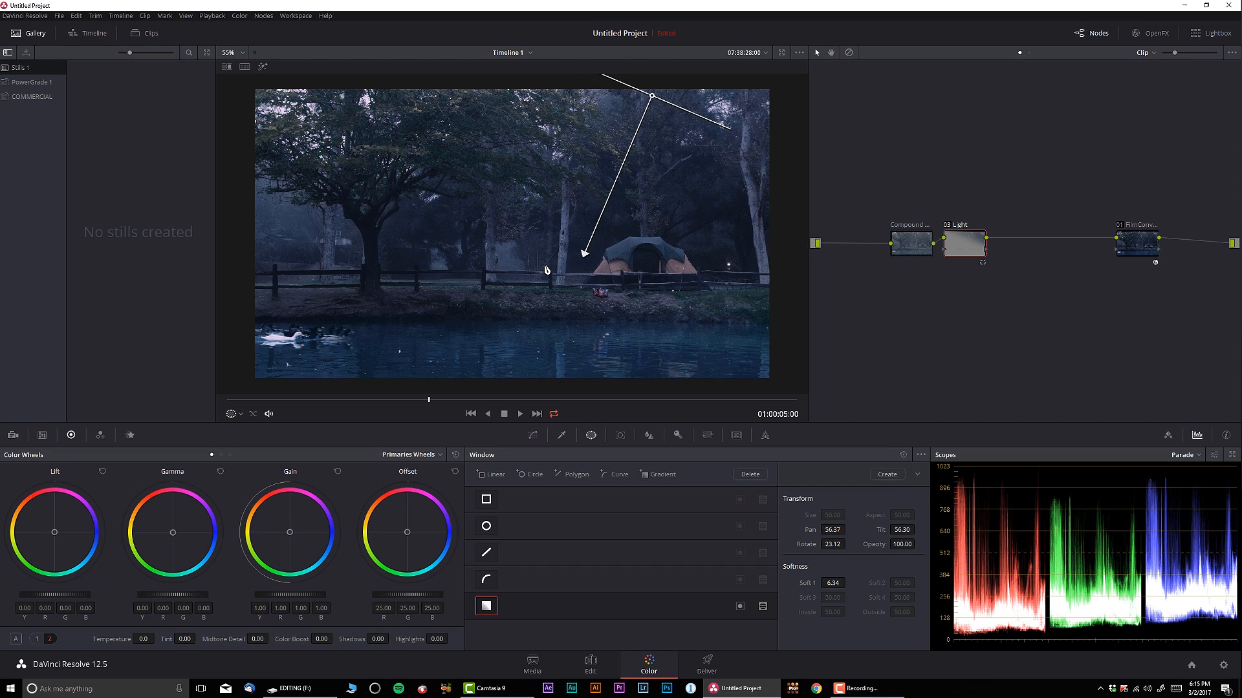
mouse_move(461, 355)
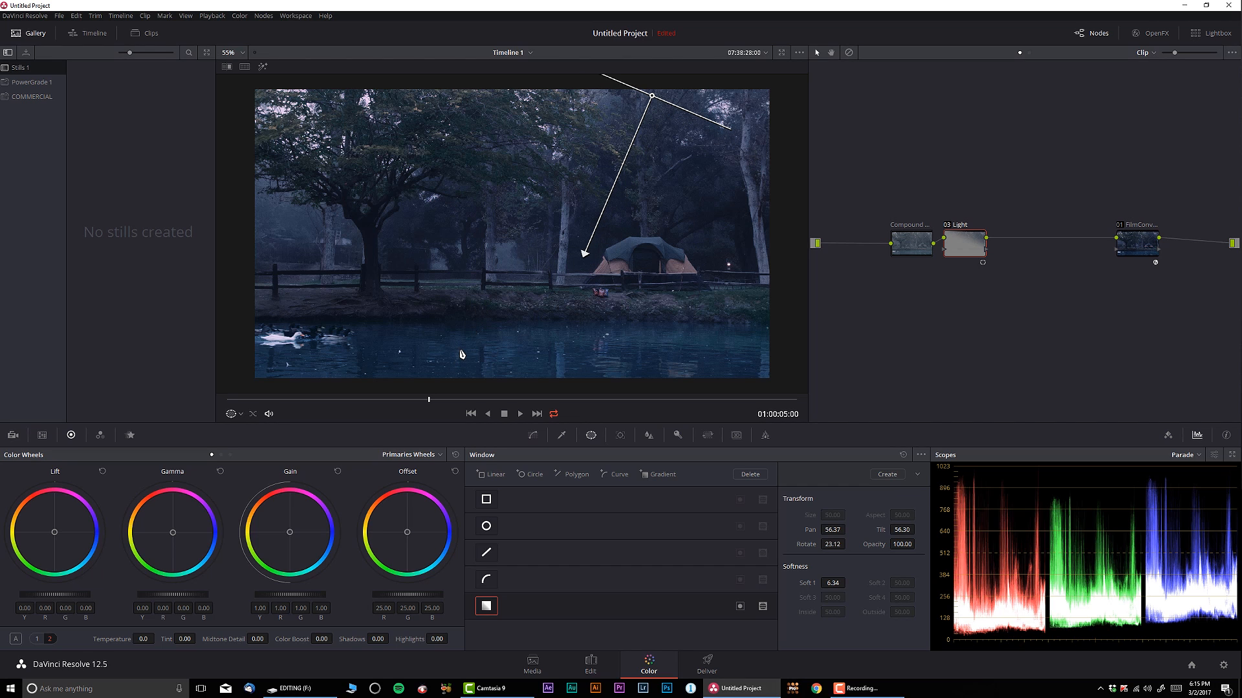
mouse_move(538, 424)
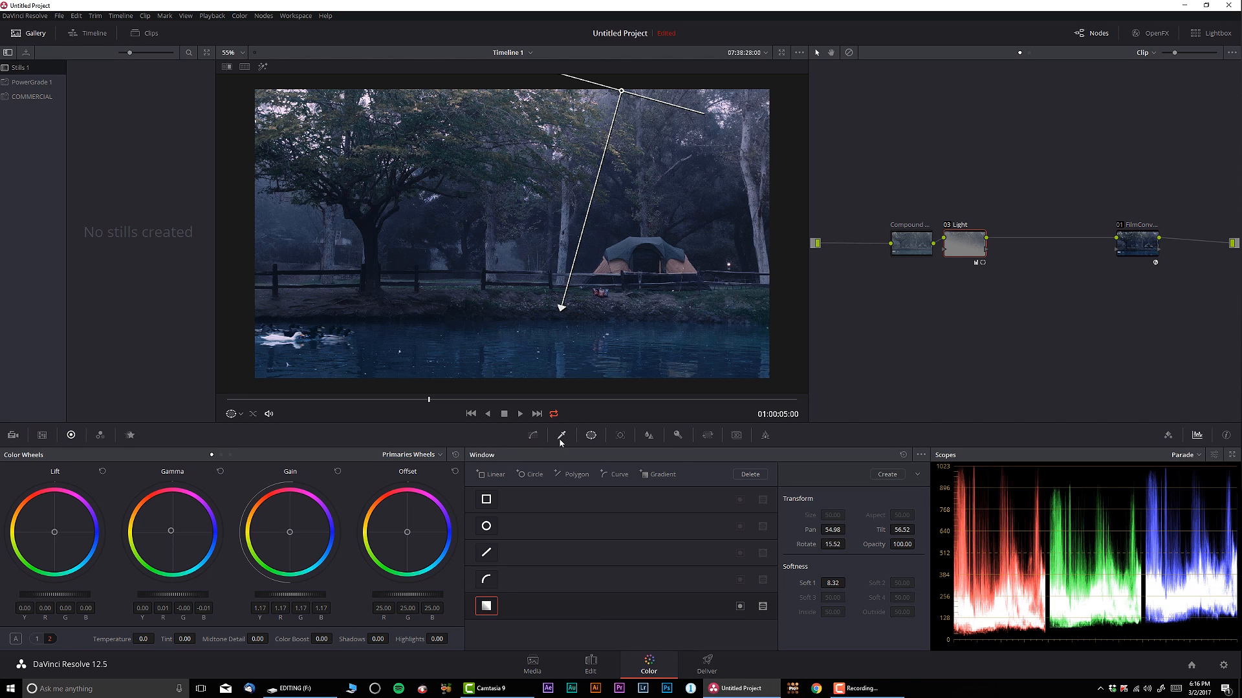
left_click(560, 436)
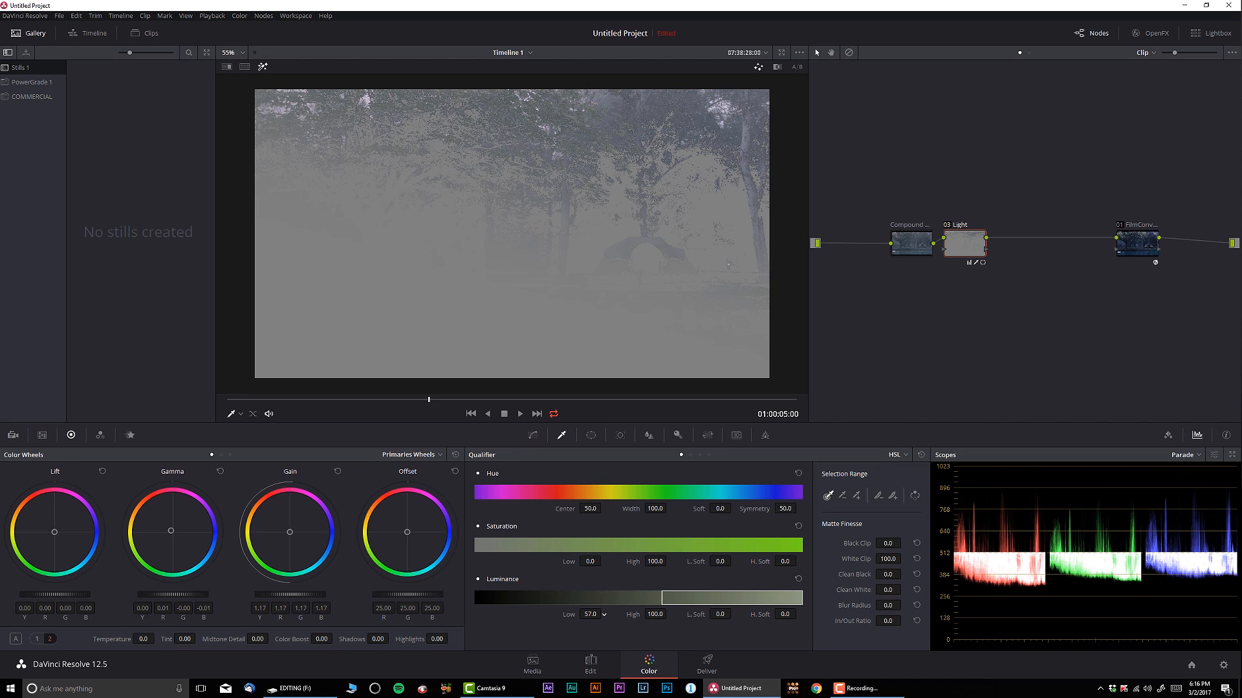
left_click(720, 615)
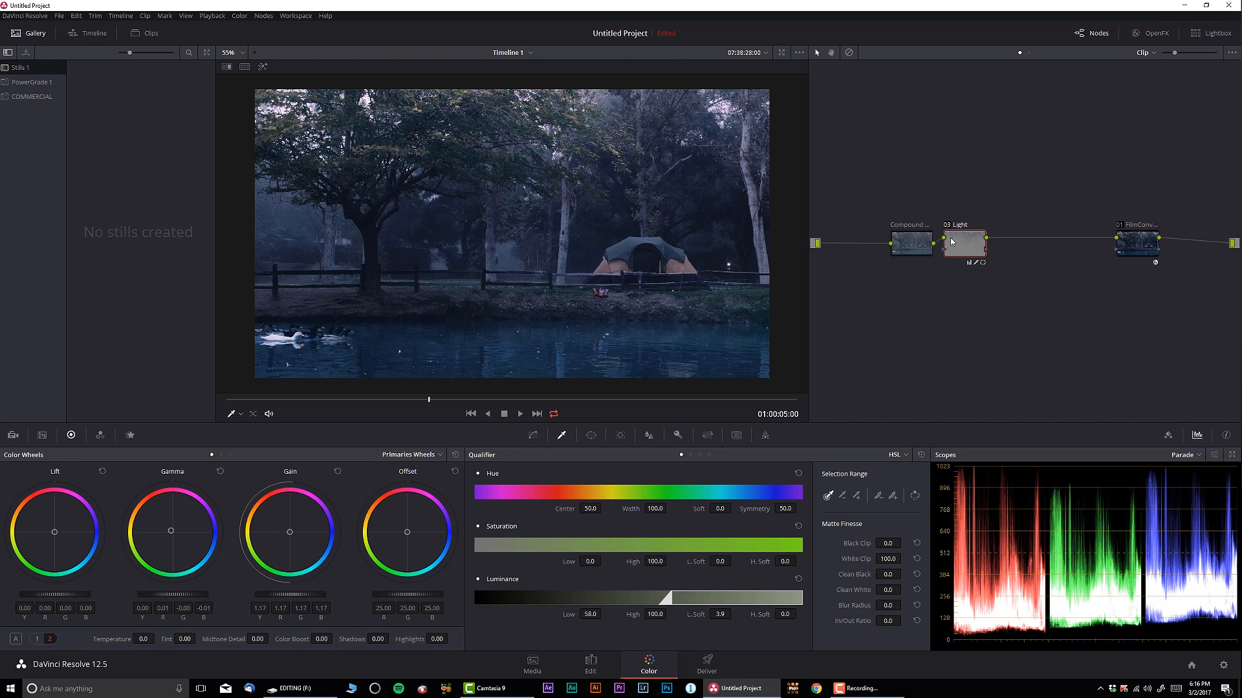
left_click(962, 240)
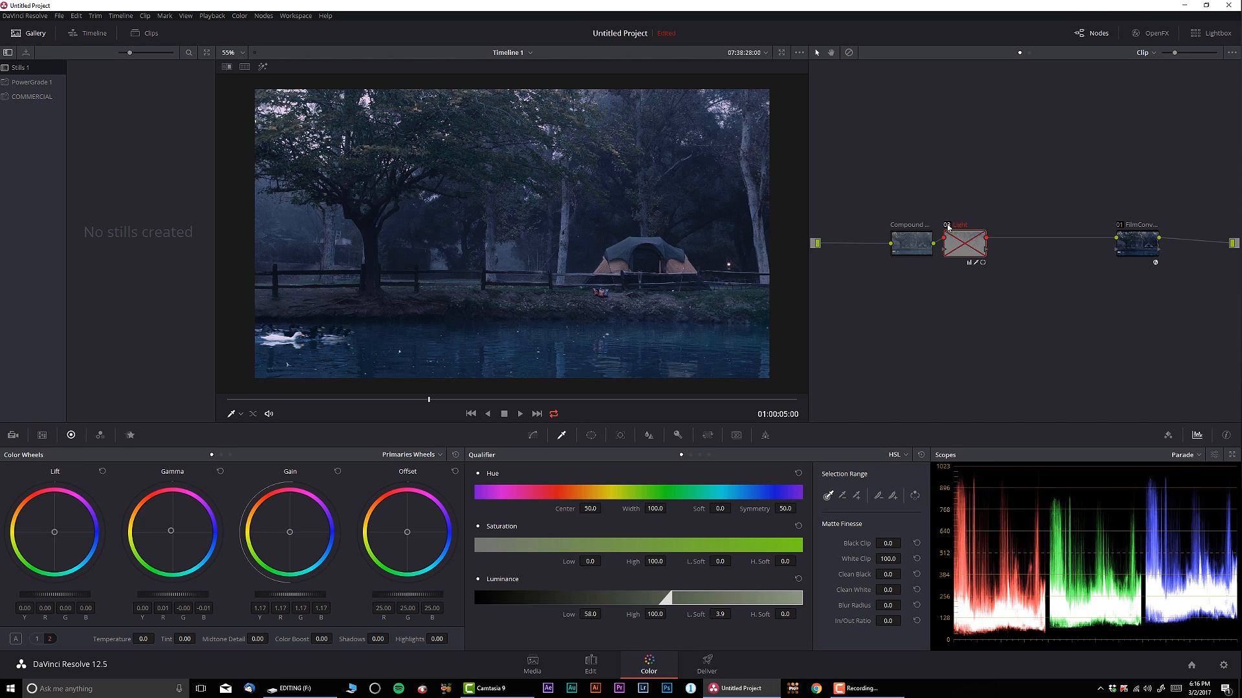
left_click(962, 242)
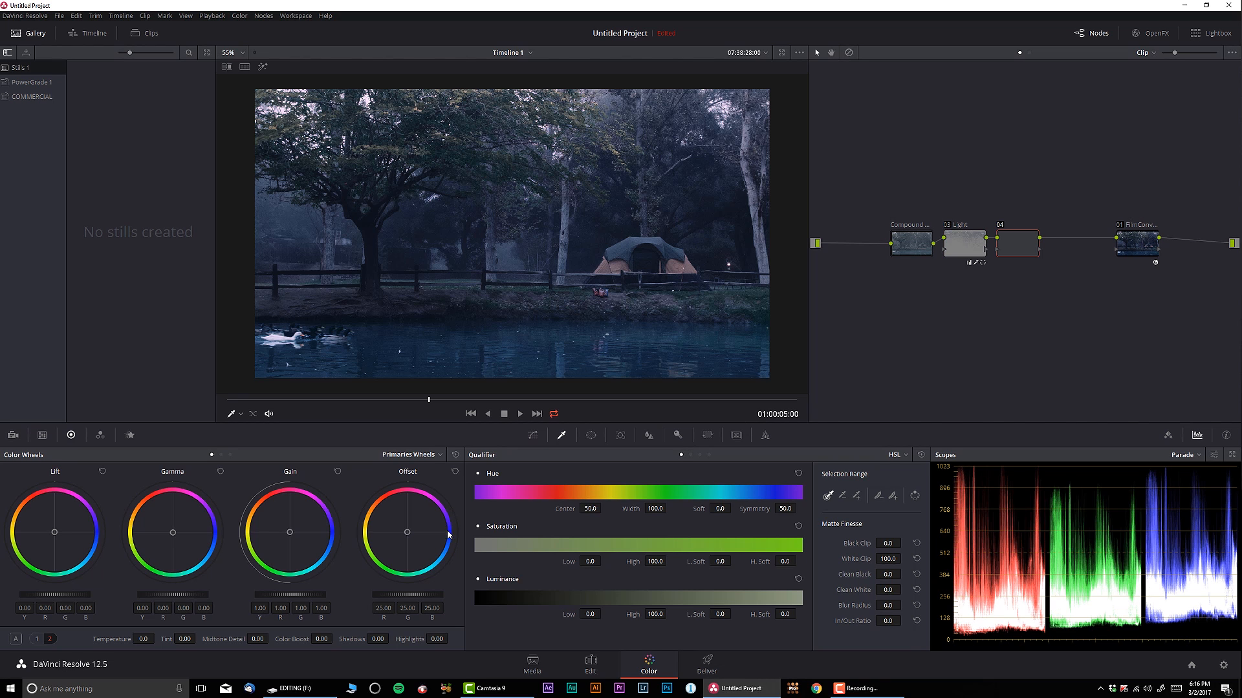
- Shape a wide, soft oval window on node 04 as a vignette across the campsite
left_click(620, 435)
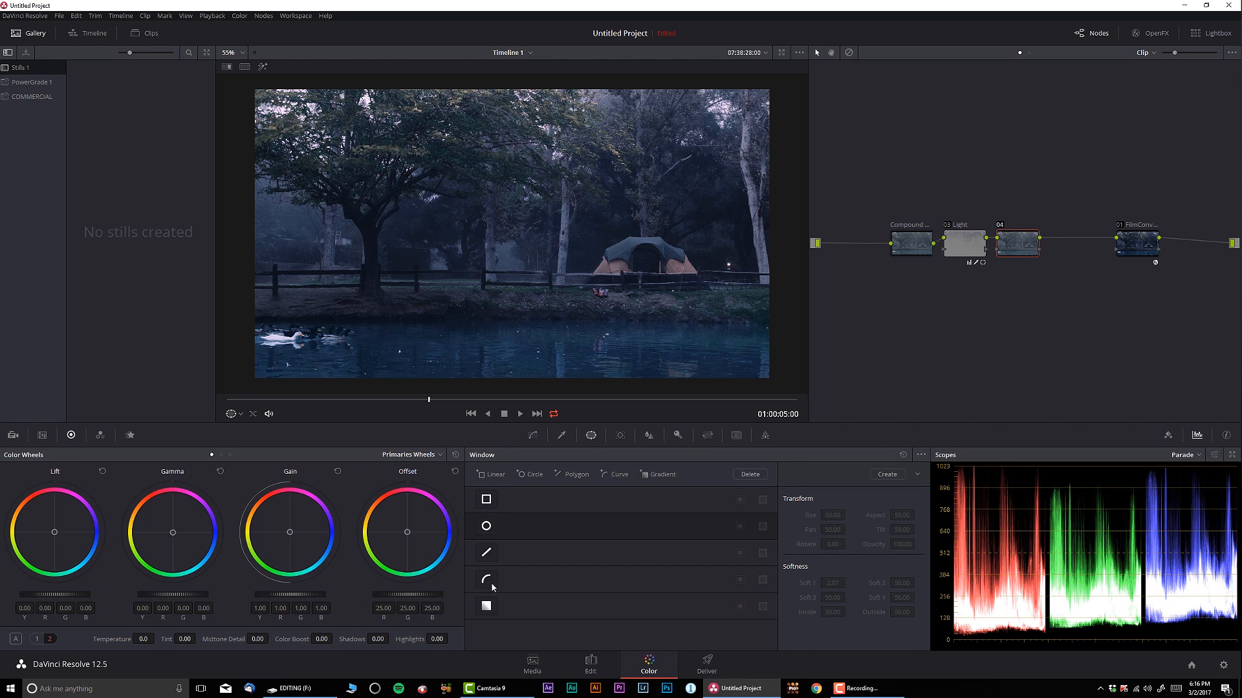
left_click(486, 526)
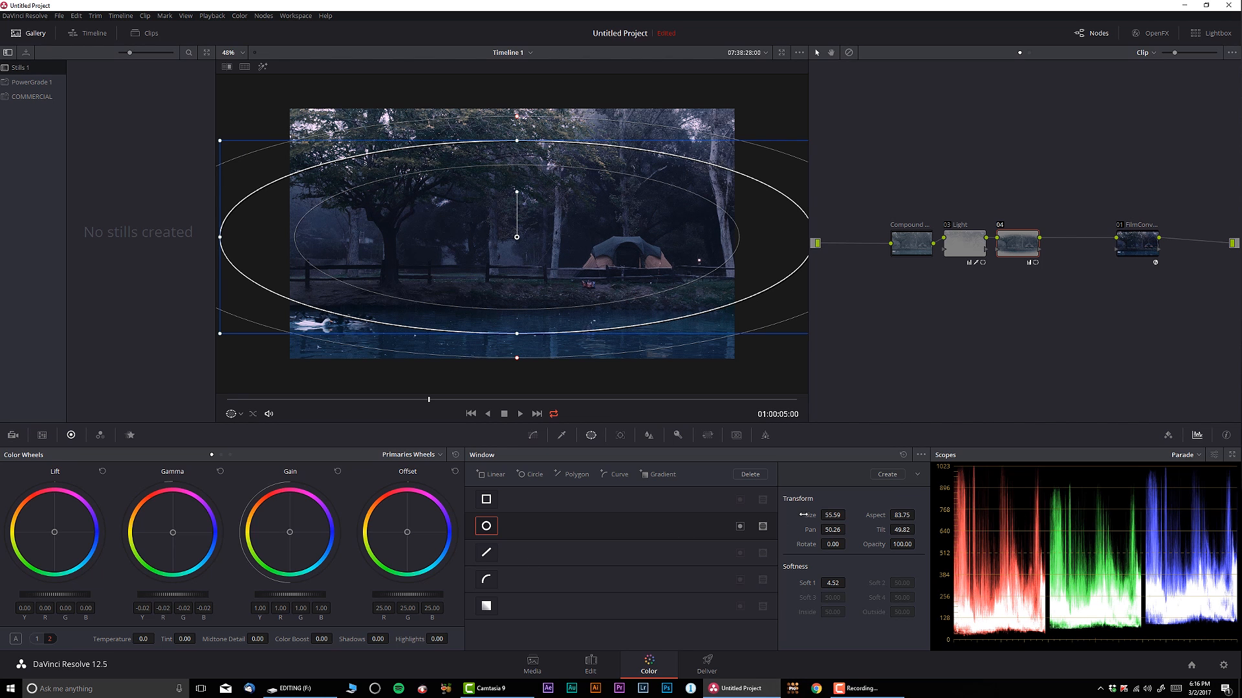
left_click_drag(516, 238, 528, 249)
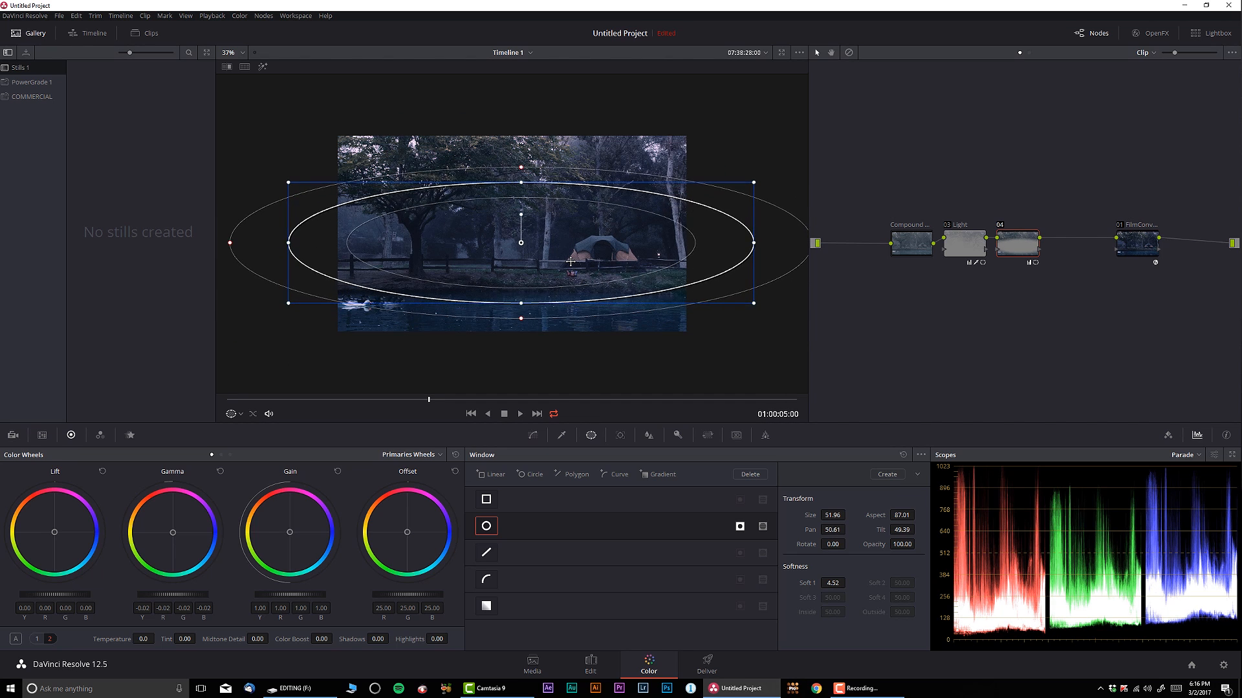
left_click_drag(520, 242, 524, 261)
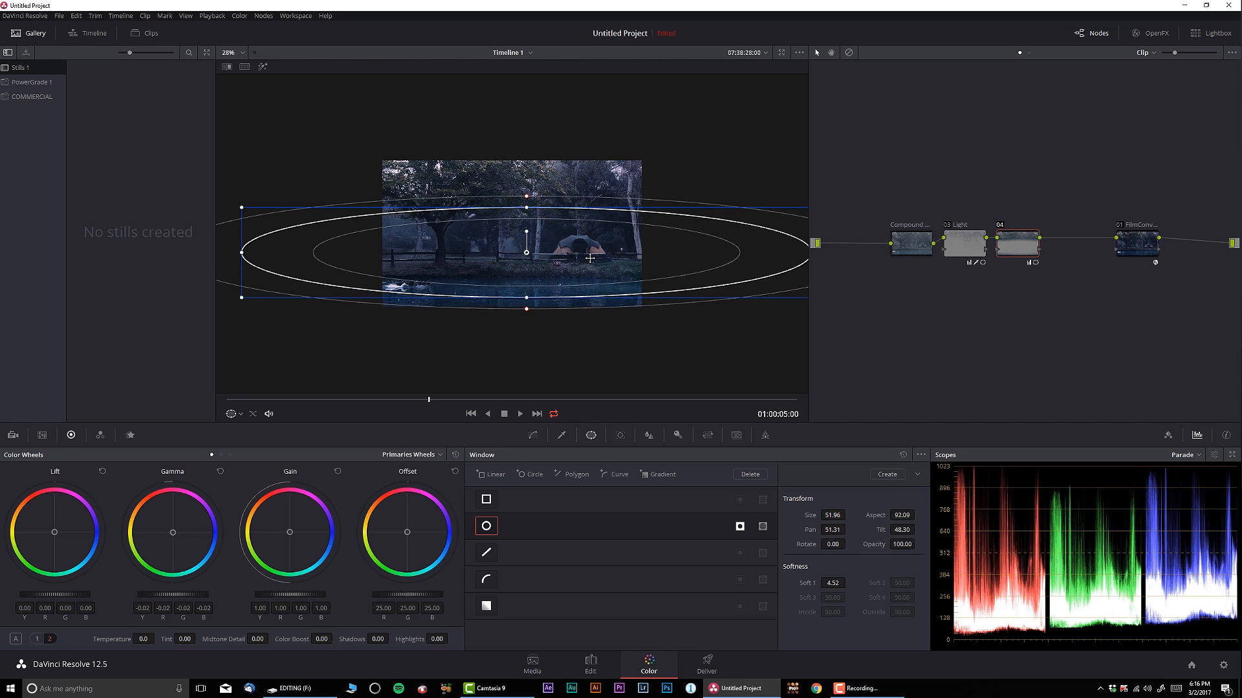
left_click(486, 526)
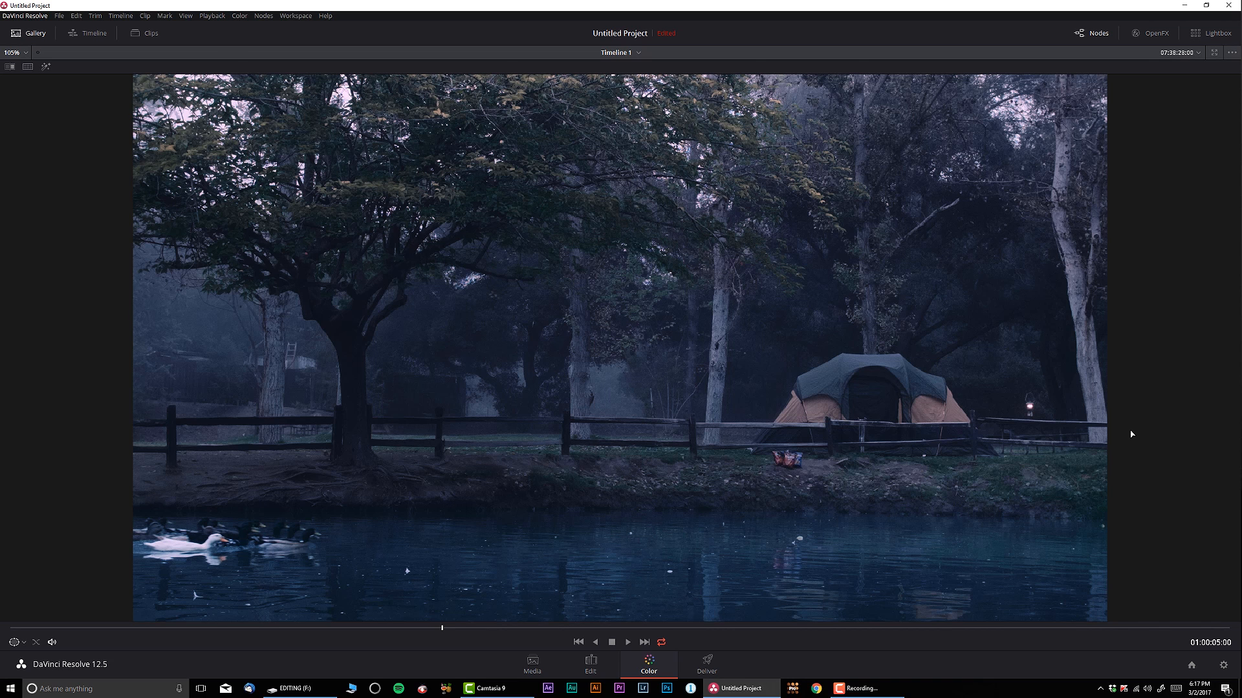
- Leave cinema mode and add a serial node 05 after the FilmConvert node
left_click(648, 665)
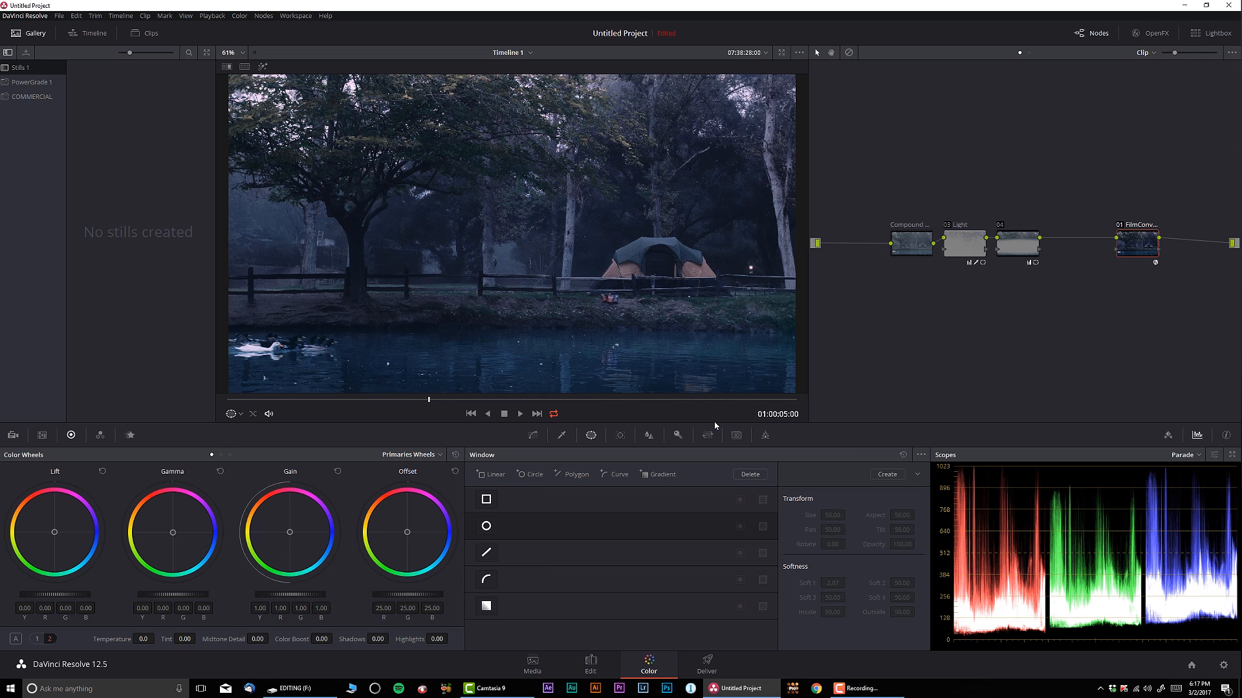
left_click(486, 527)
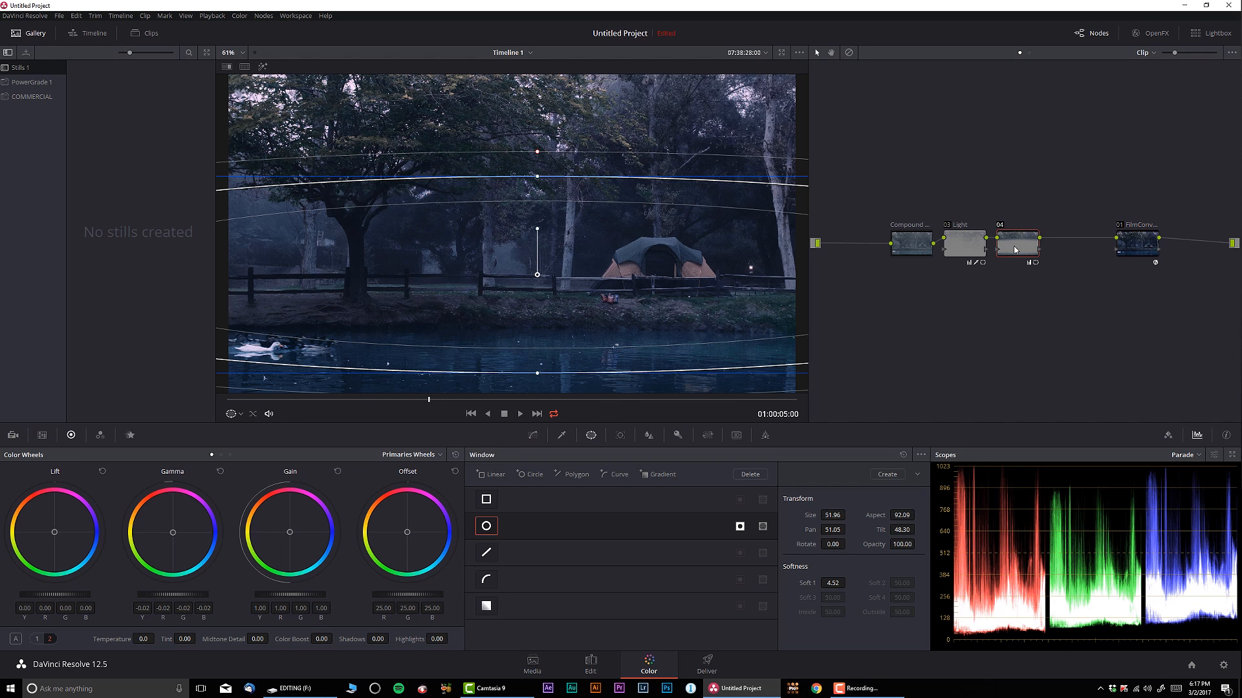
left_click(1135, 242)
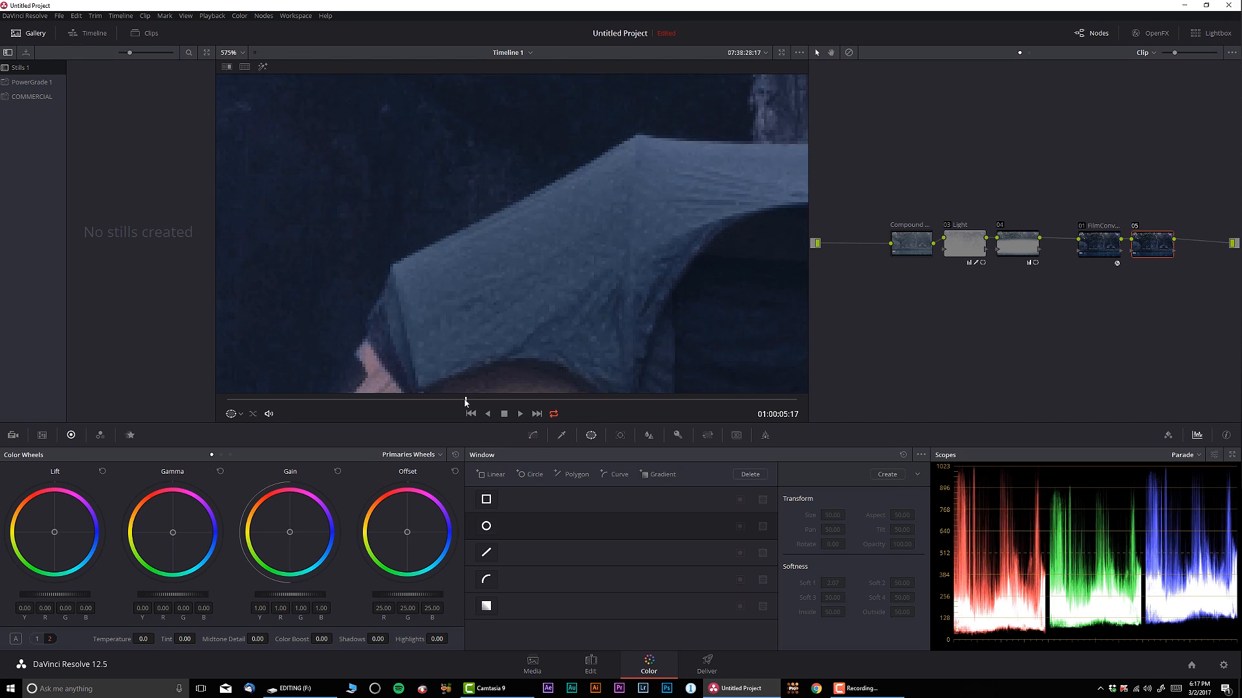
- Set Temporal NR on node 05 to 3 frames, Medium motion range, luma 7.6 and chroma 12.6
left_click(13, 435)
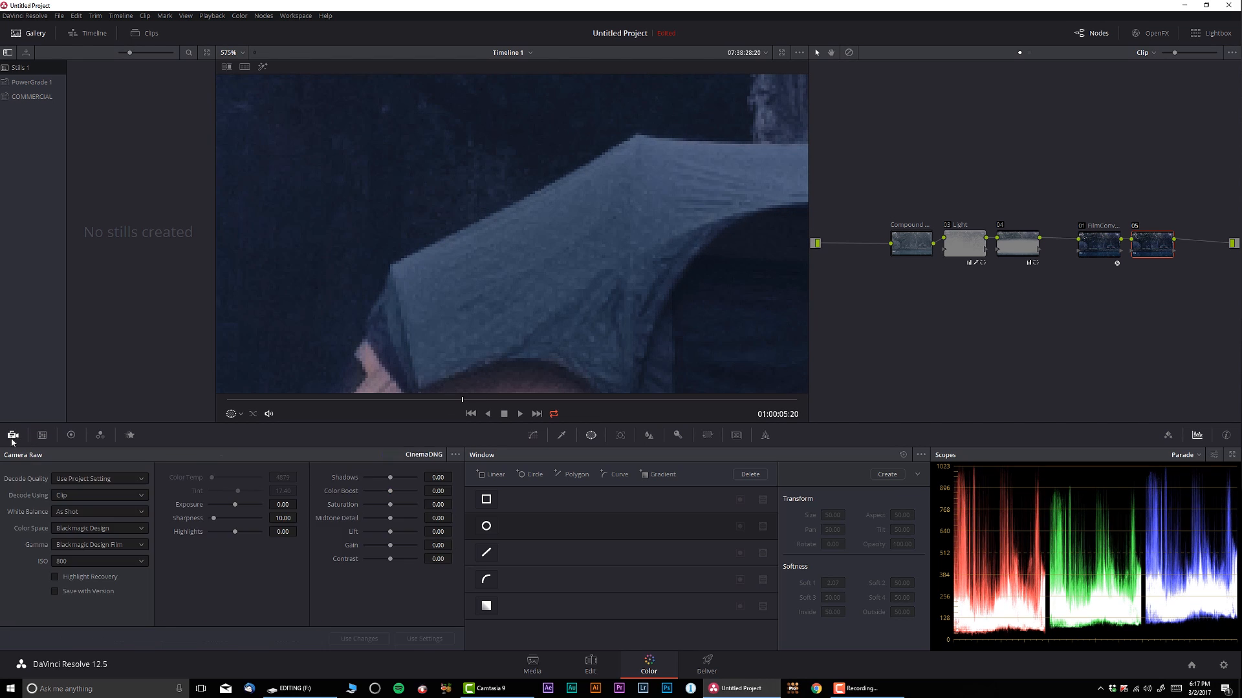
left_click(129, 435)
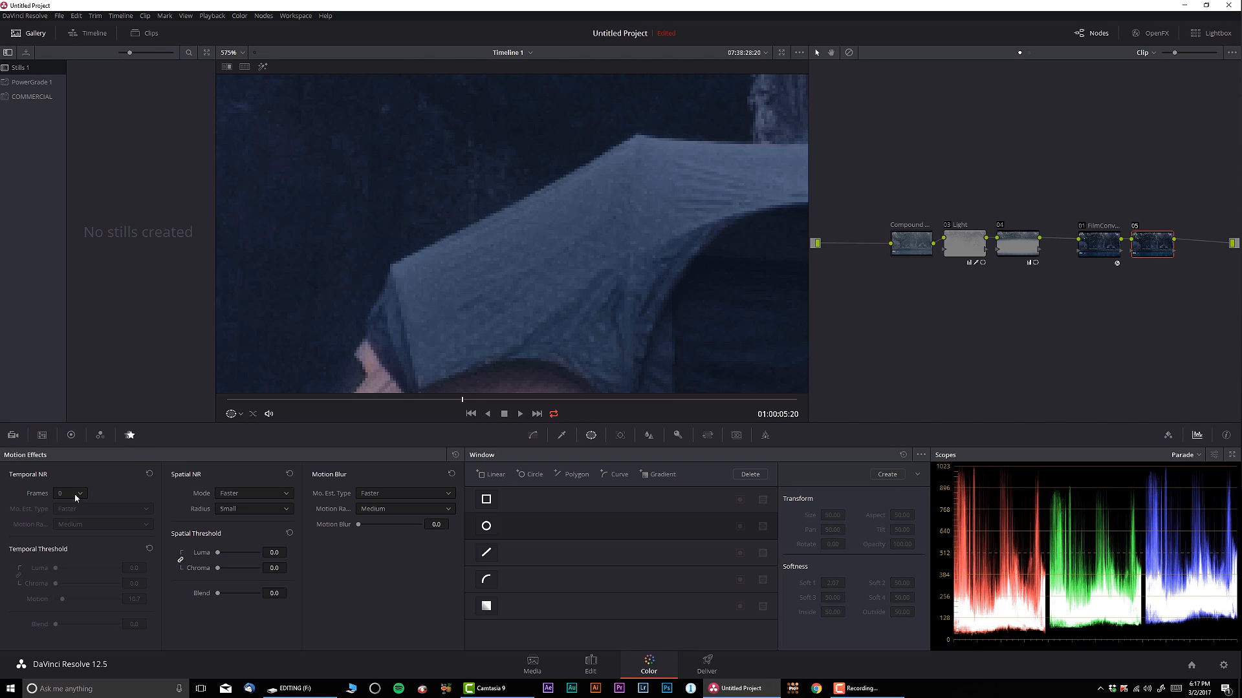
left_click(70, 492)
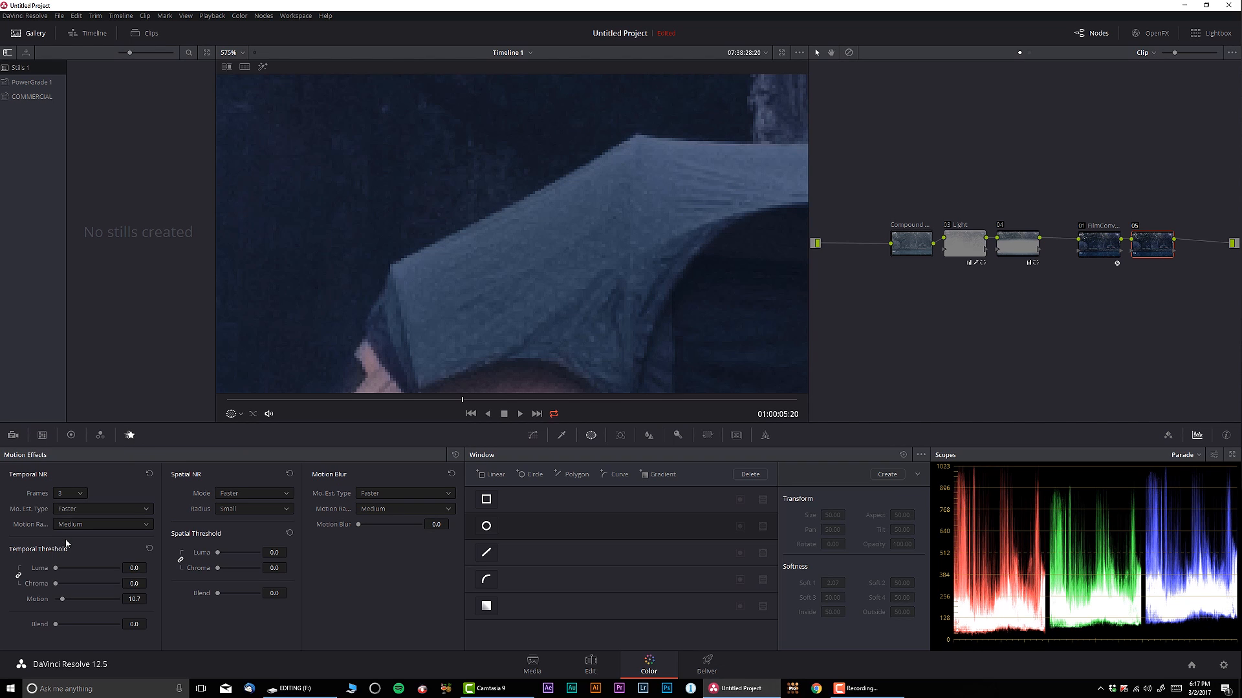
left_click(103, 524)
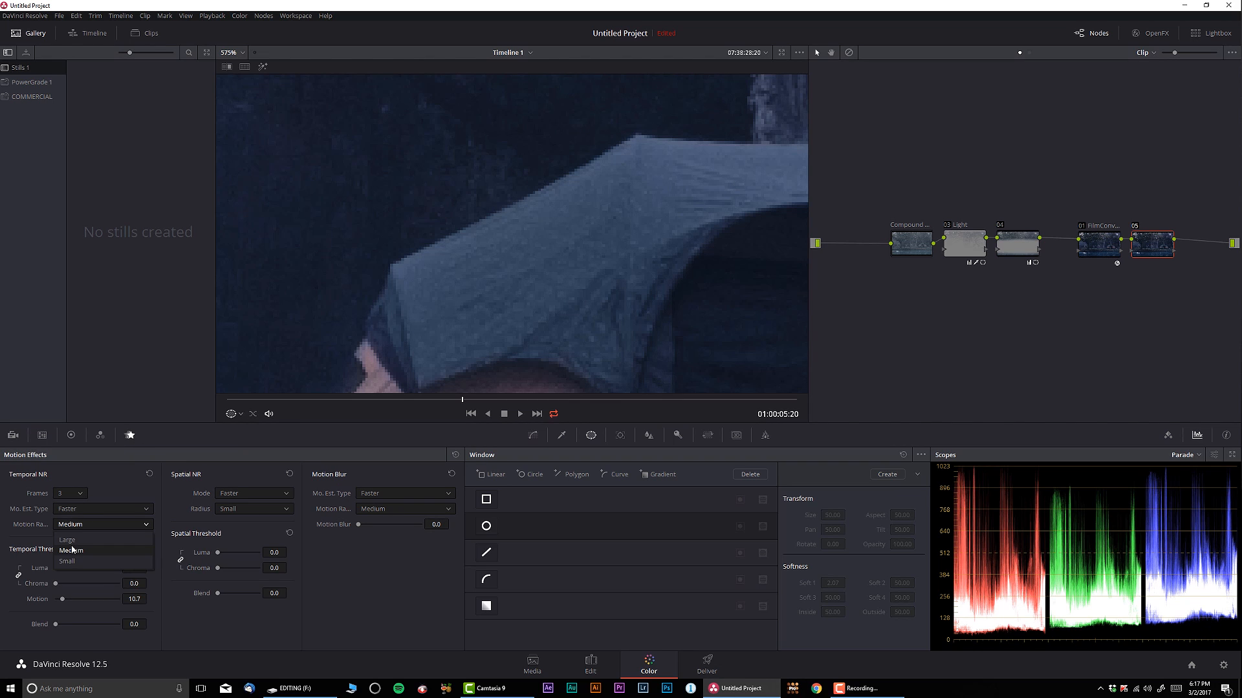
left_click(104, 549)
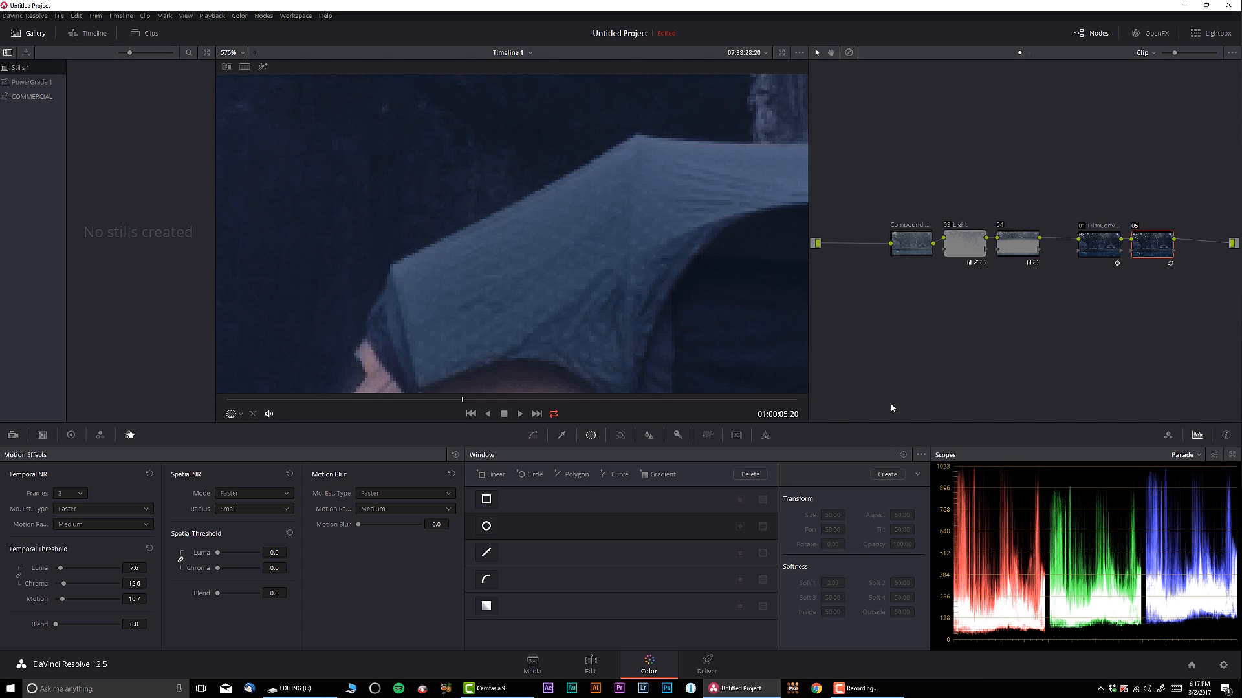
left_click(1151, 227)
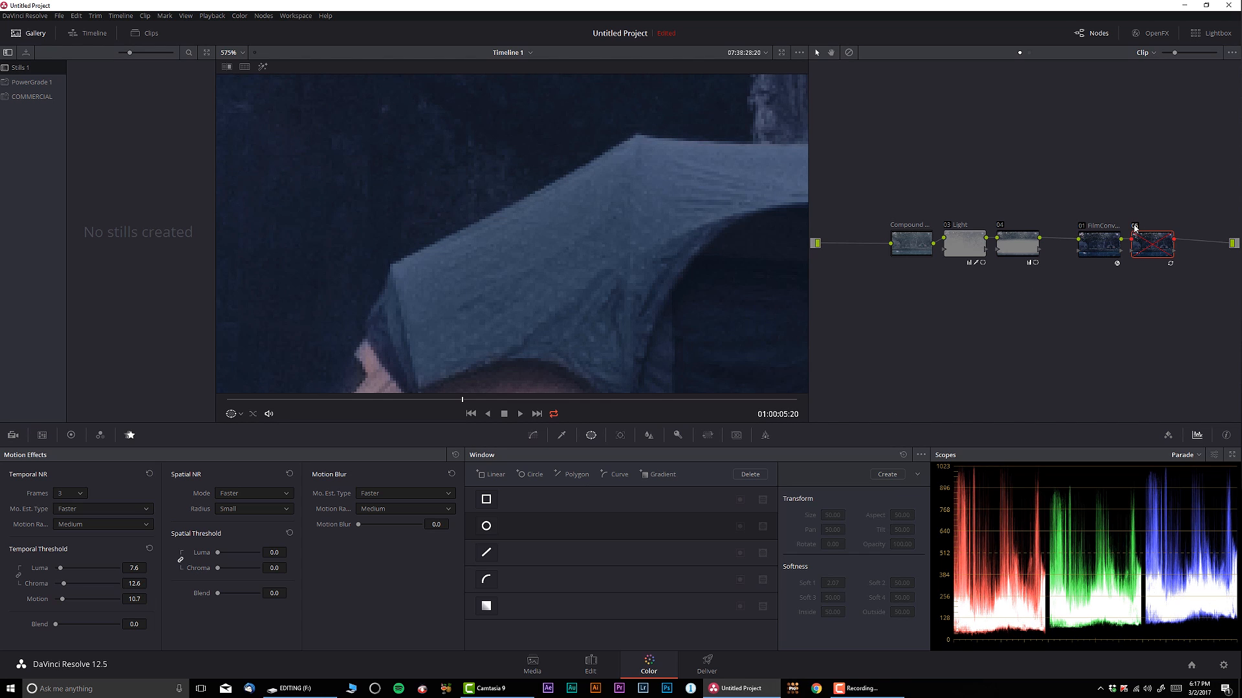
left_click(1151, 243)
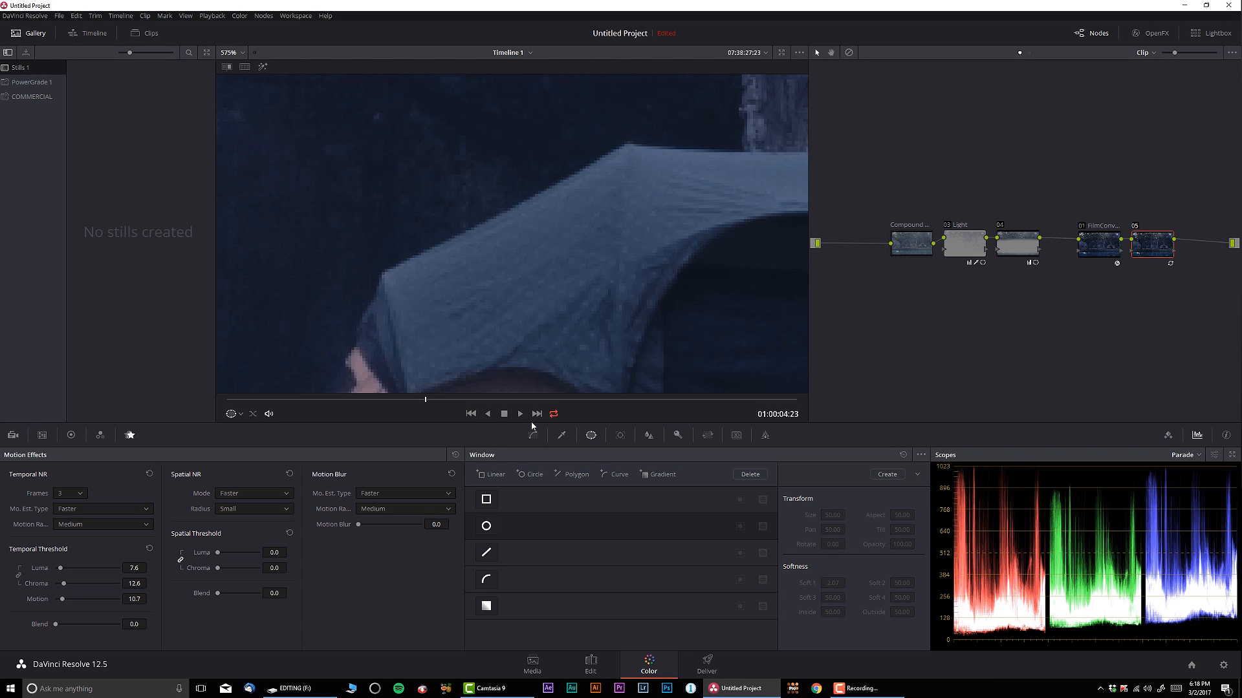
mouse_move(290, 333)
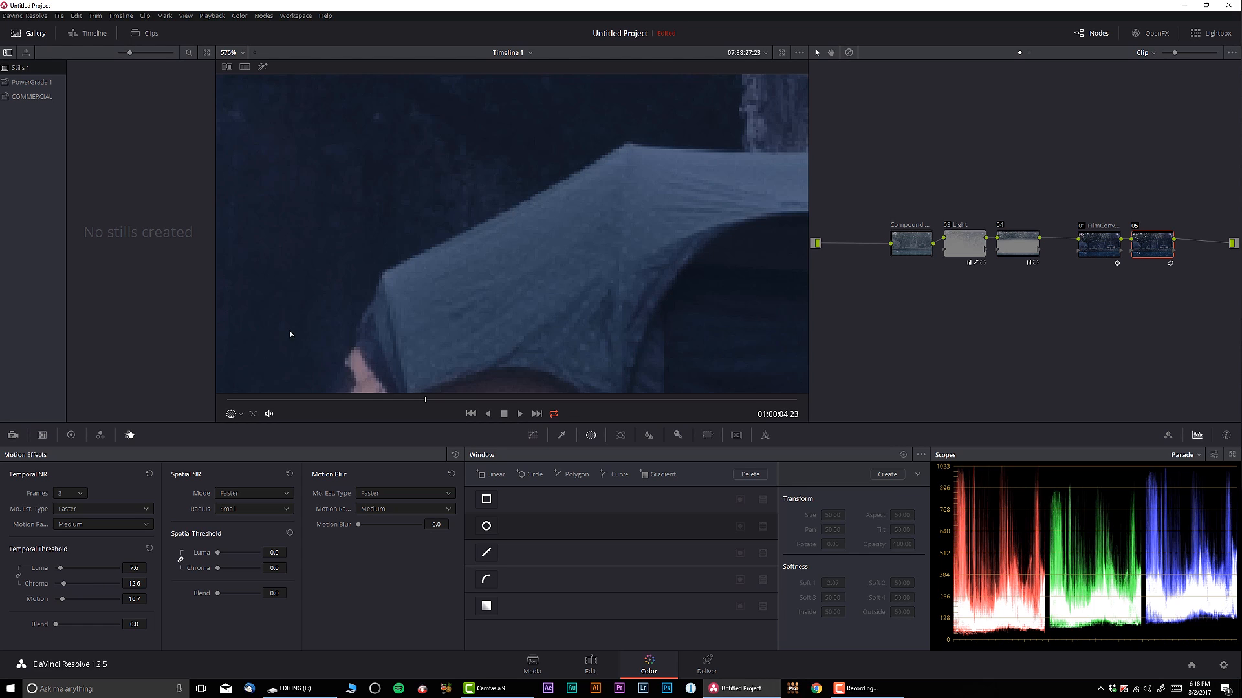
mouse_move(518, 279)
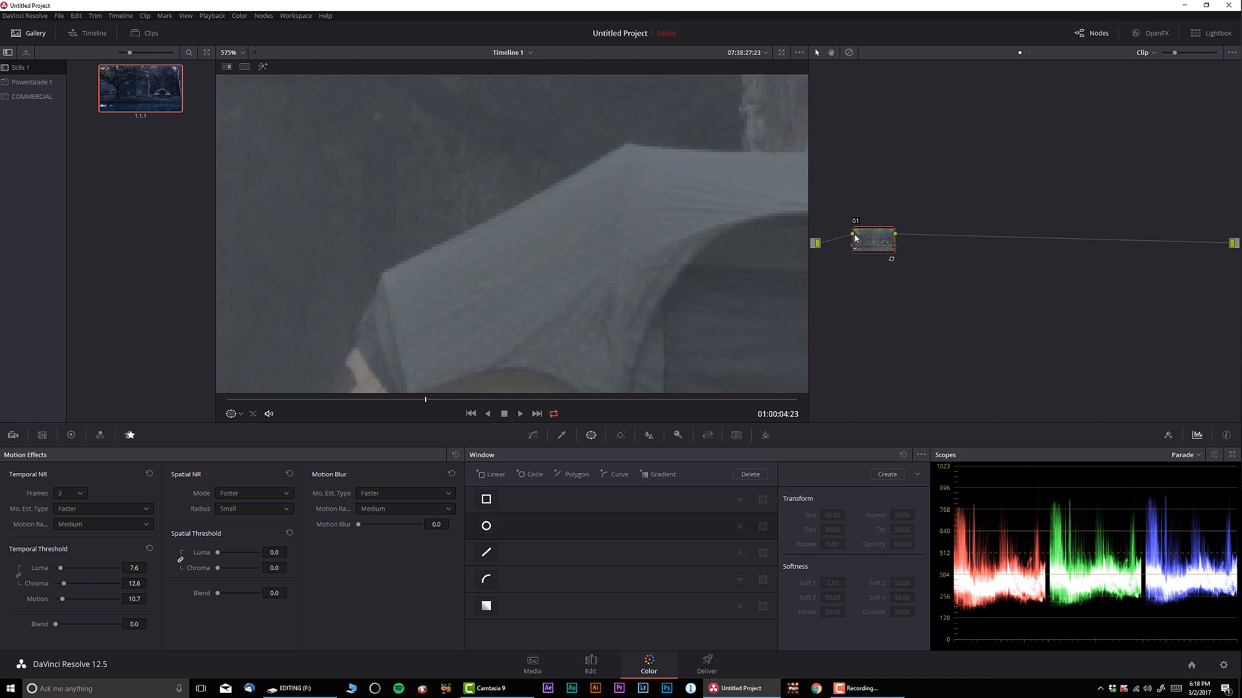
- Grab a second still from the viewer and relabel it 'Noise Reduction'
right_click(626, 217)
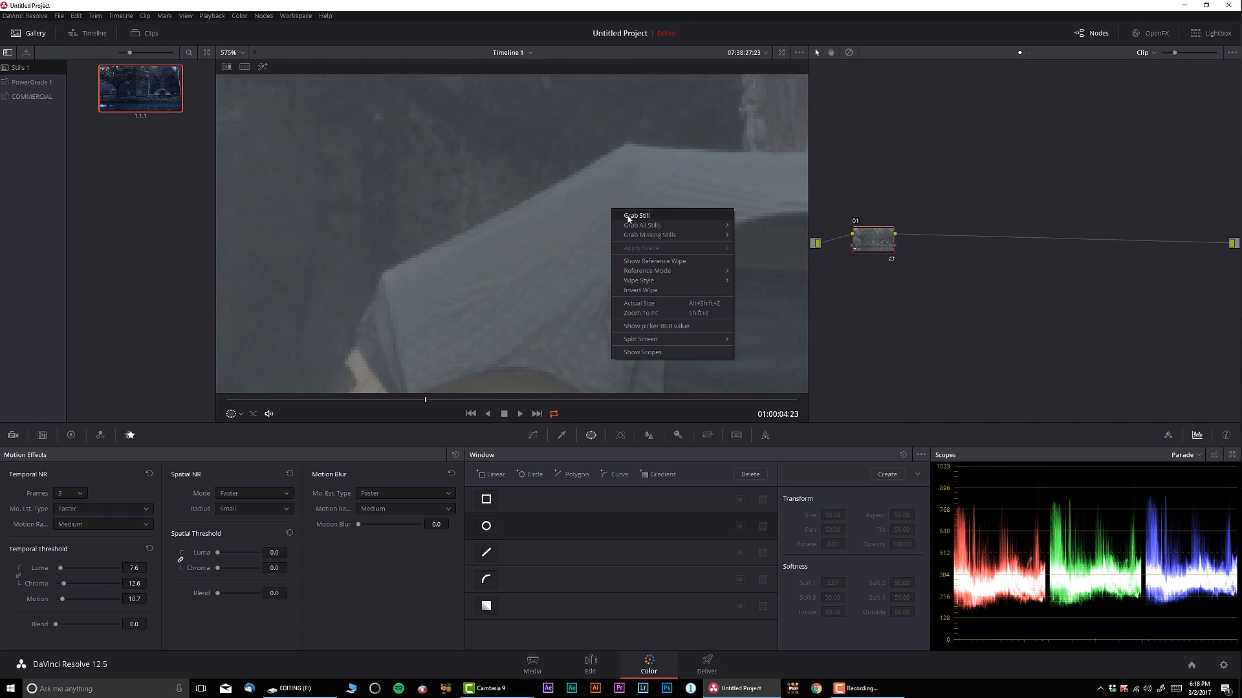
left_click(636, 215)
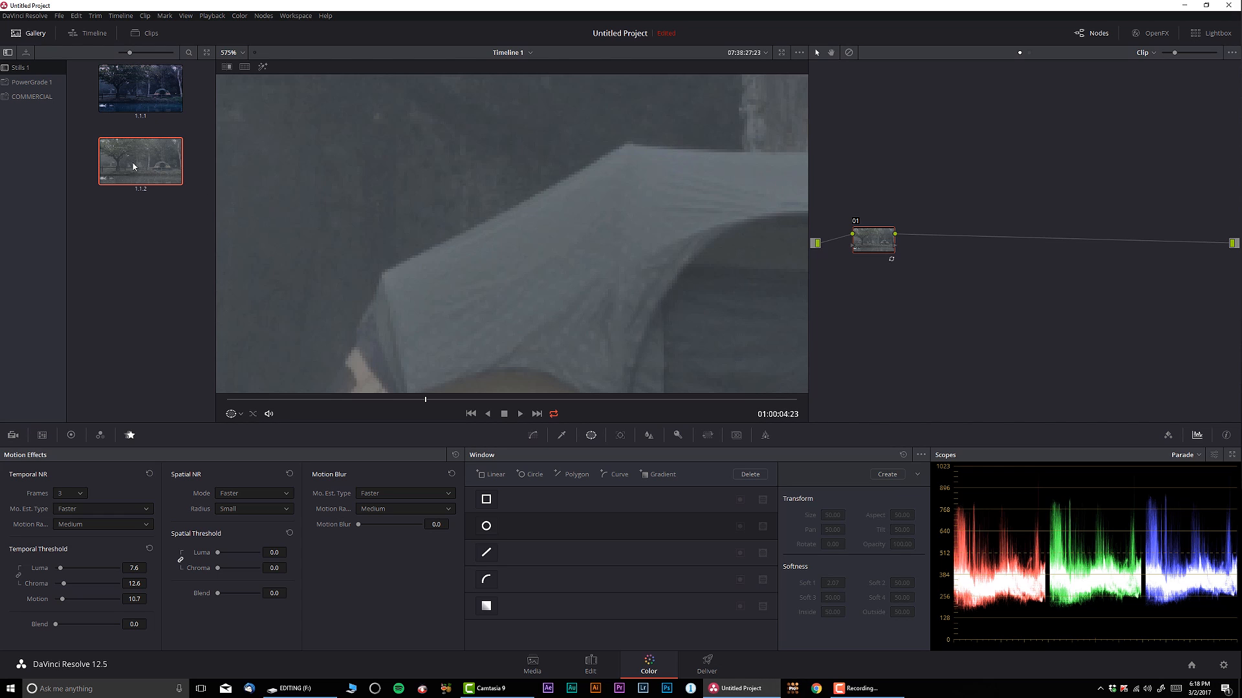
right_click(140, 161)
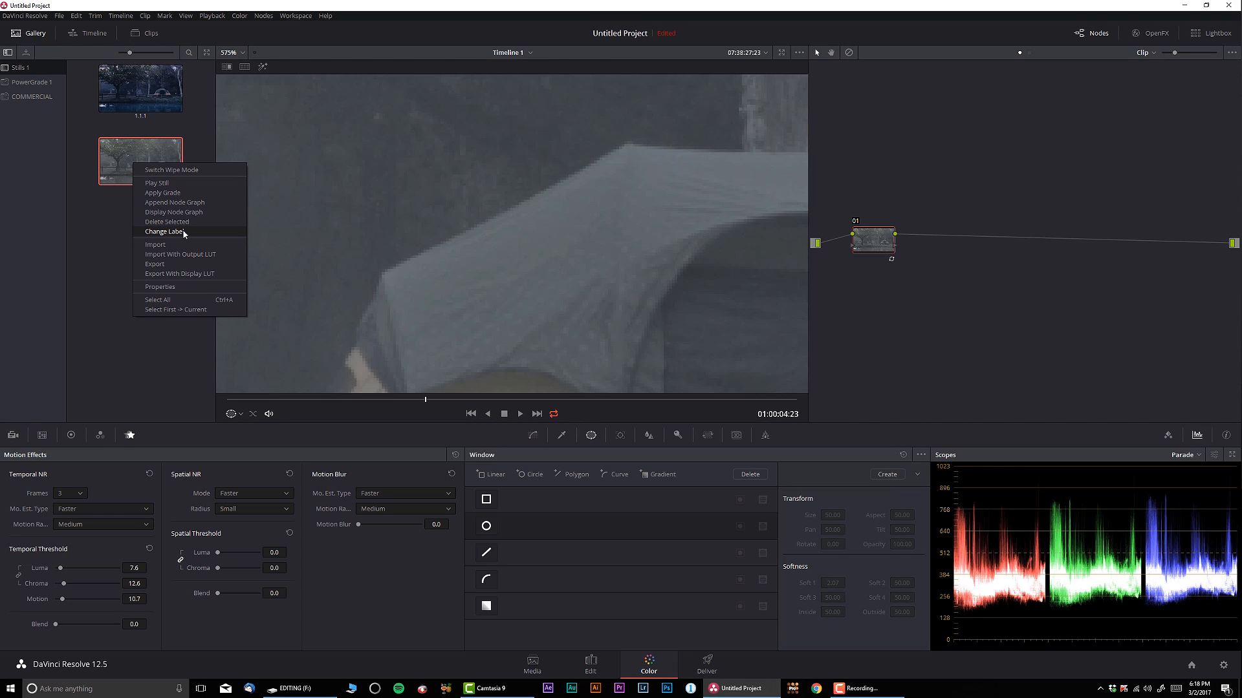
left_click(165, 232)
type("Noise Reduction")
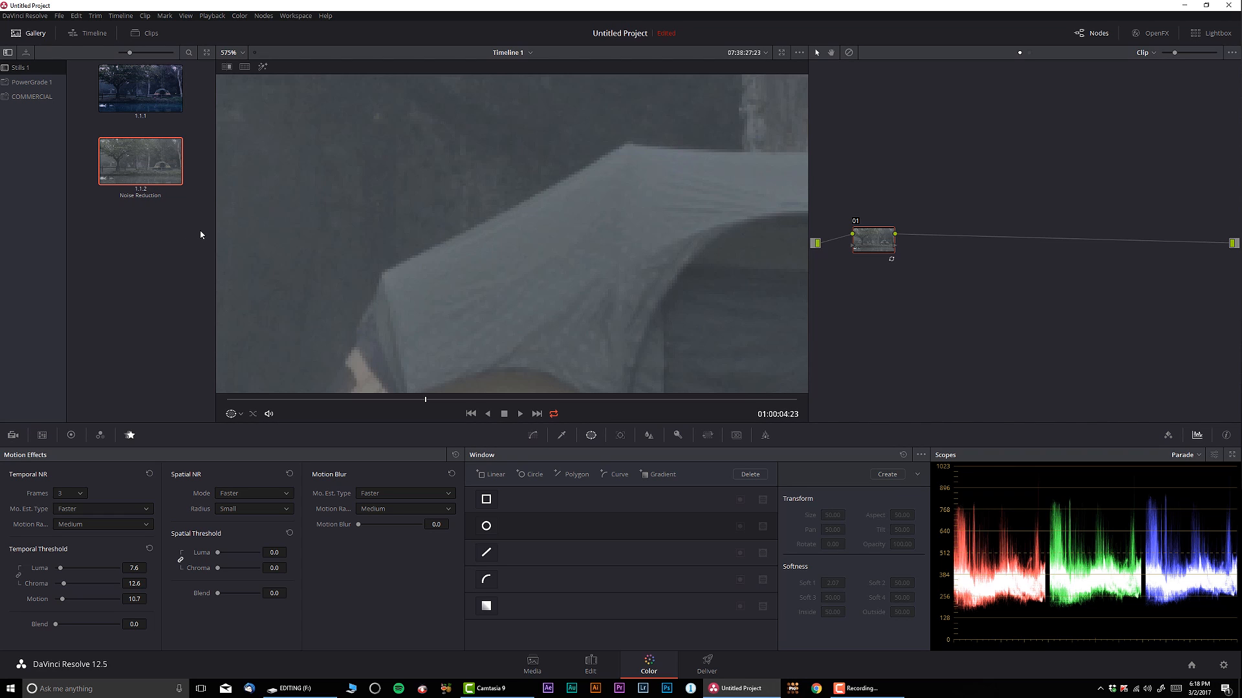
- Append the Noise Reduction still's node graph to the campsite grade after the FilmConvert node
left_click(140, 89)
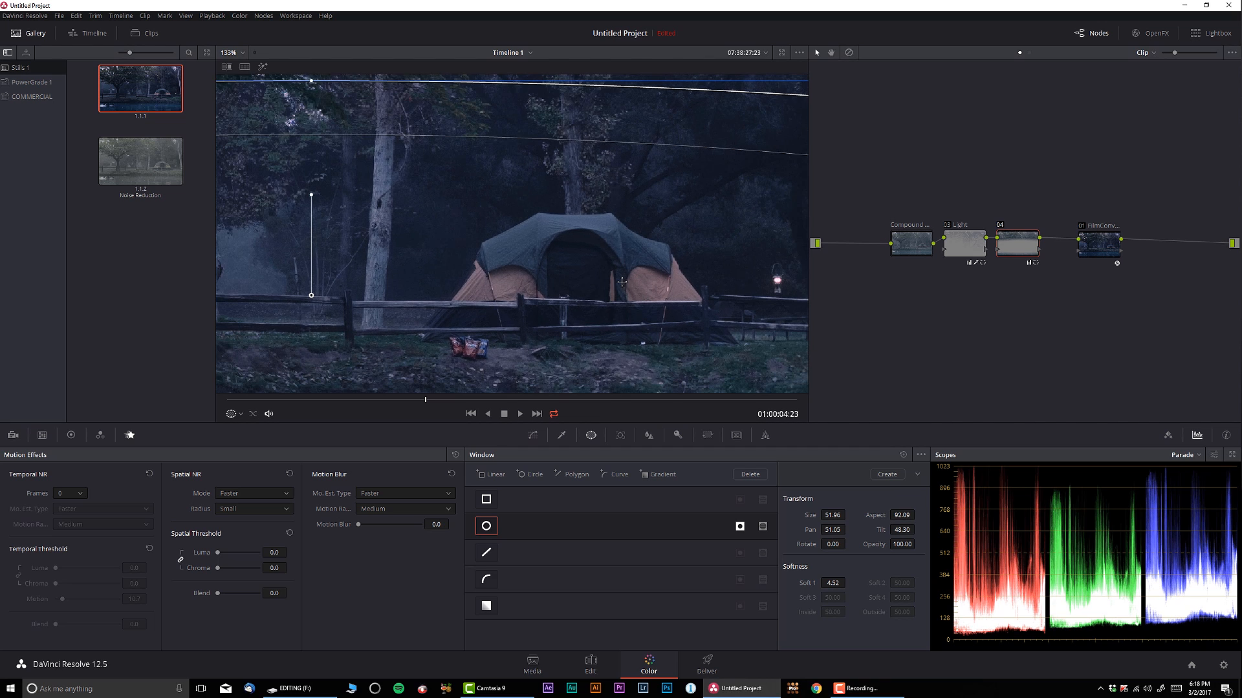
mouse_move(710, 343)
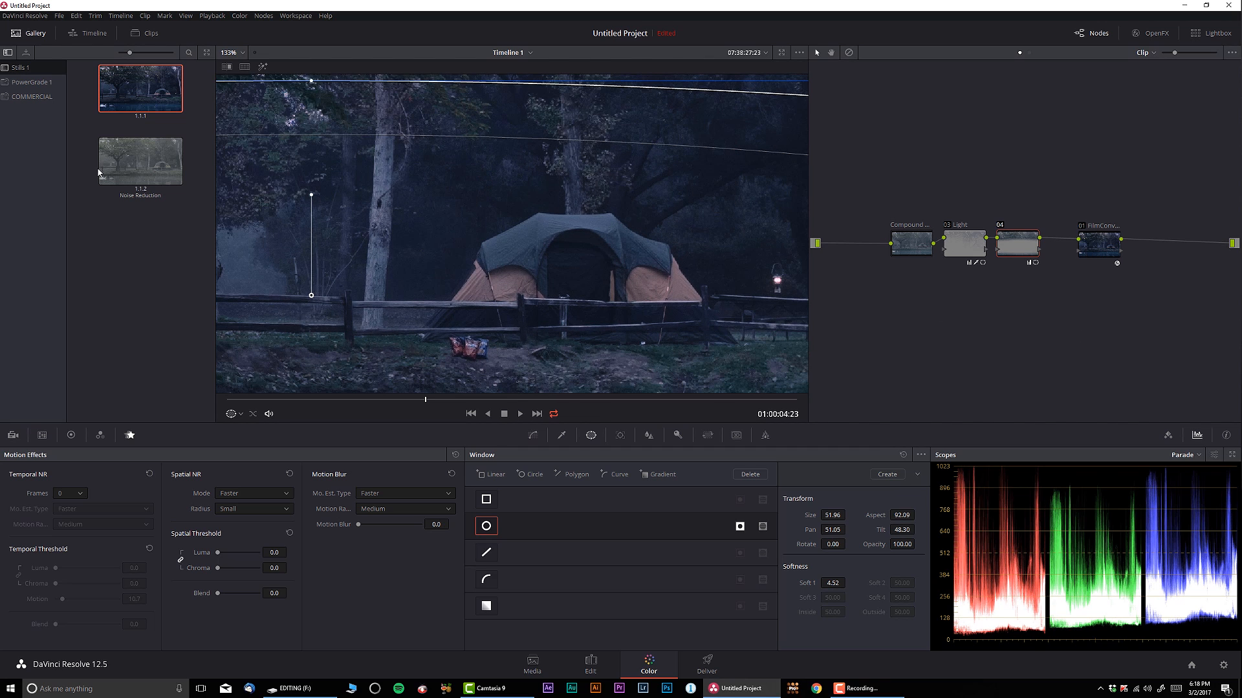
mouse_move(151, 164)
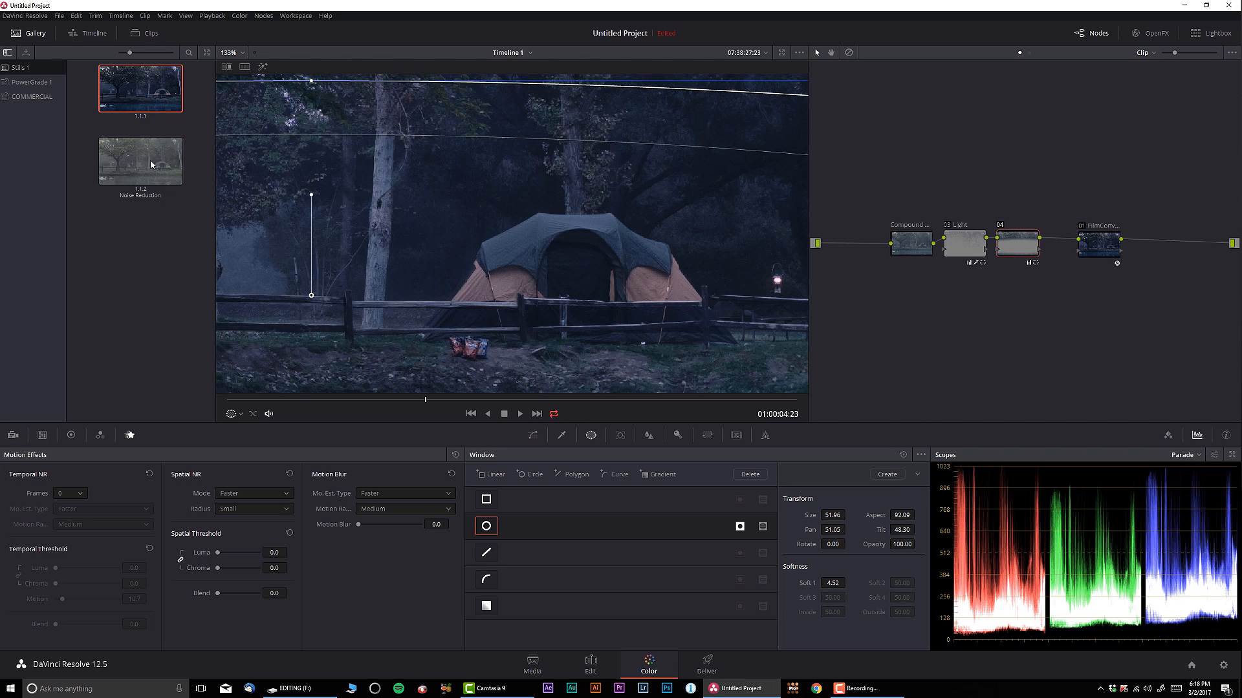
mouse_move(150, 164)
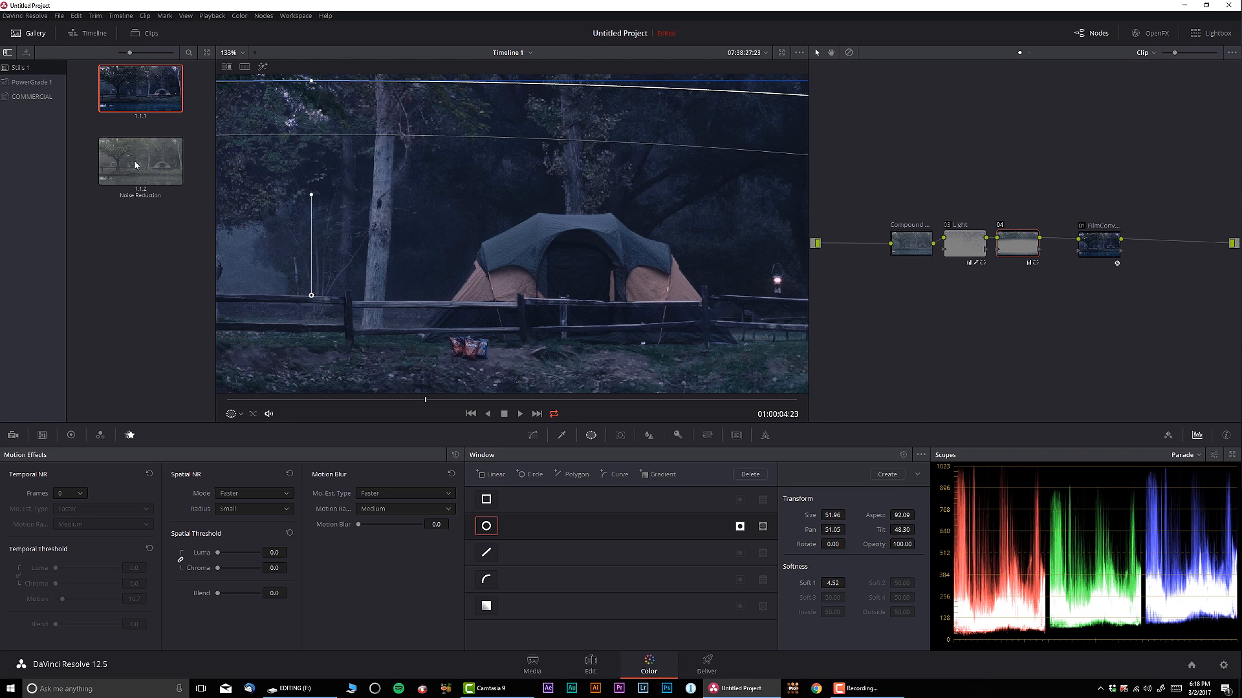
left_click(140, 160)
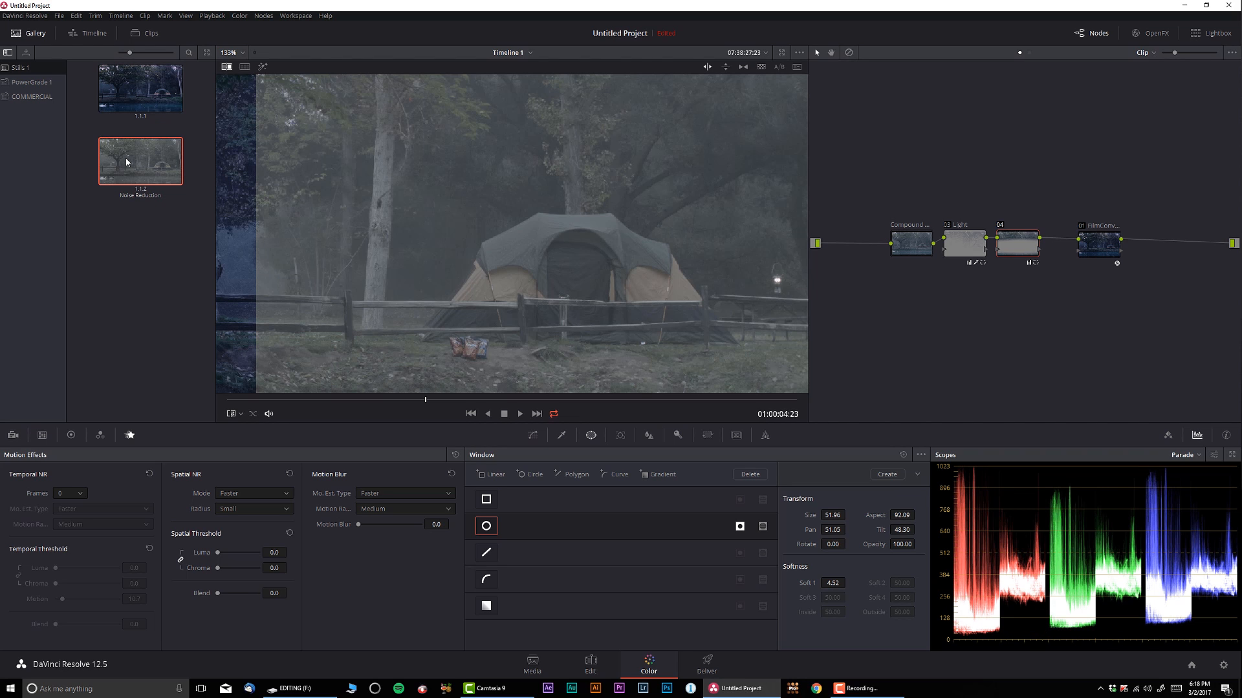
right_click(140, 161)
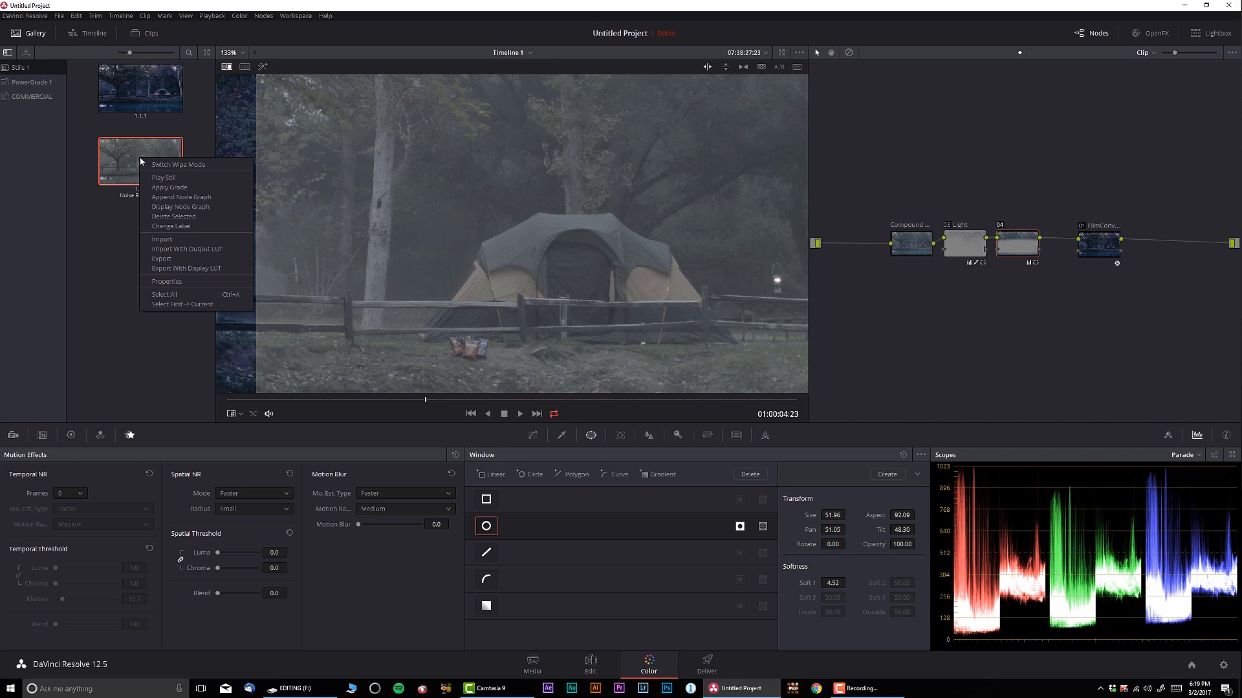
mouse_move(194, 196)
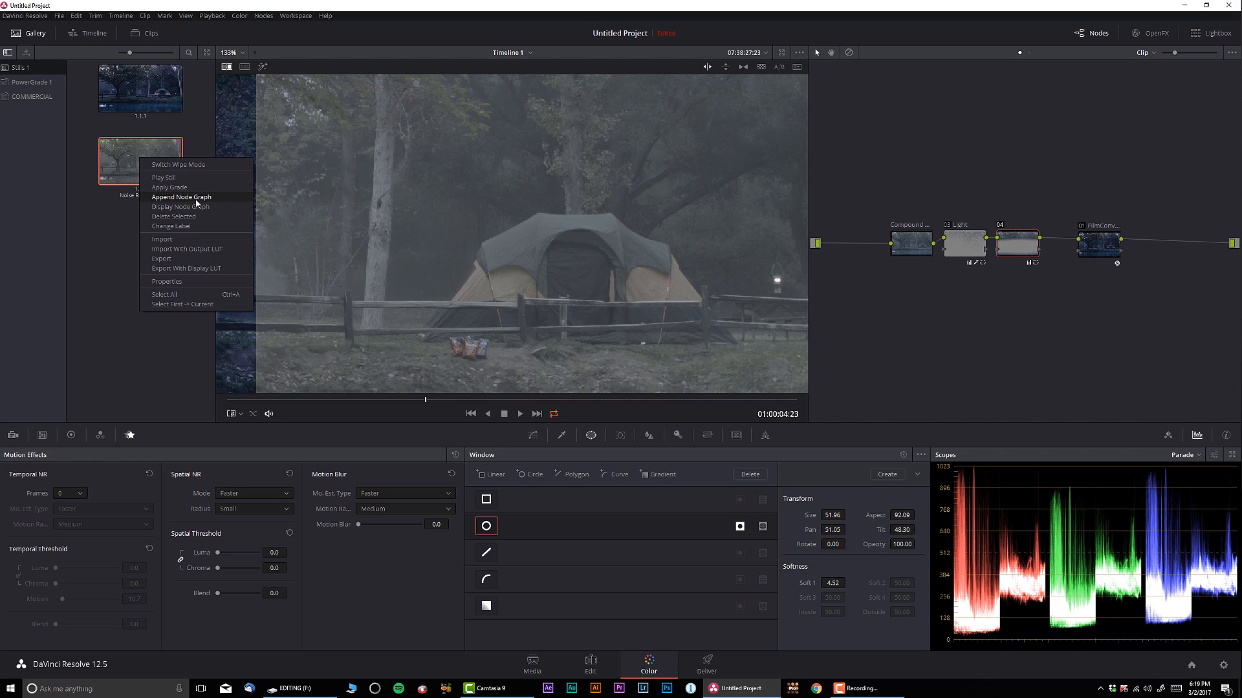
left_click(170, 186)
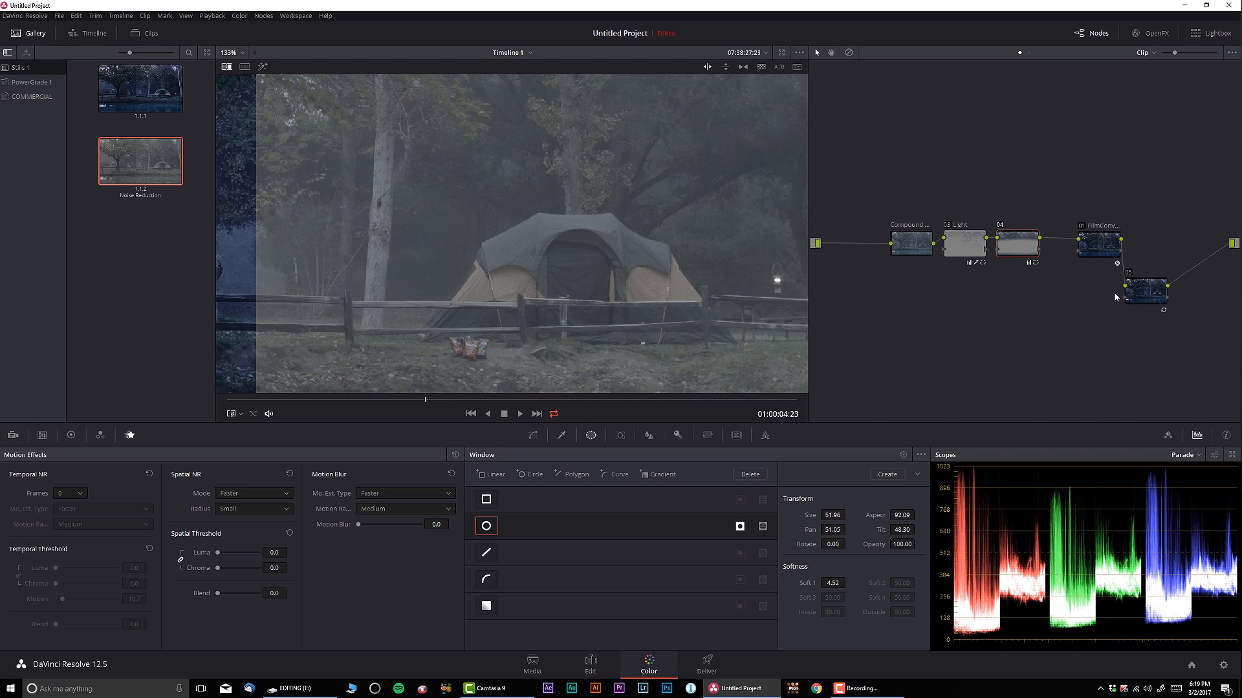